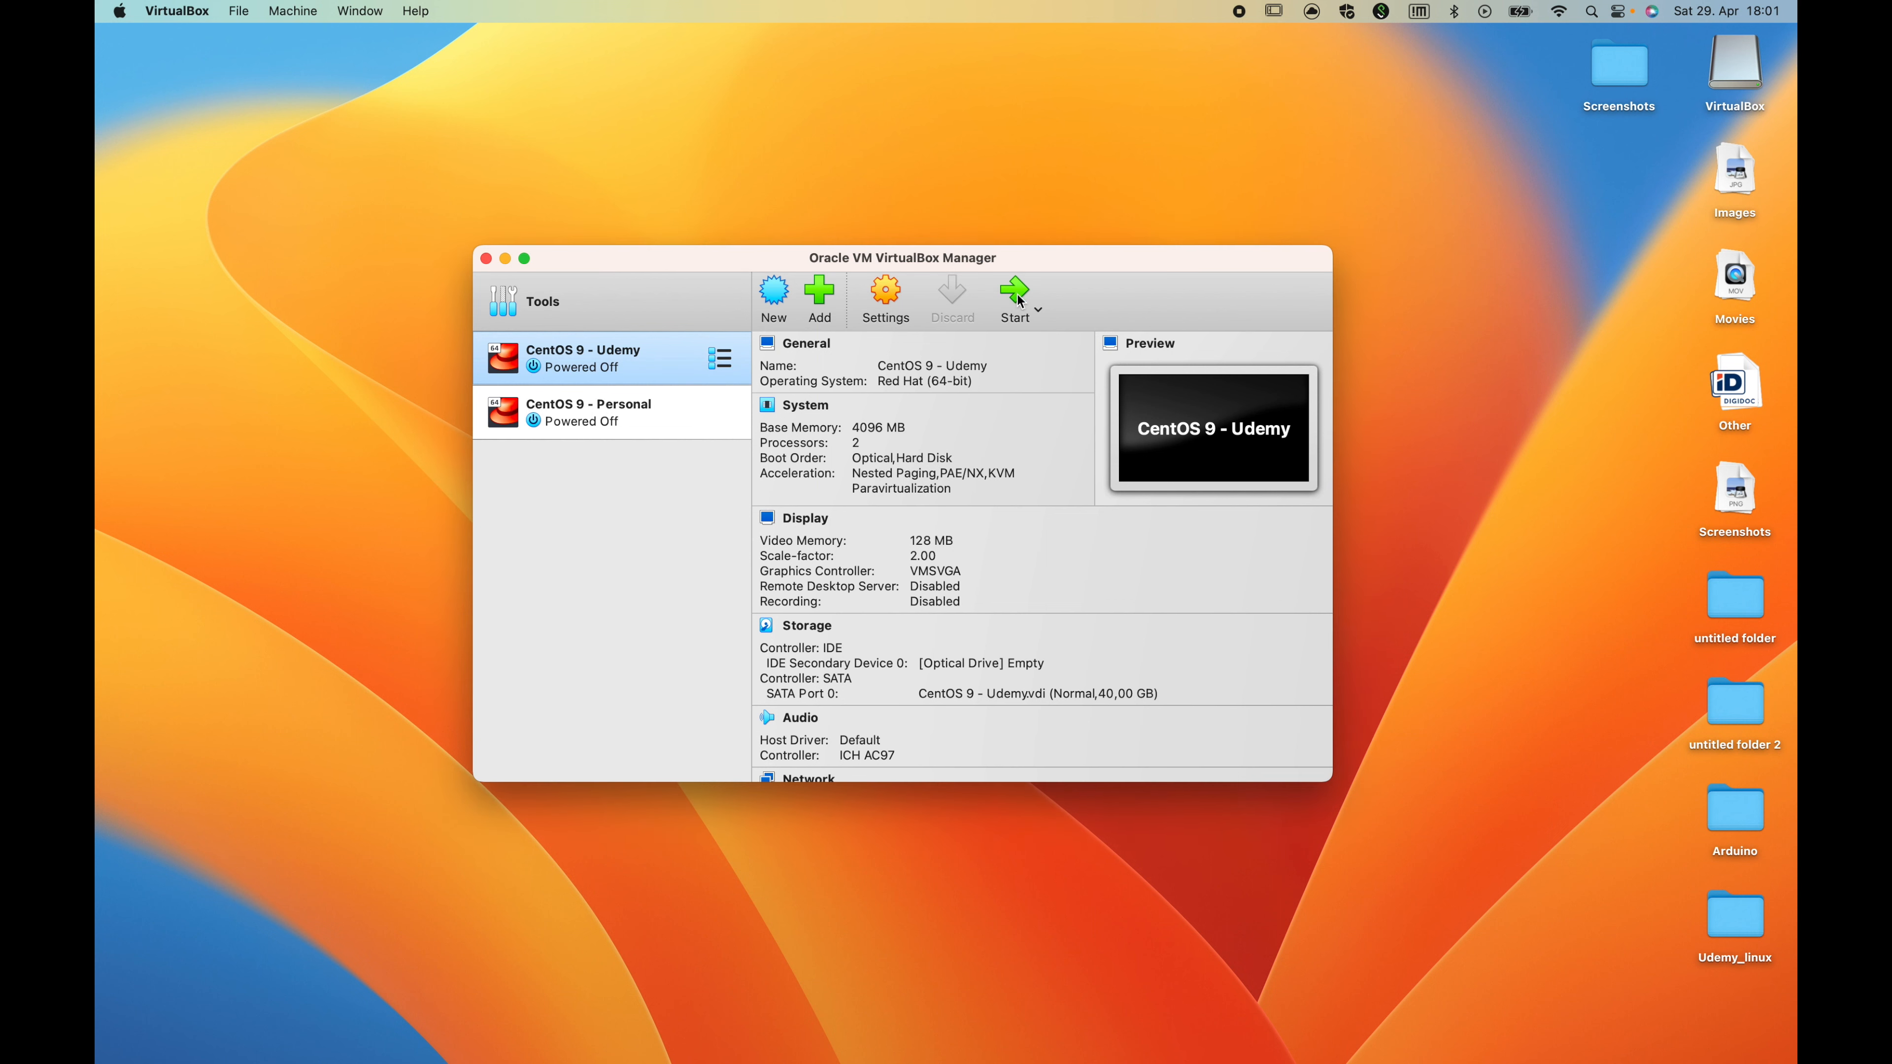
- Boot the CentOS 9 - Udemy VM and set its guest display resolution to 1440 × 900
{"action": "left_click", "coordinate": [1014, 294]}
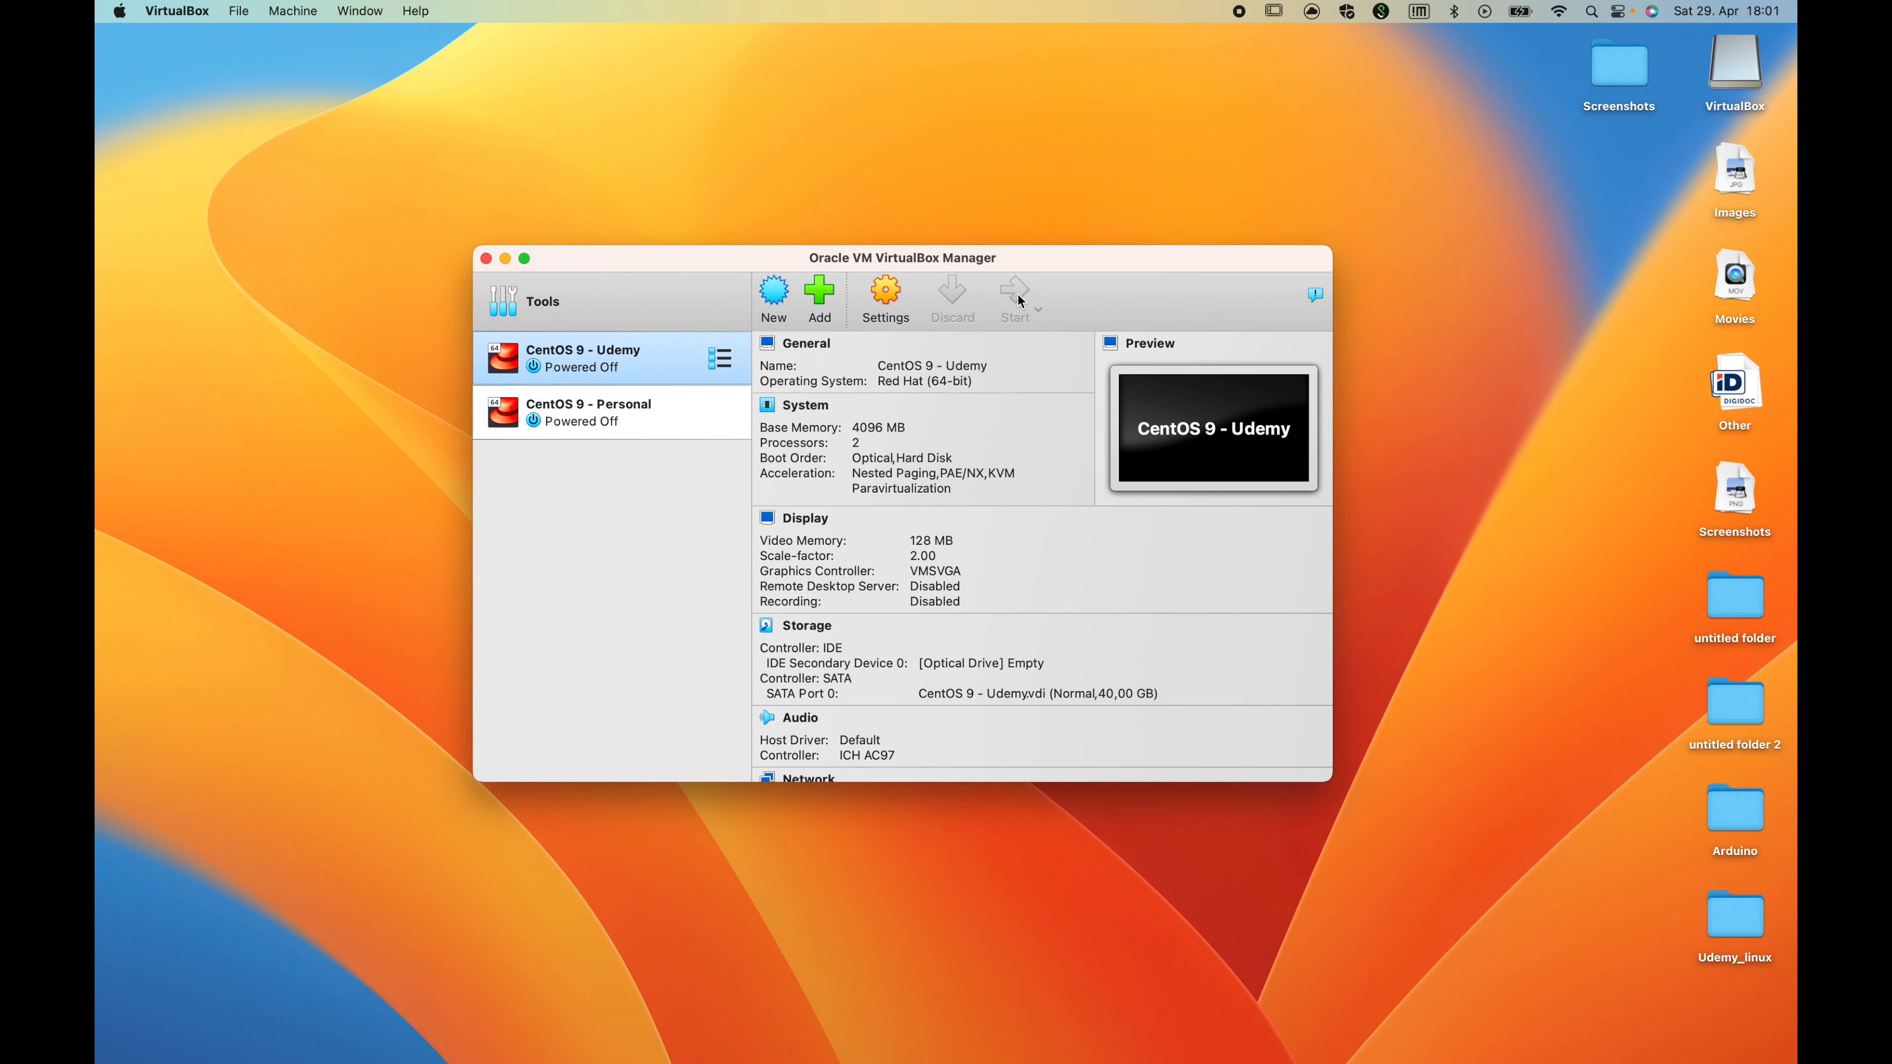
{"action": "left_click", "coordinate": [1014, 299]}
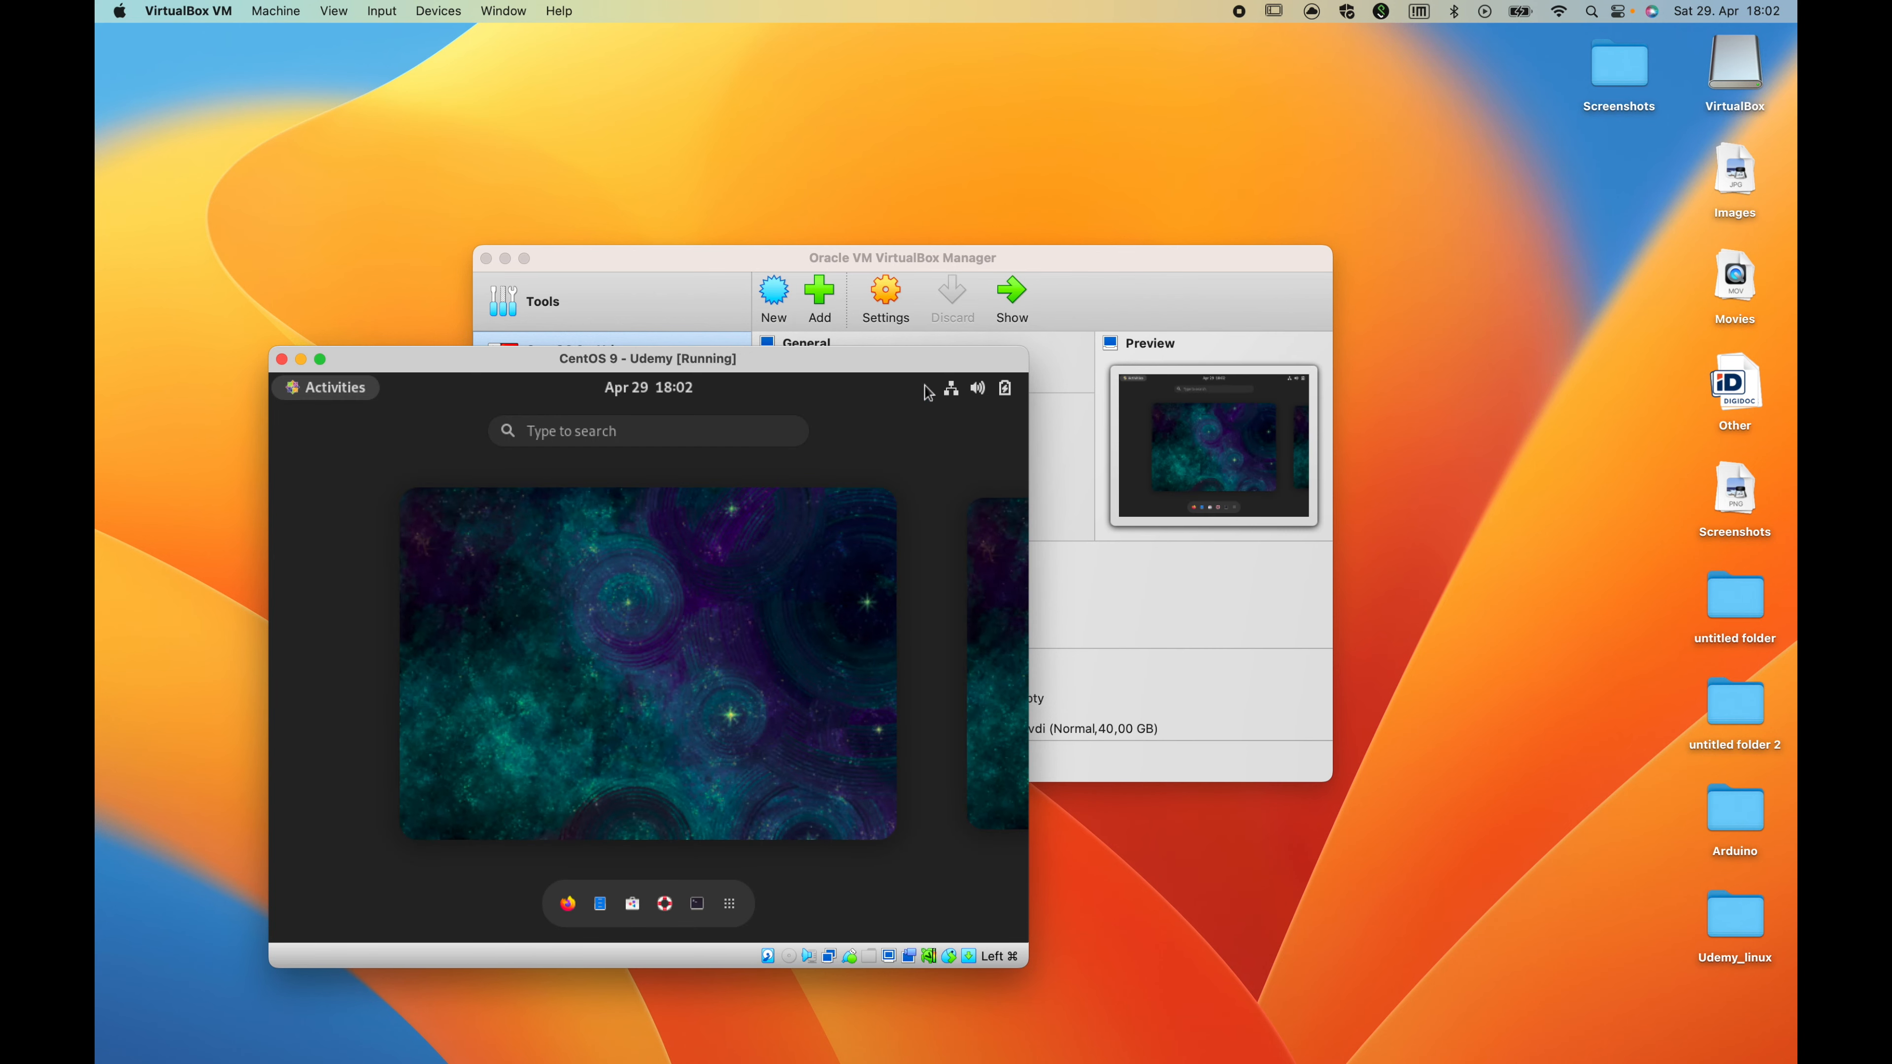
{"action": "left_click", "coordinate": [978, 387]}
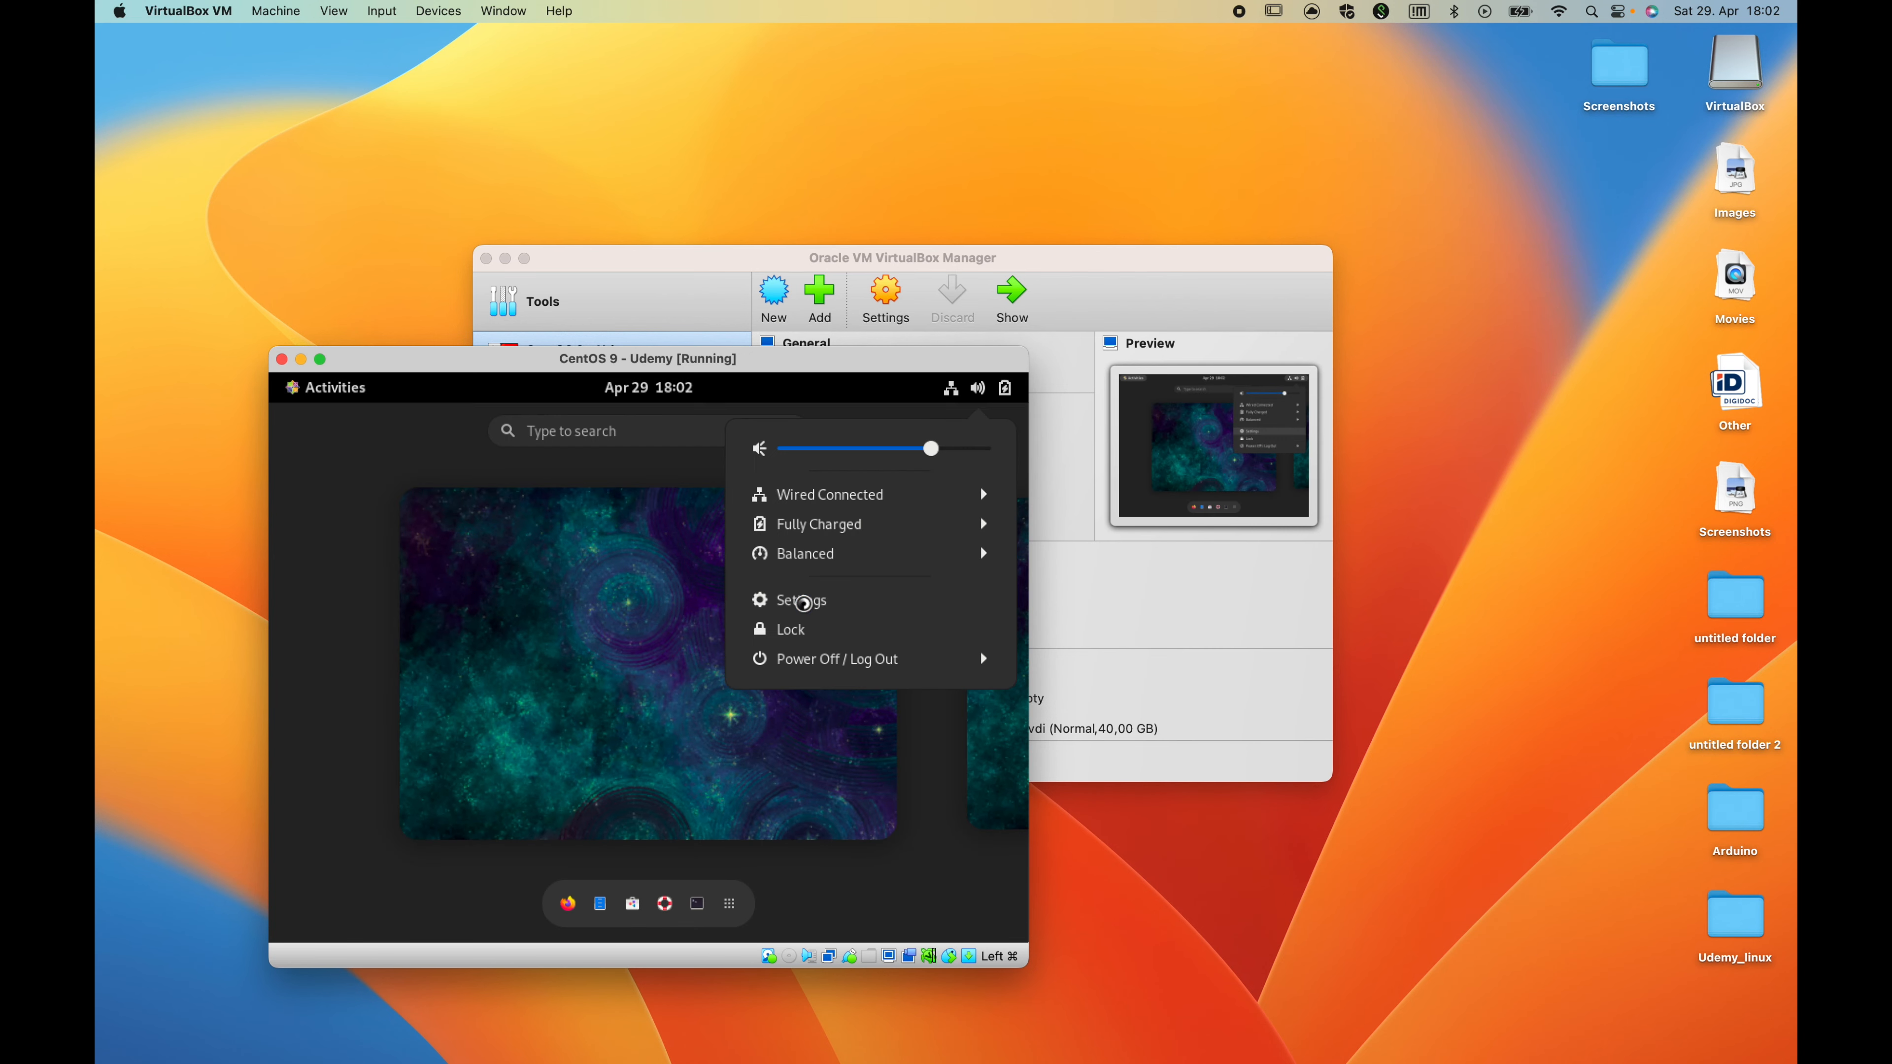
{"action": "left_click", "coordinate": [800, 600]}
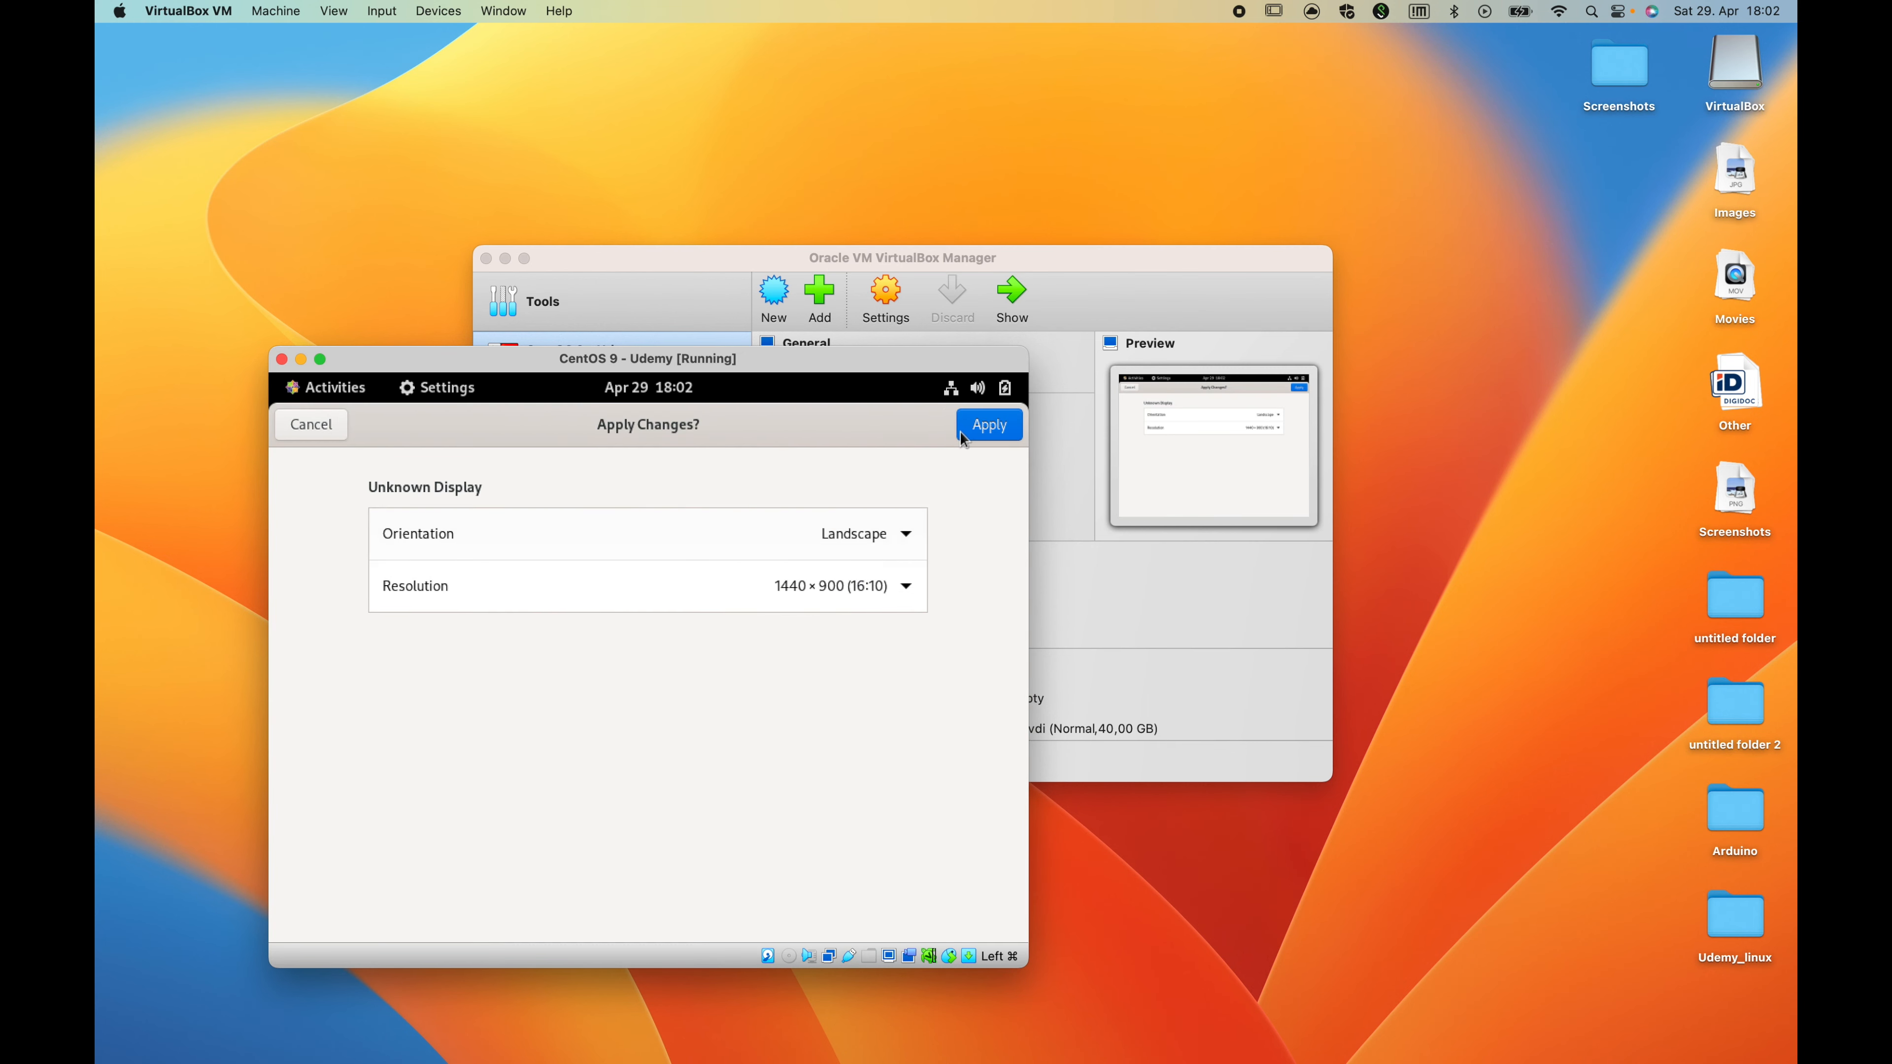
{"action": "left_click", "coordinate": [987, 423]}
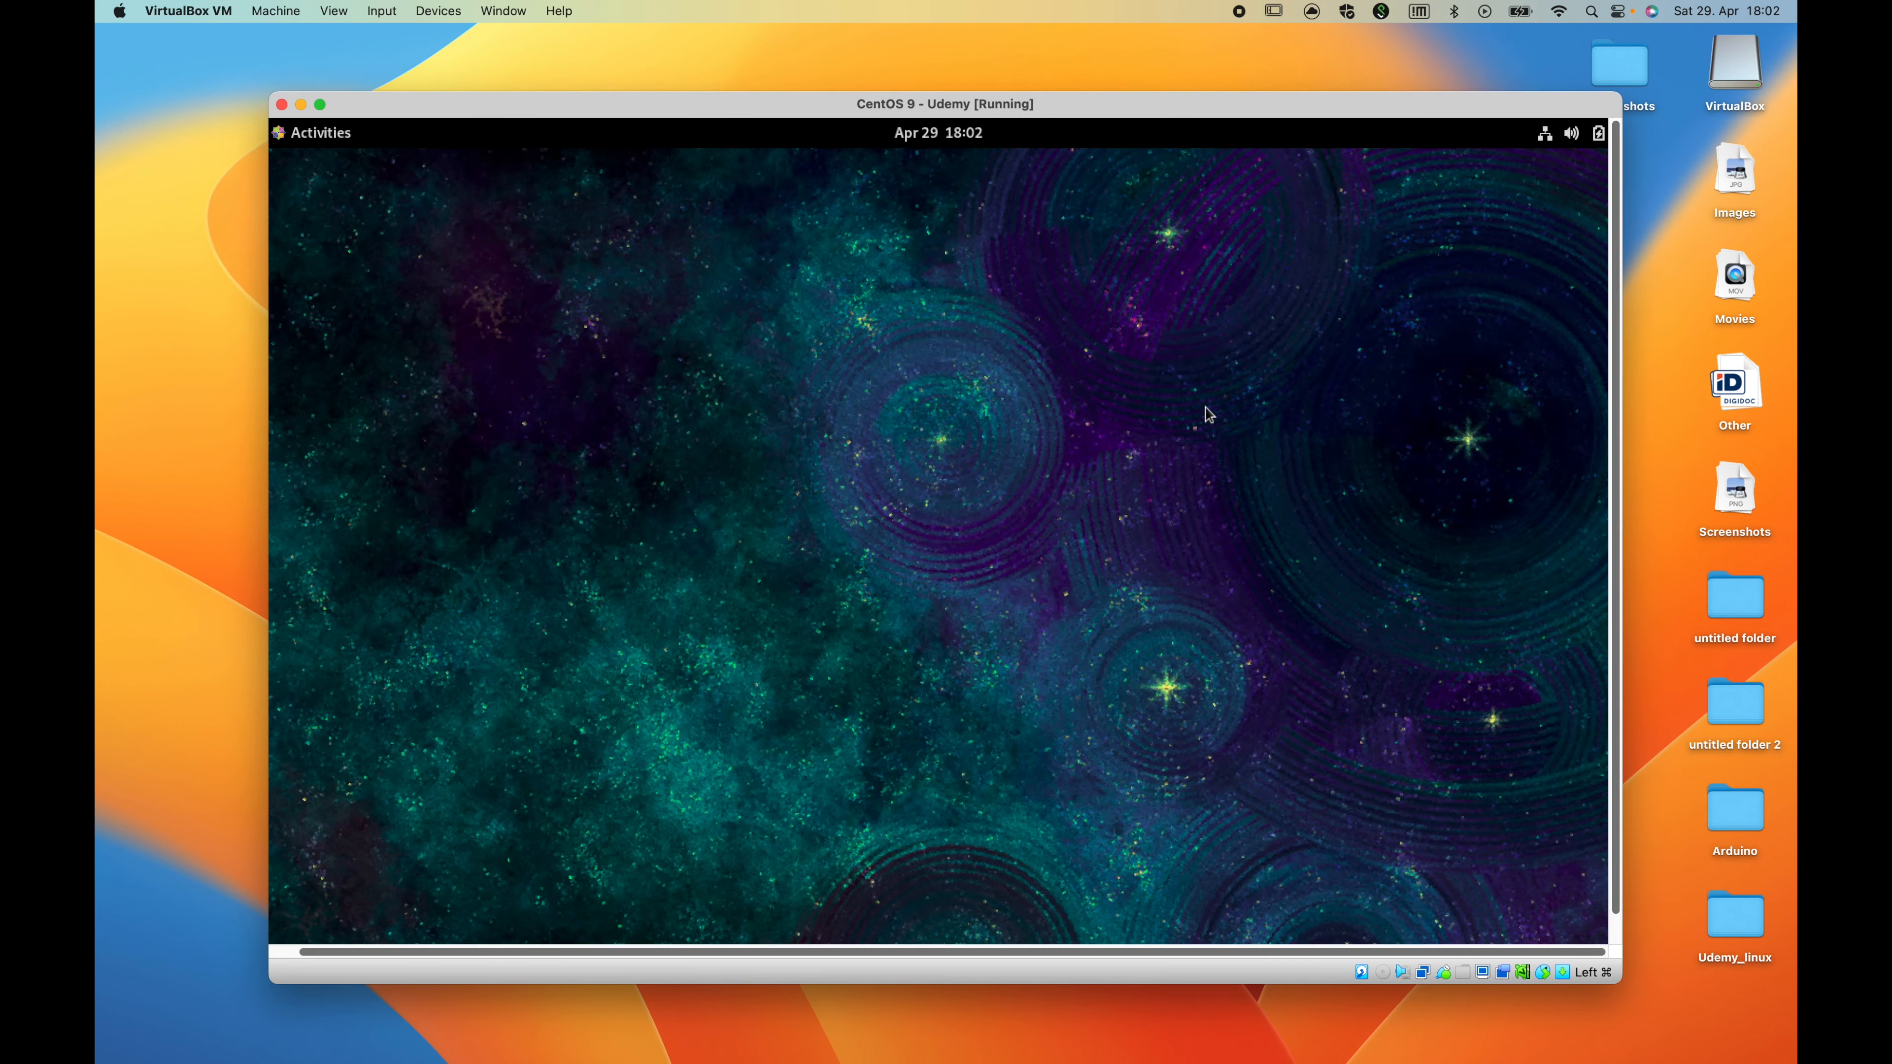
{"action": "left_click", "coordinate": [318, 133]}
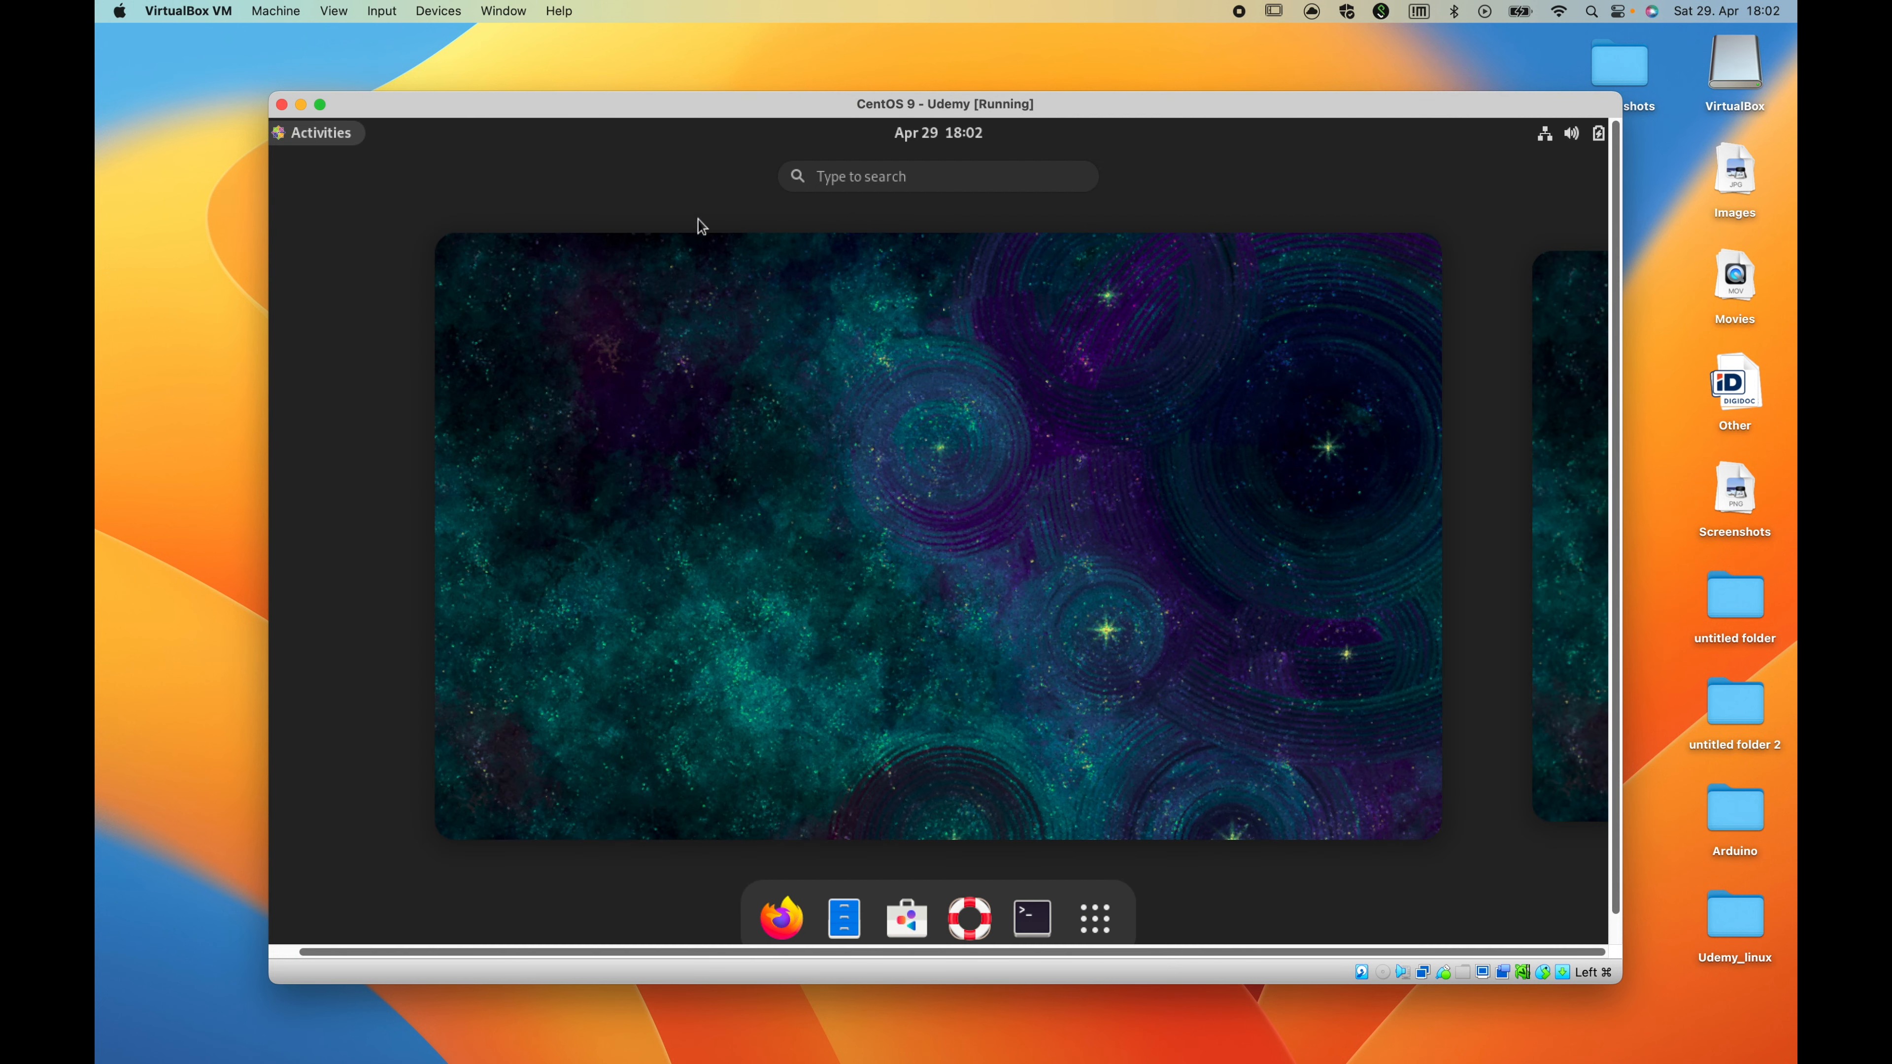
- Run 'ip address show' and 'ip a s' in the guest terminal, finding enp0s3 at 10.0.2.15/24
{"action": "left_click", "coordinate": [1031, 919]}
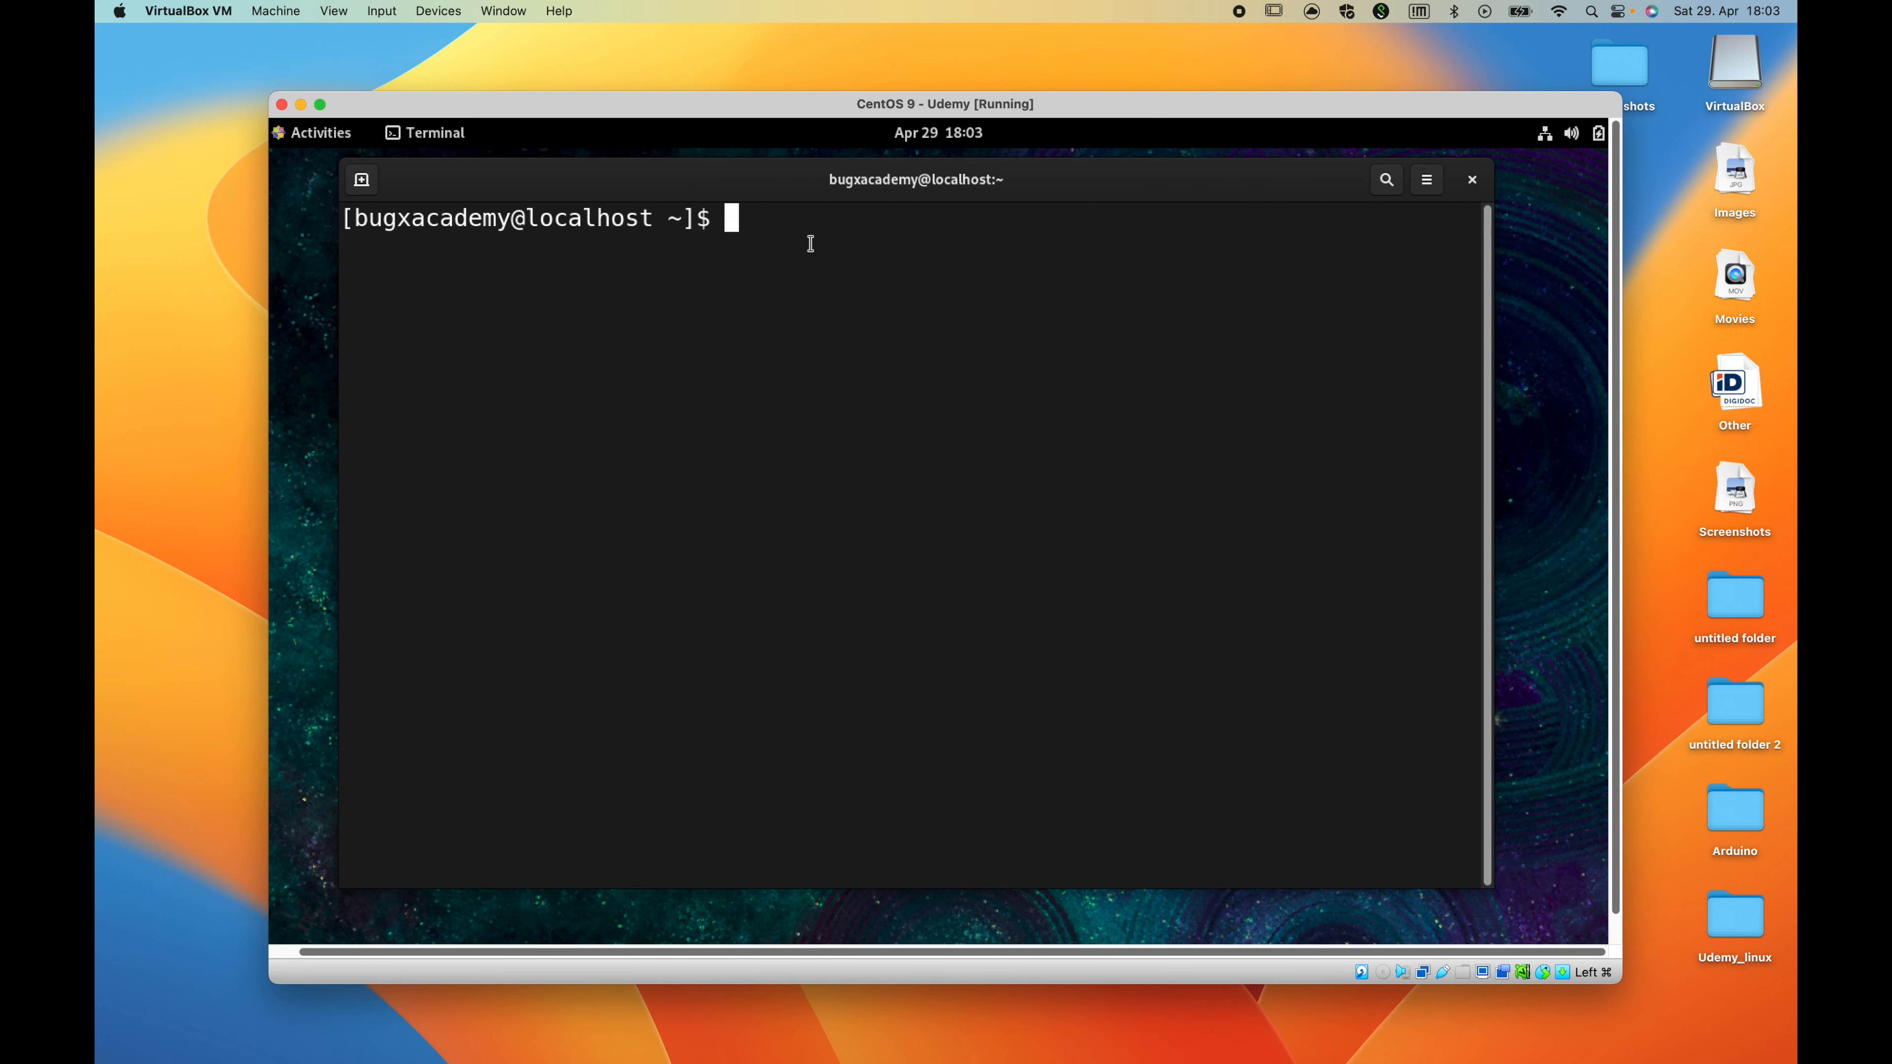
{"action": "type", "text": "ip"}
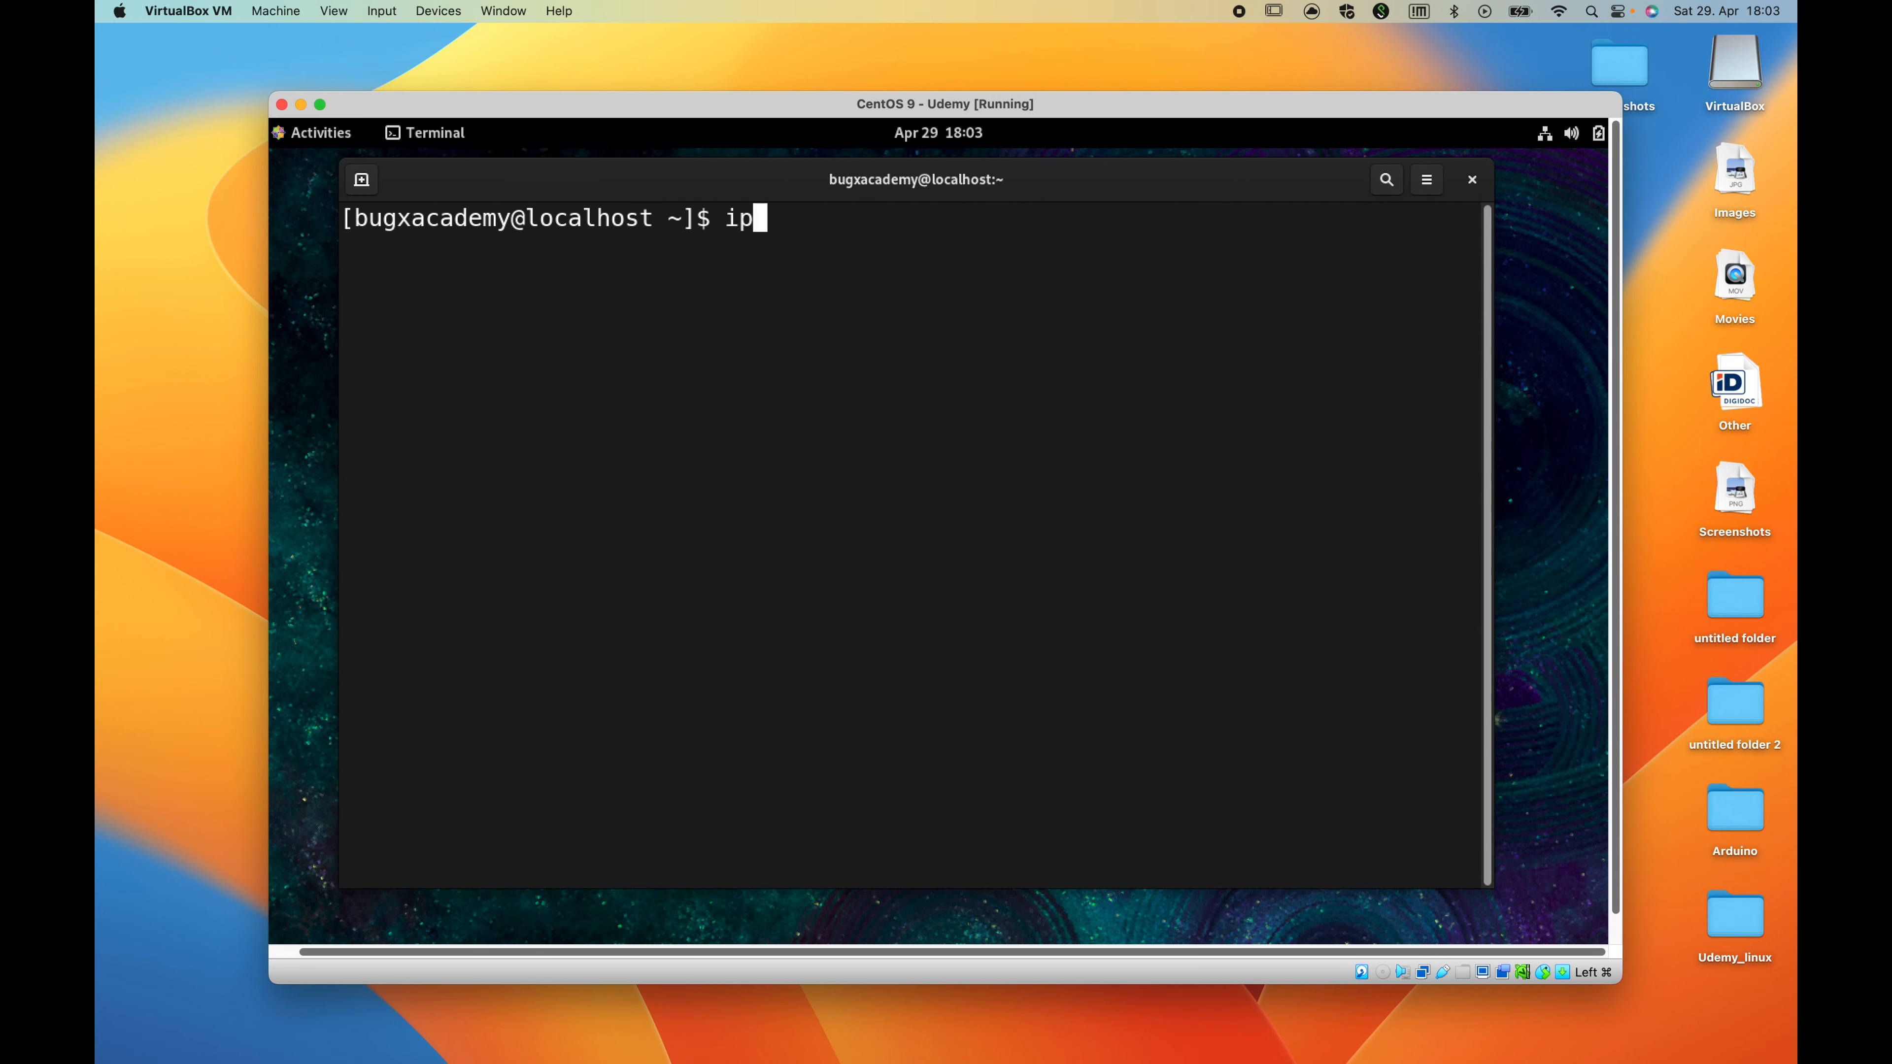
{"action": "type", "text": "address"}
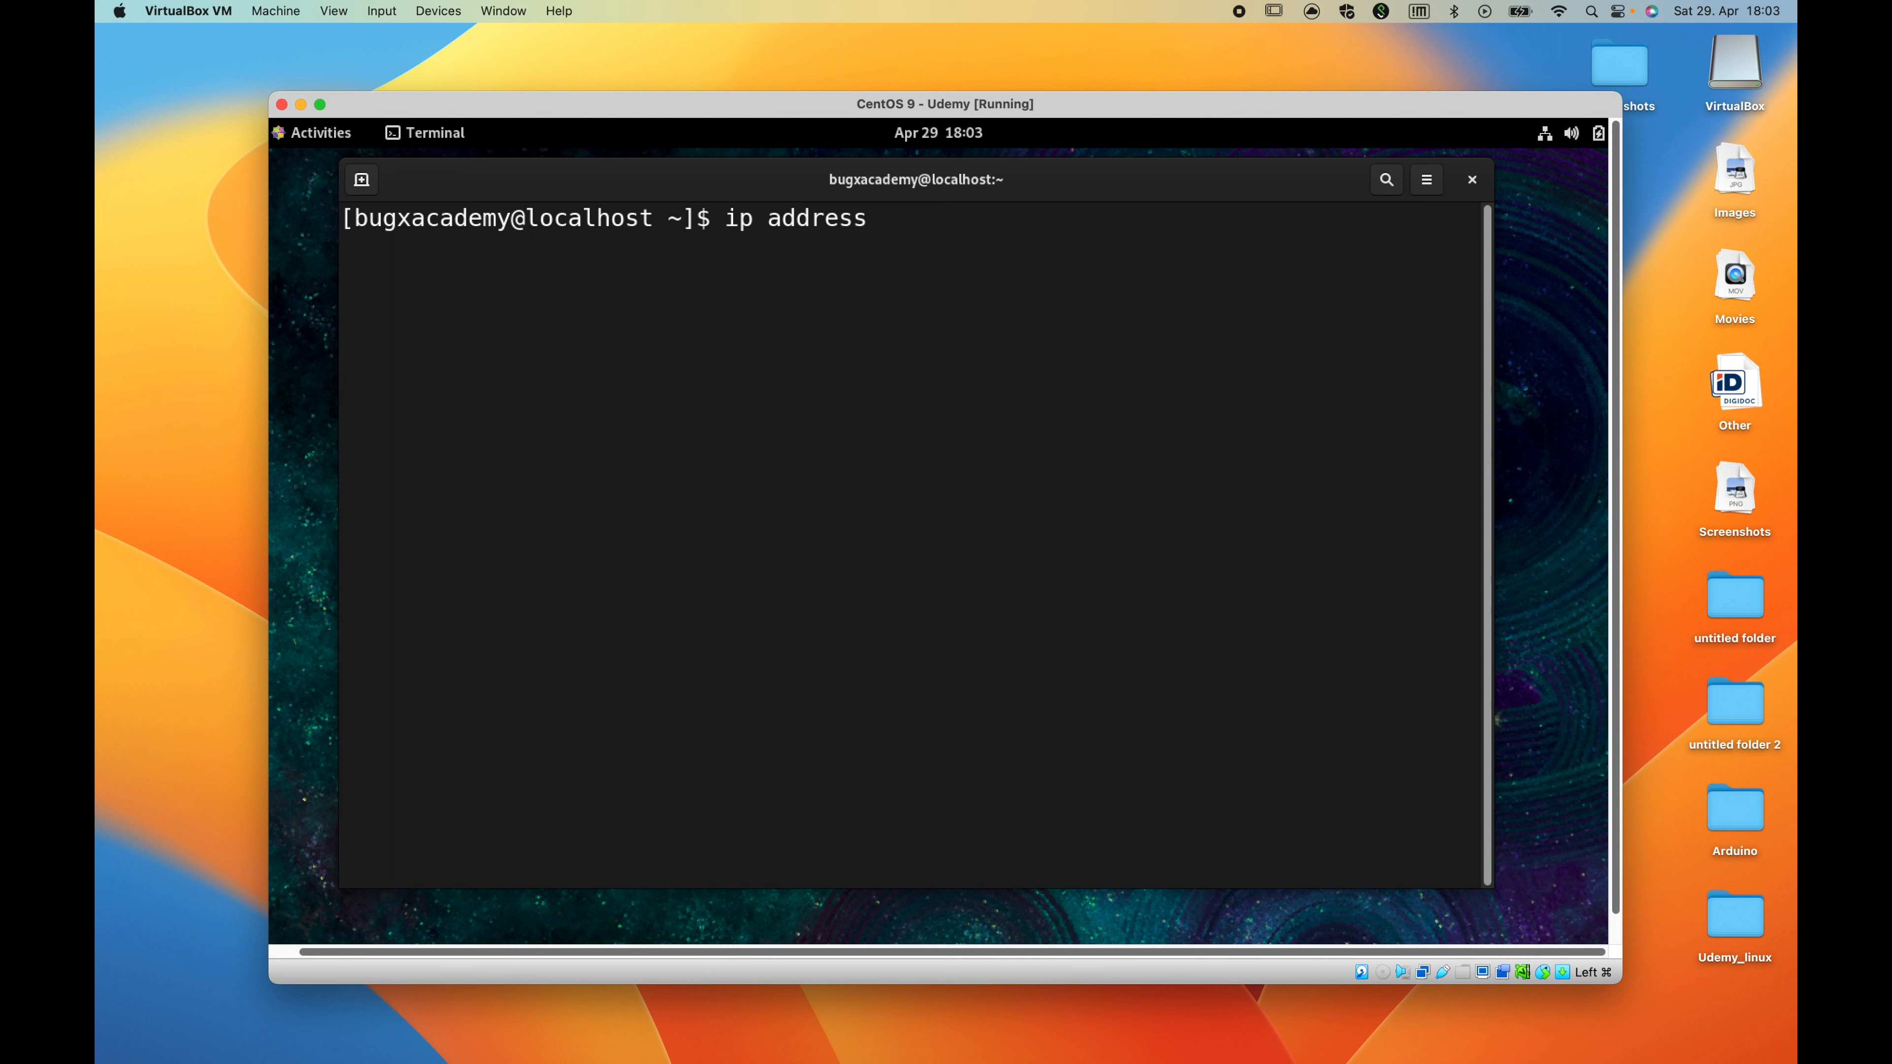
{"action": "type", "text": "show"}
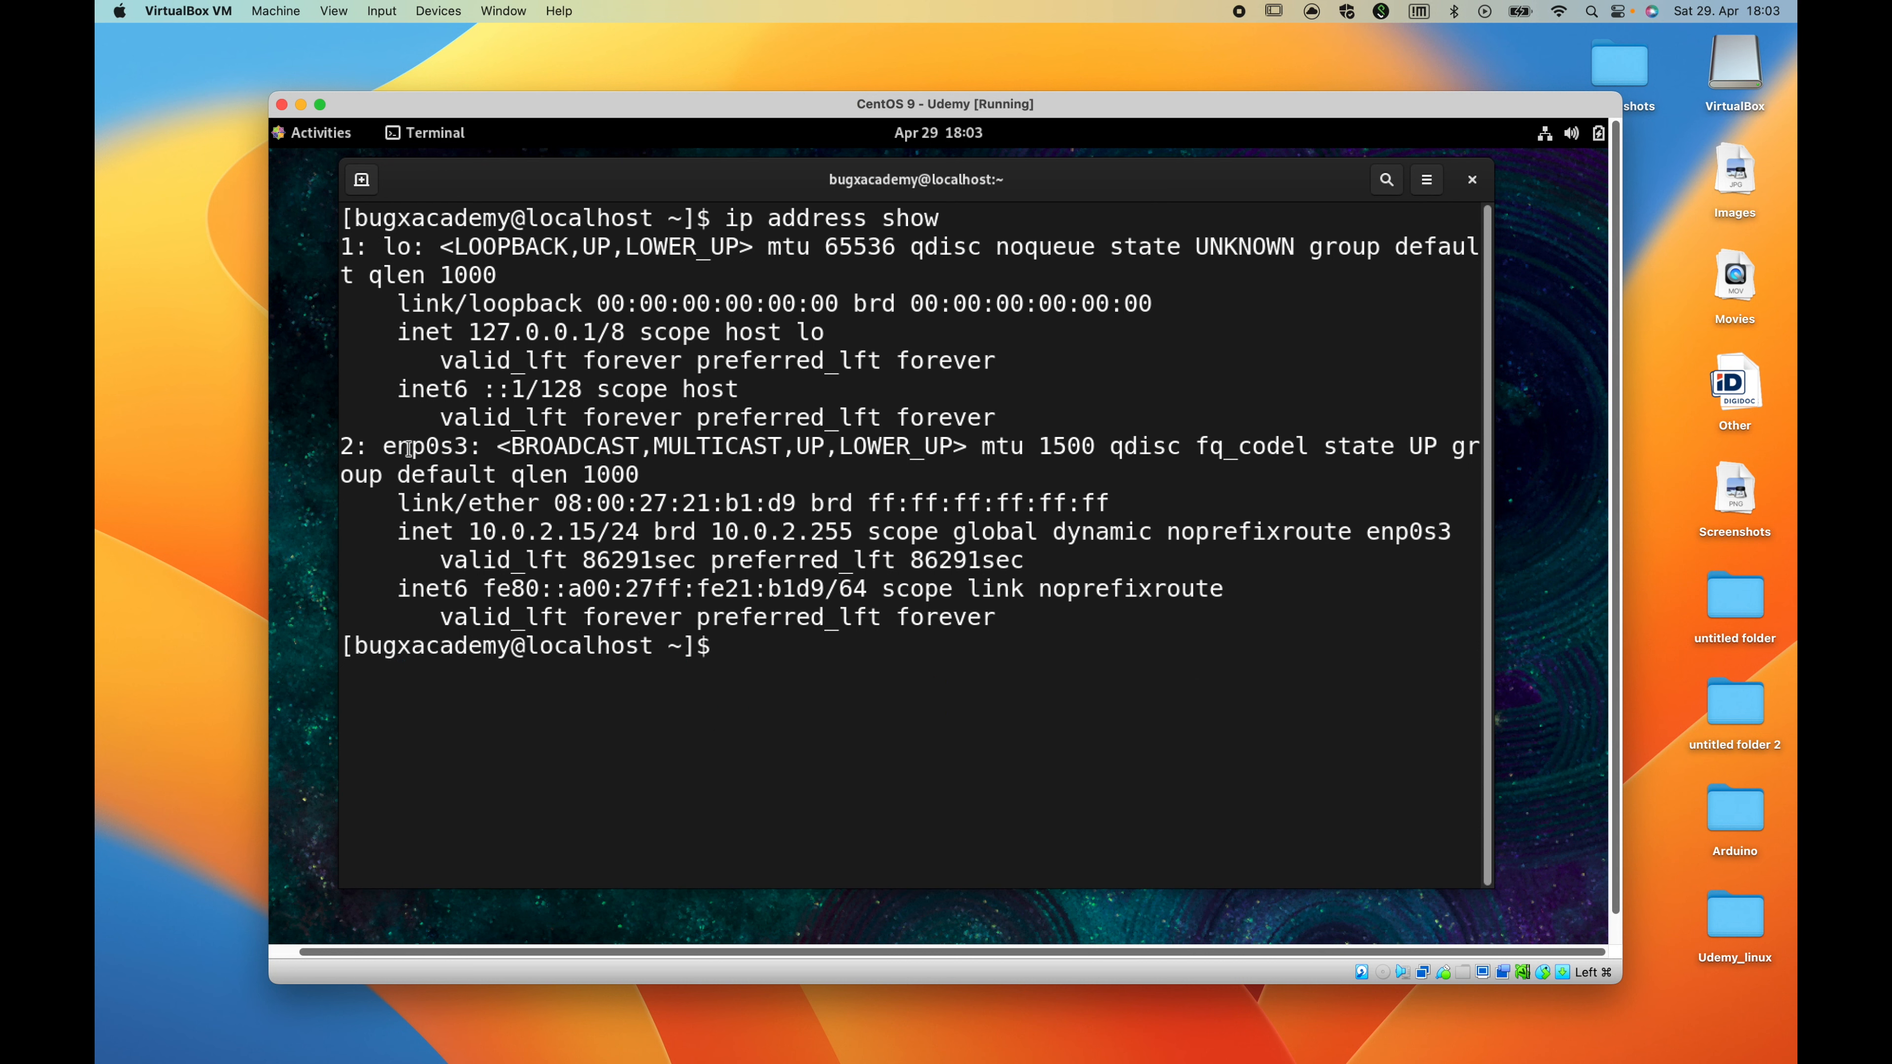
{"action": "double_click", "coordinate": [424, 445]}
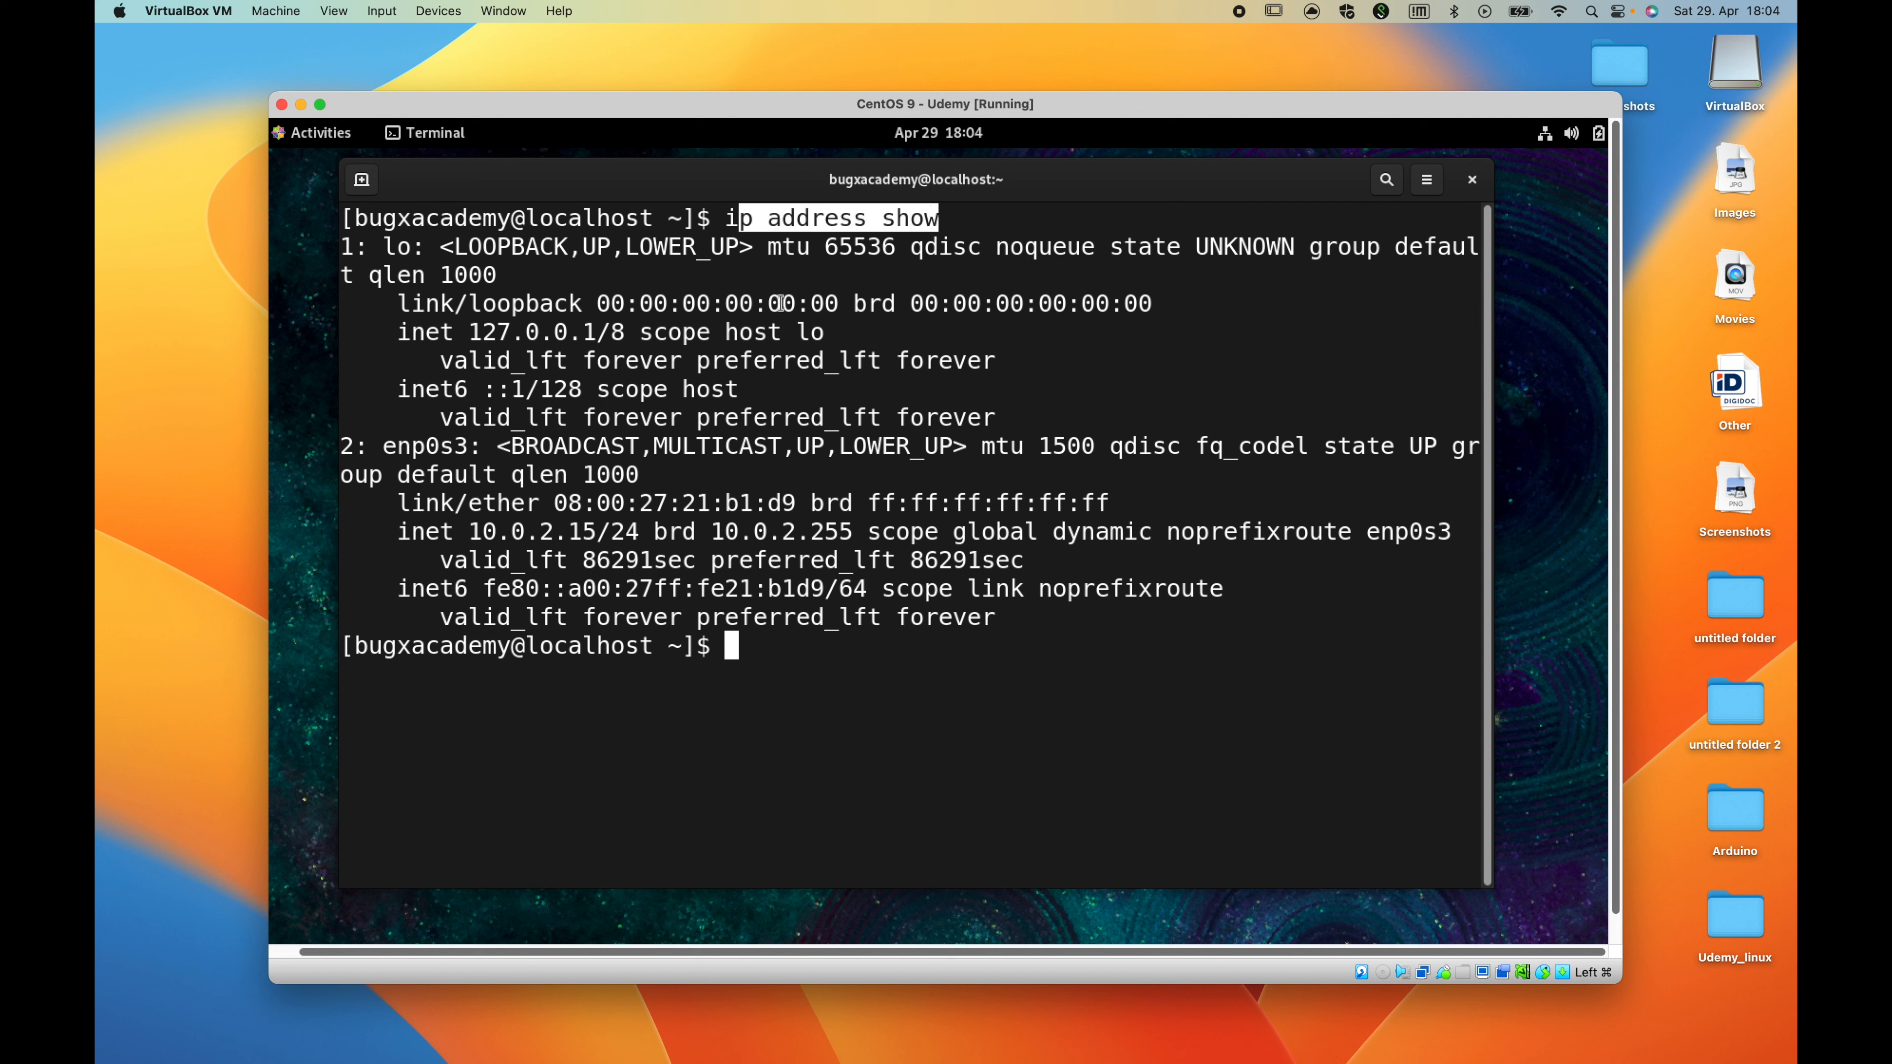
{"action": "type", "text": "ip"}
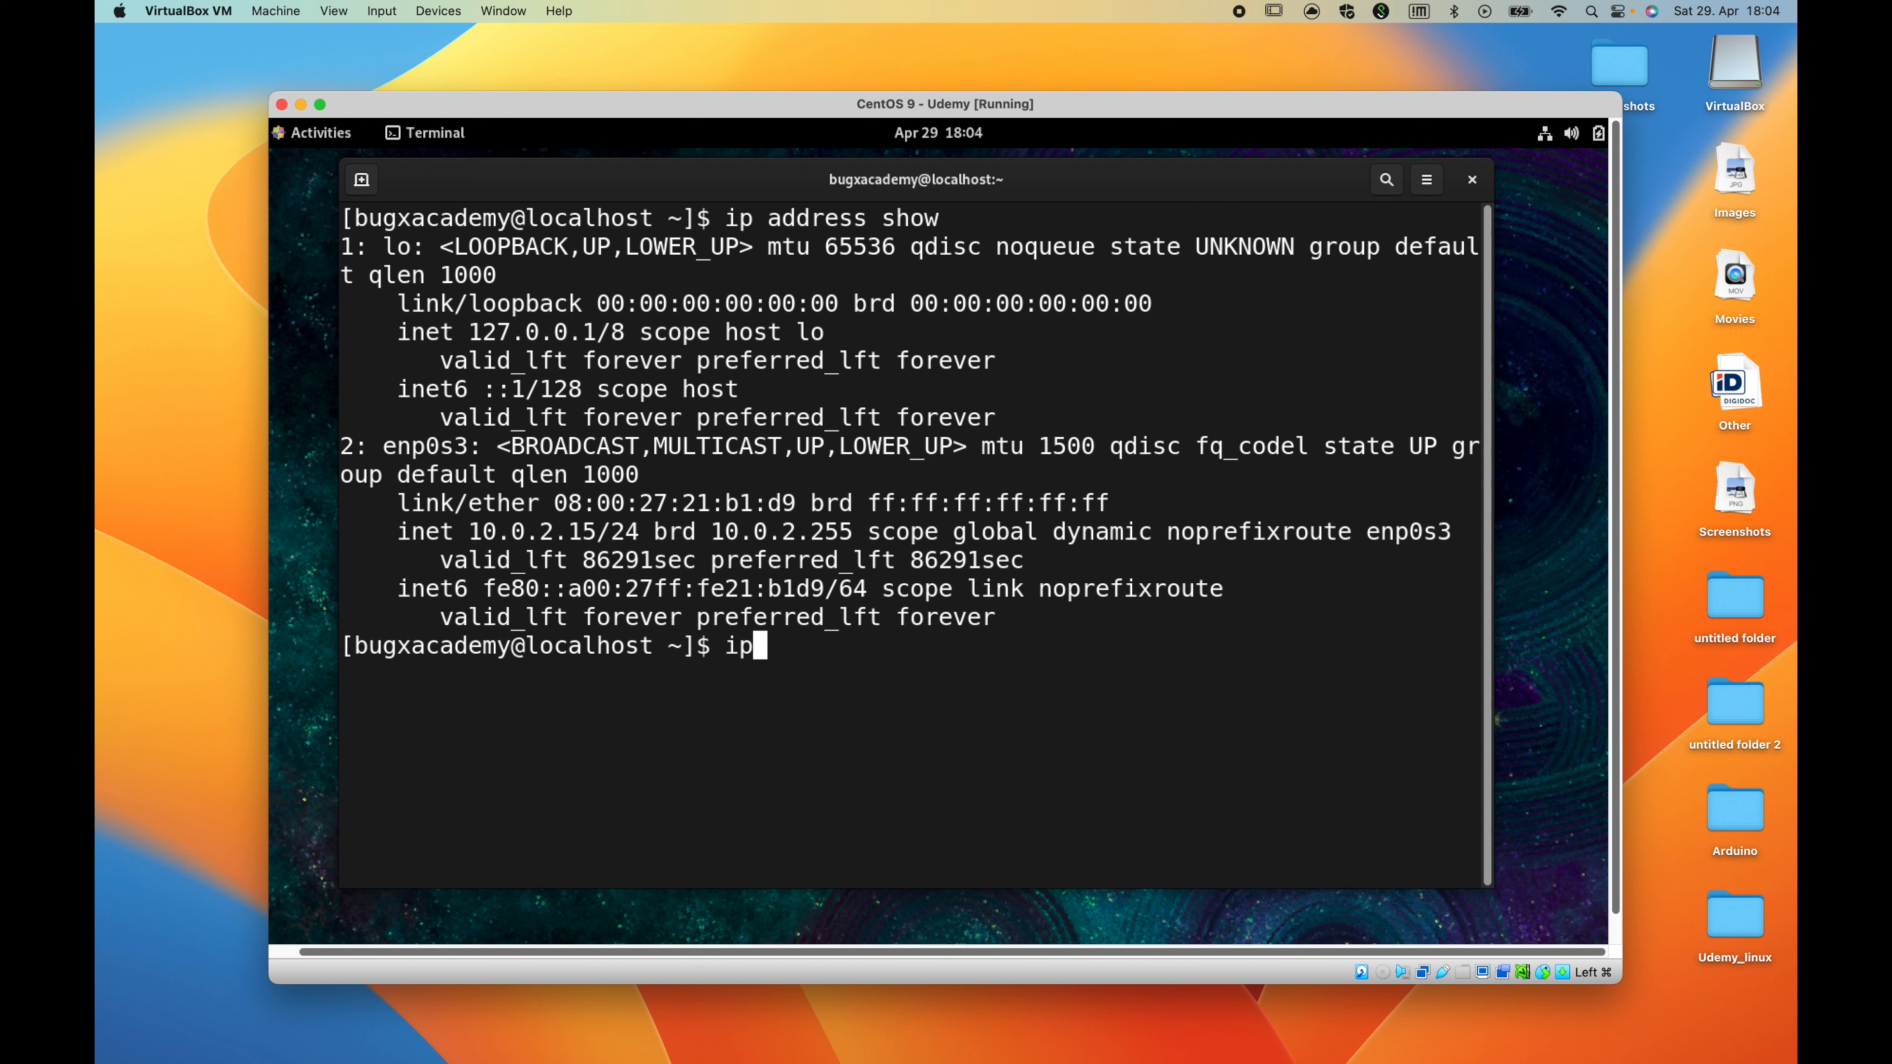
{"action": "type", "text": "a s"}
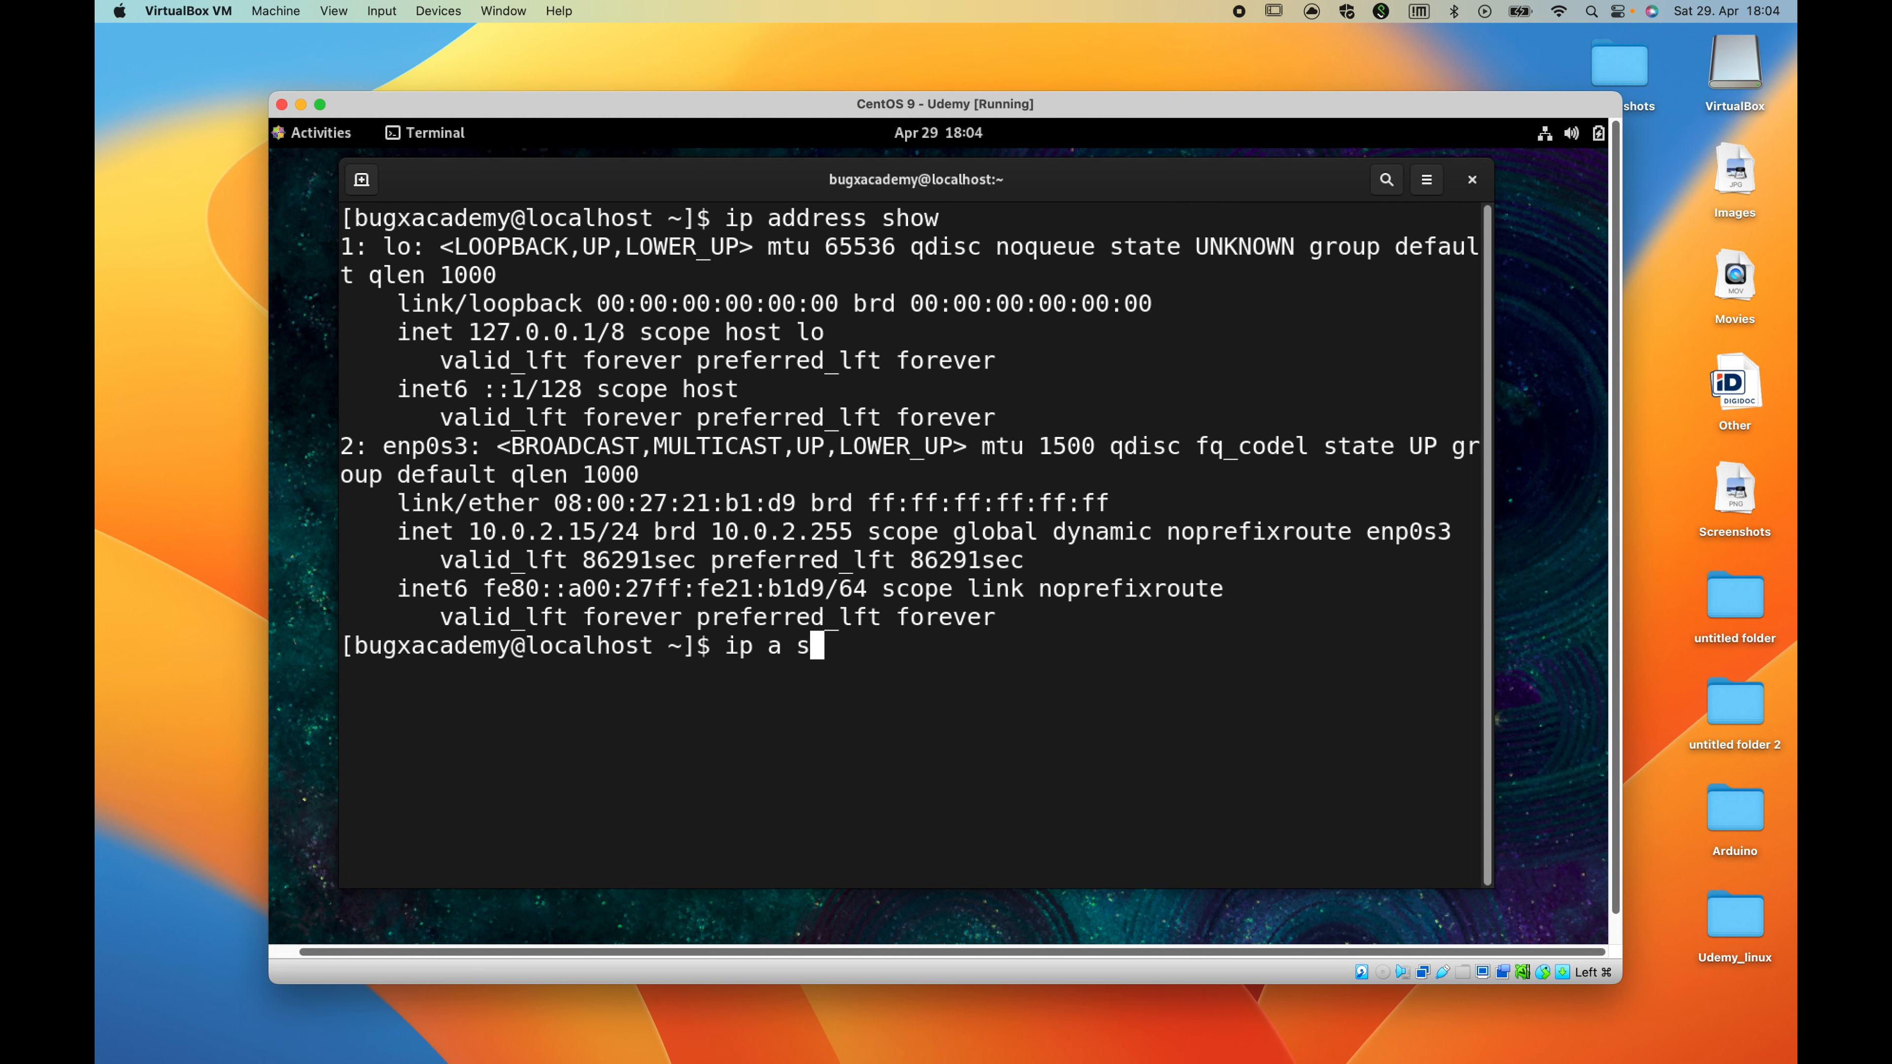
{"action": "key", "text": "Return"}
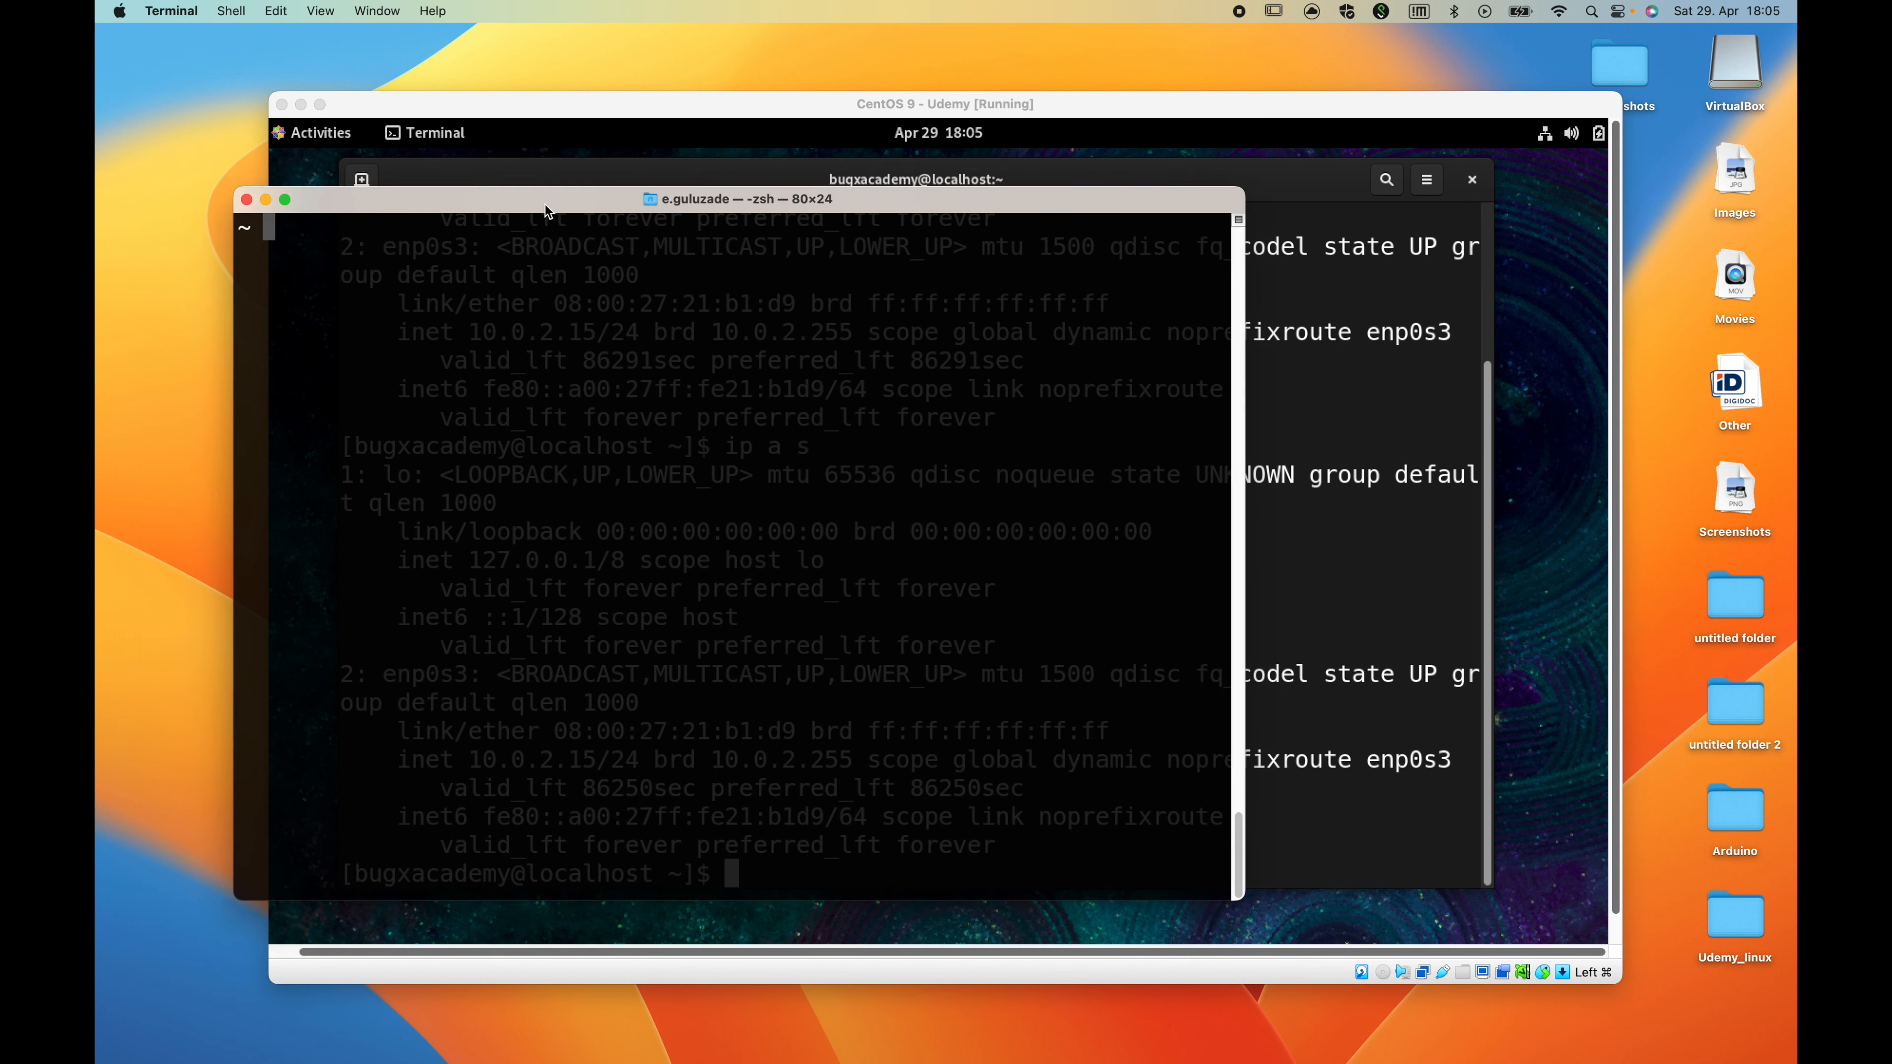
- Run ifconfig on the Mac to find en0 at 192.168.0.101, then move the window lower
{"action": "type", "text": "ip"}
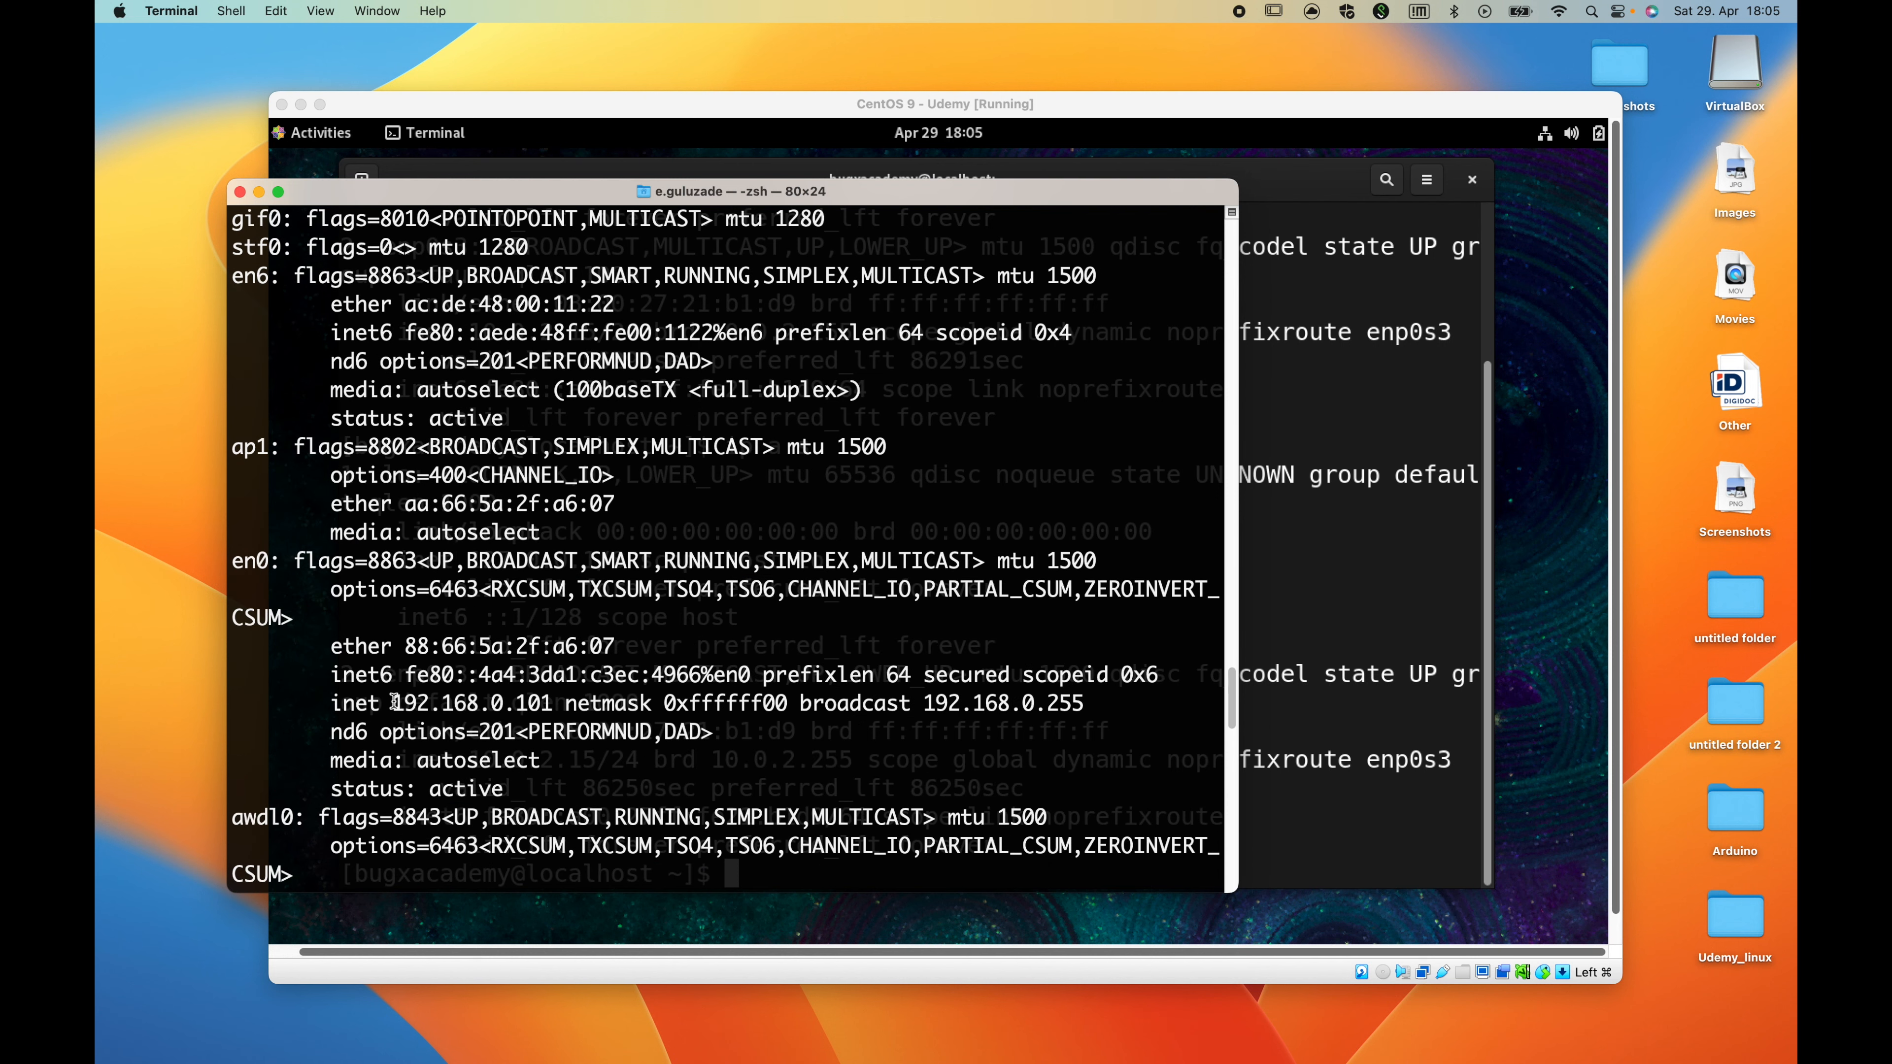
{"action": "double_click", "coordinate": [469, 703]}
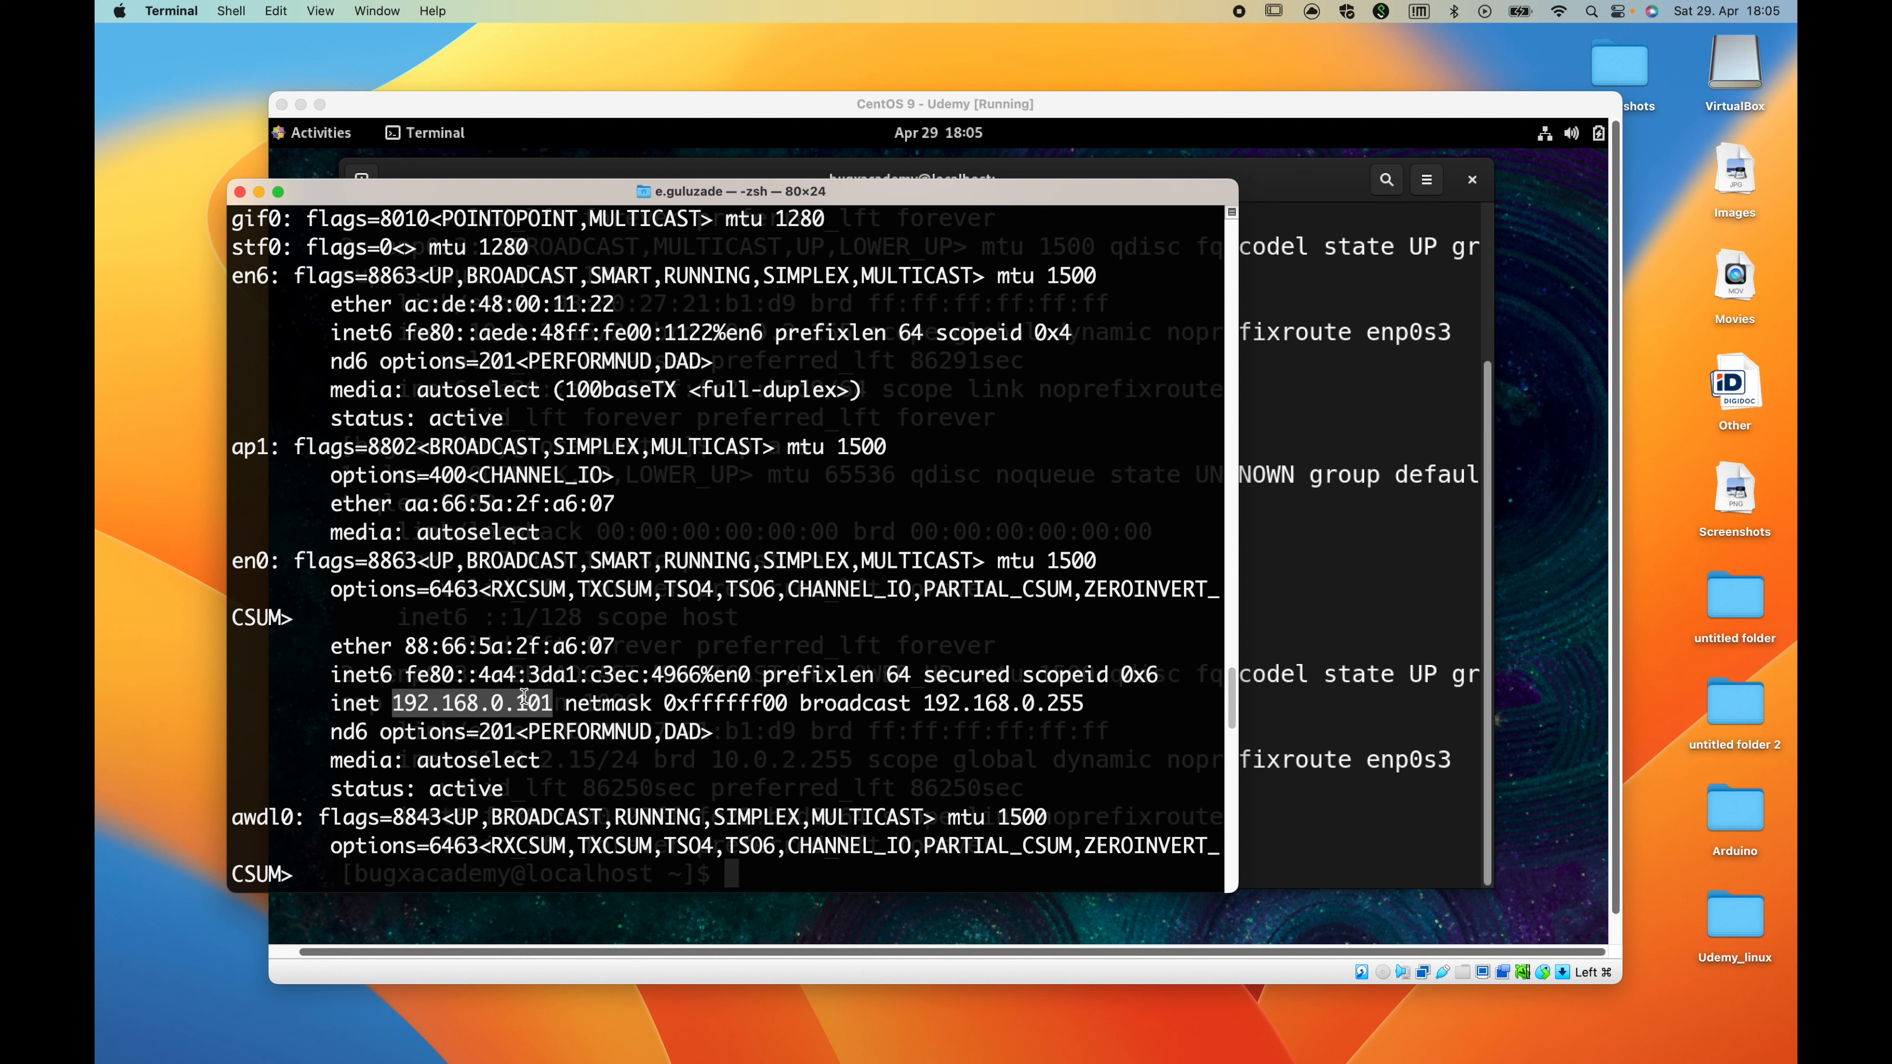
{"action": "mouse_move", "coordinate": [637, 759]}
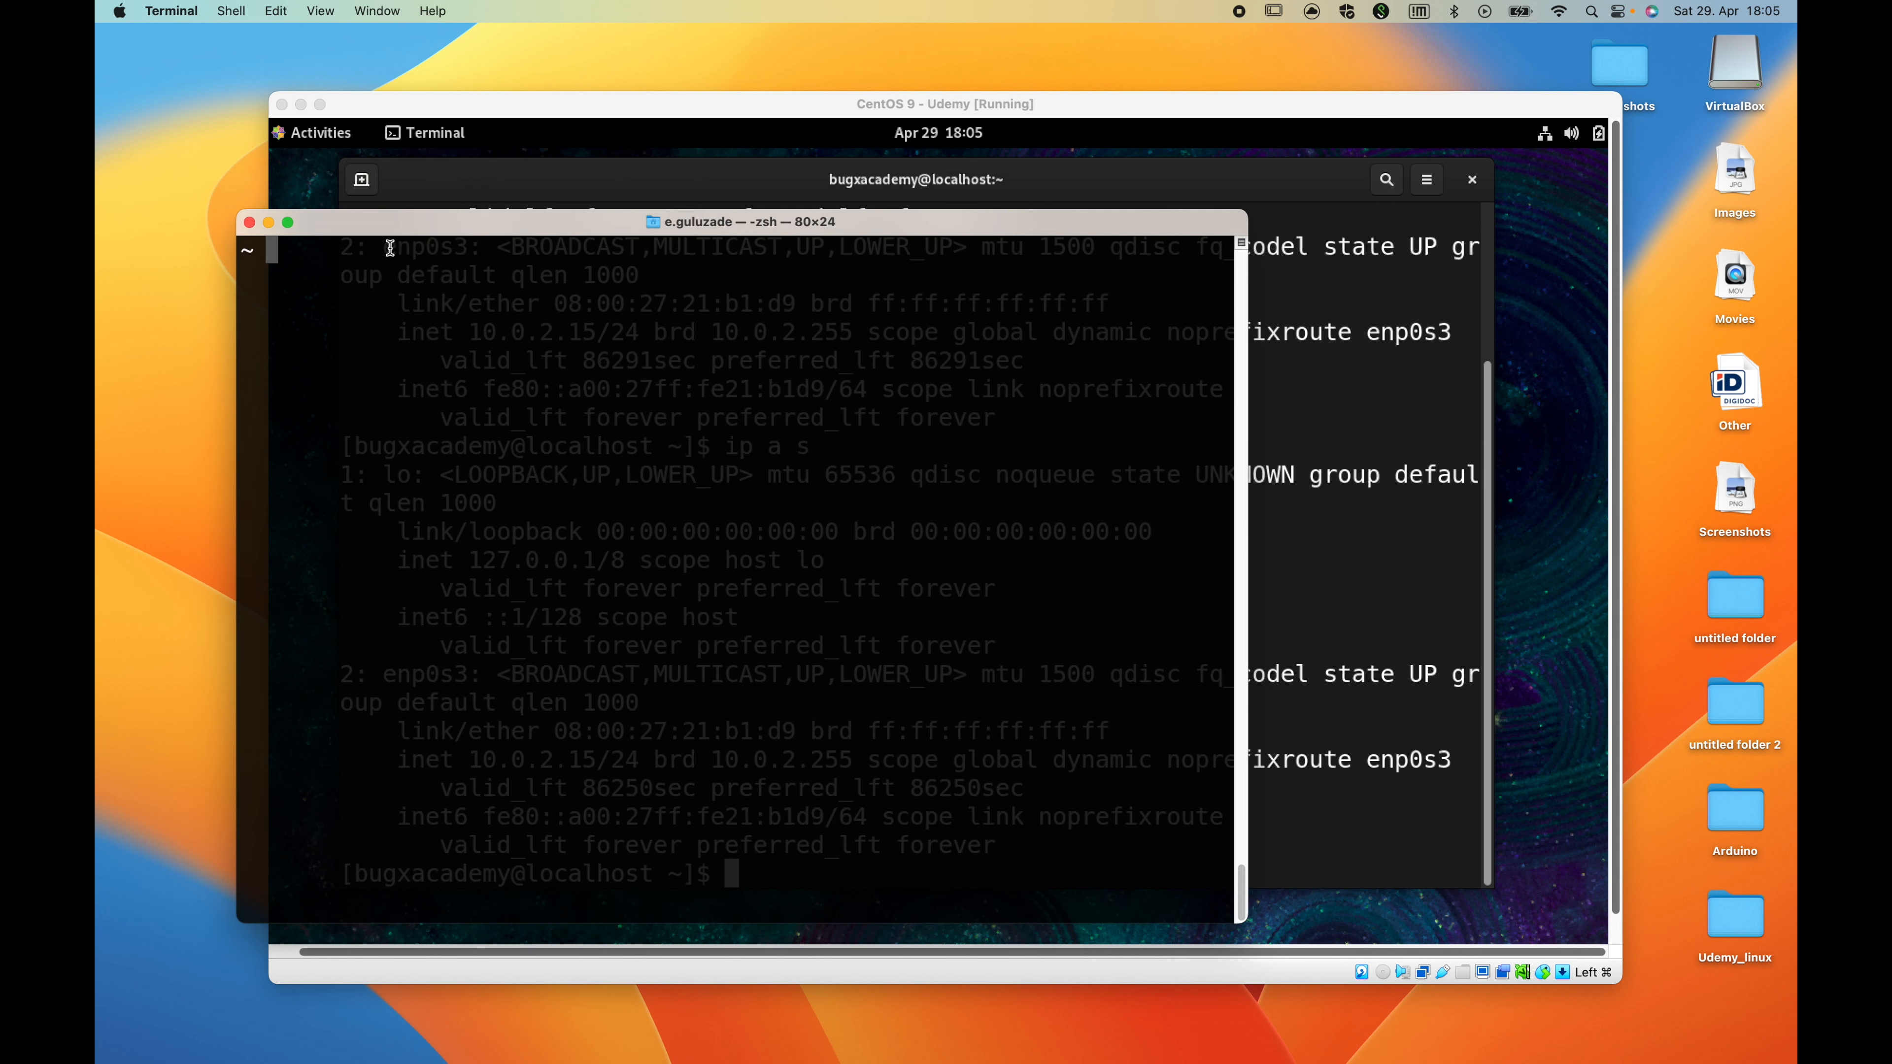
{"action": "left_click_drag", "start_coordinate": [748, 220], "coordinate": [732, 314]}
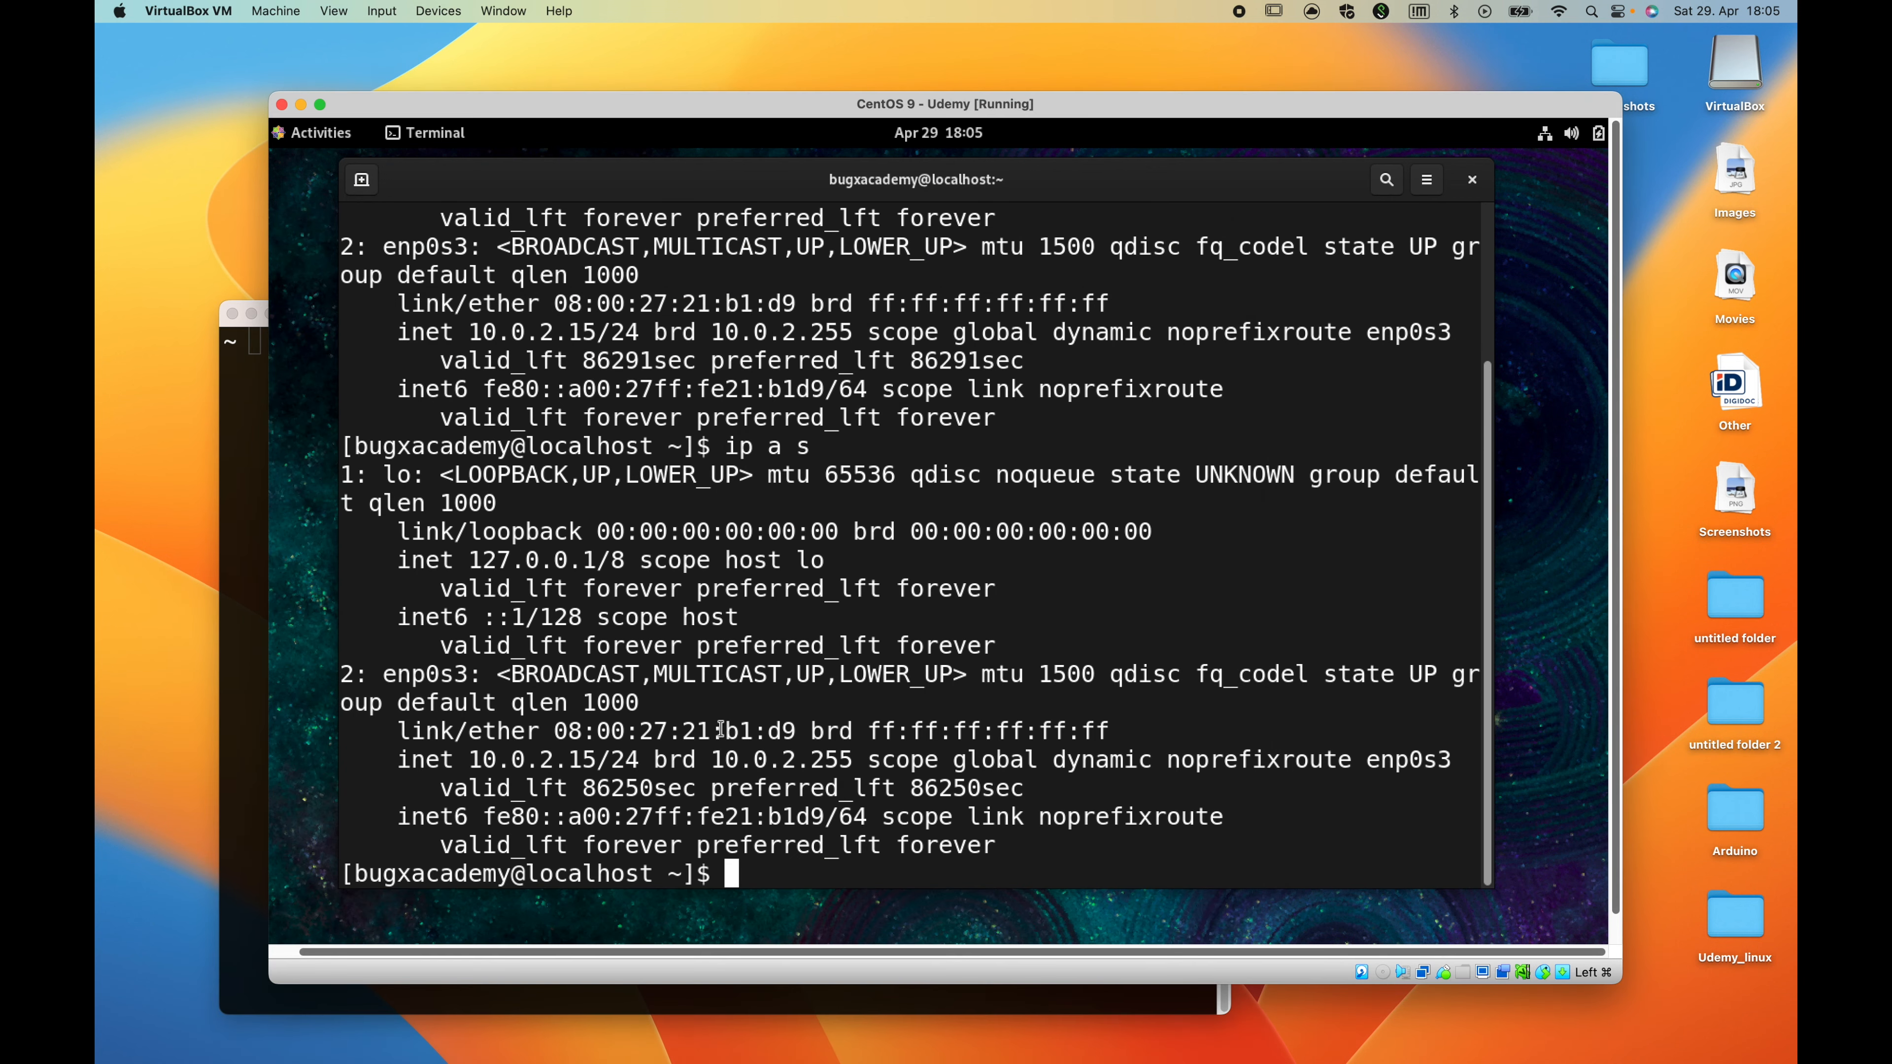
{"action": "double_click", "coordinate": [528, 759]}
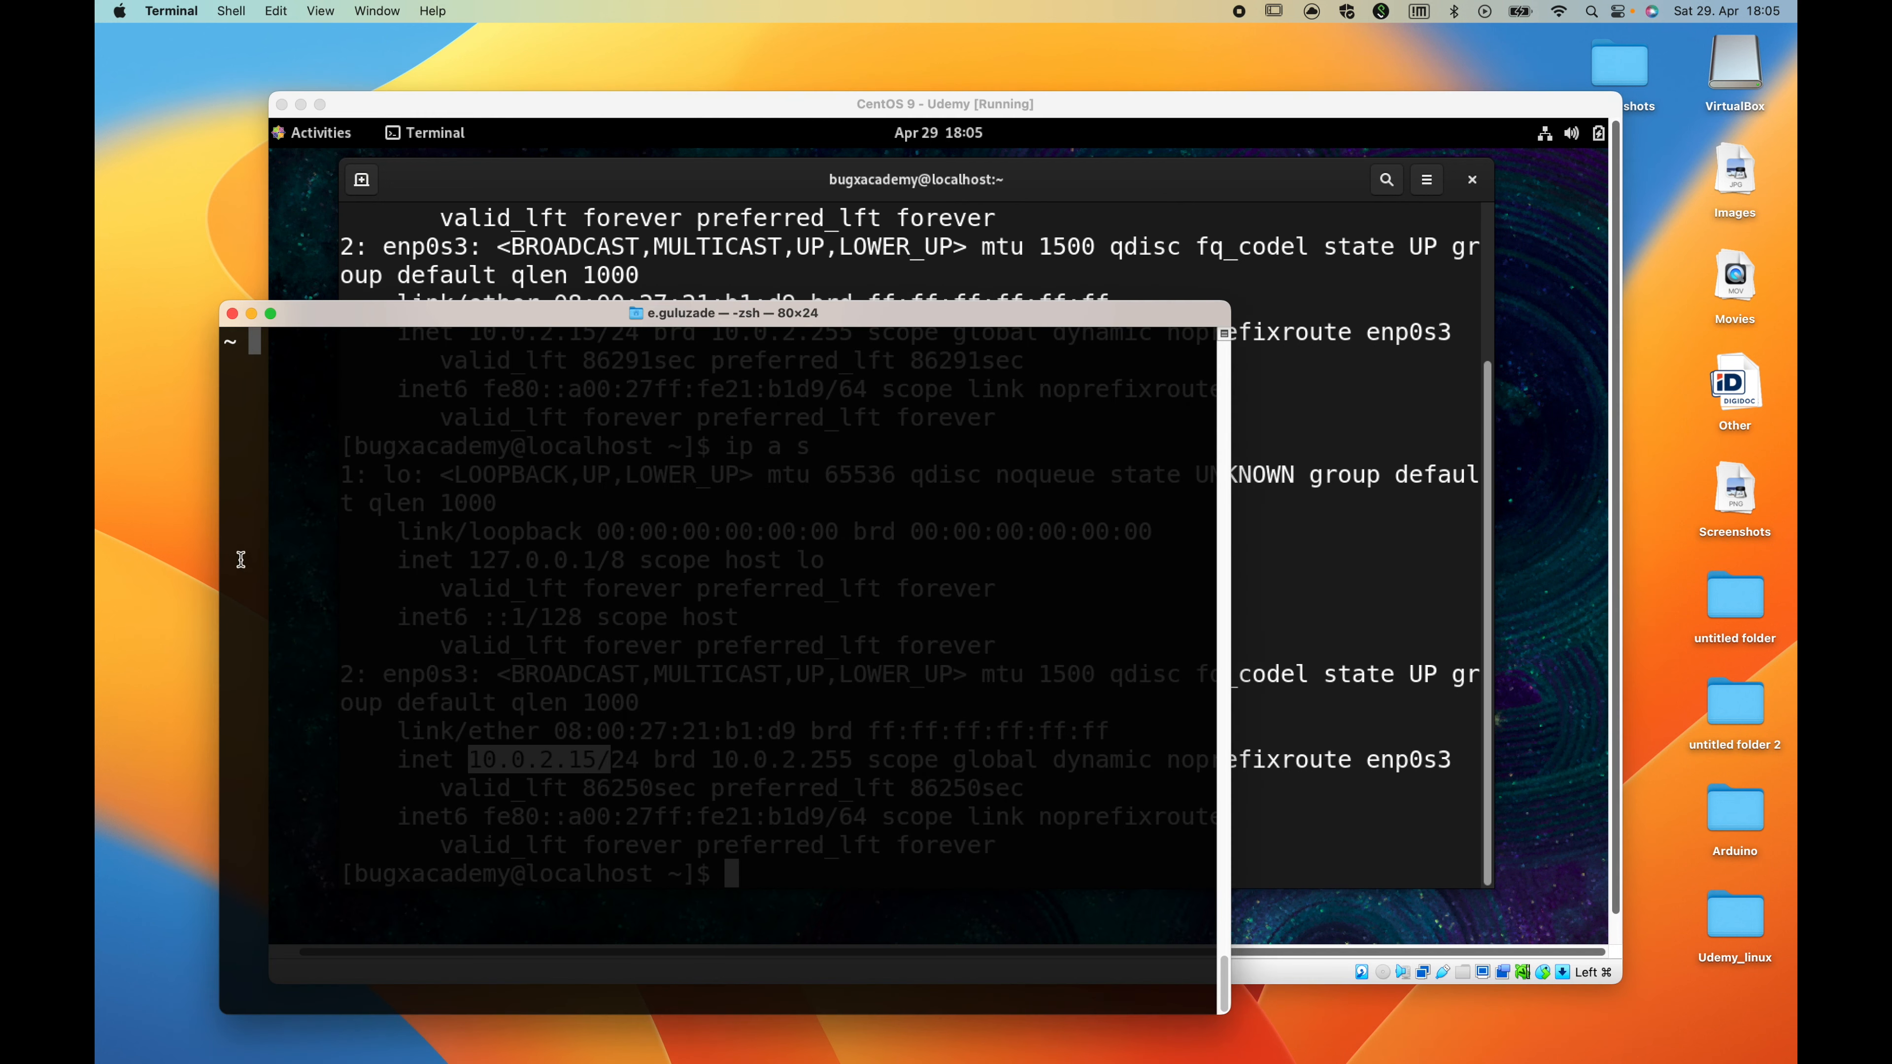
{"action": "type", "text": "ssh"}
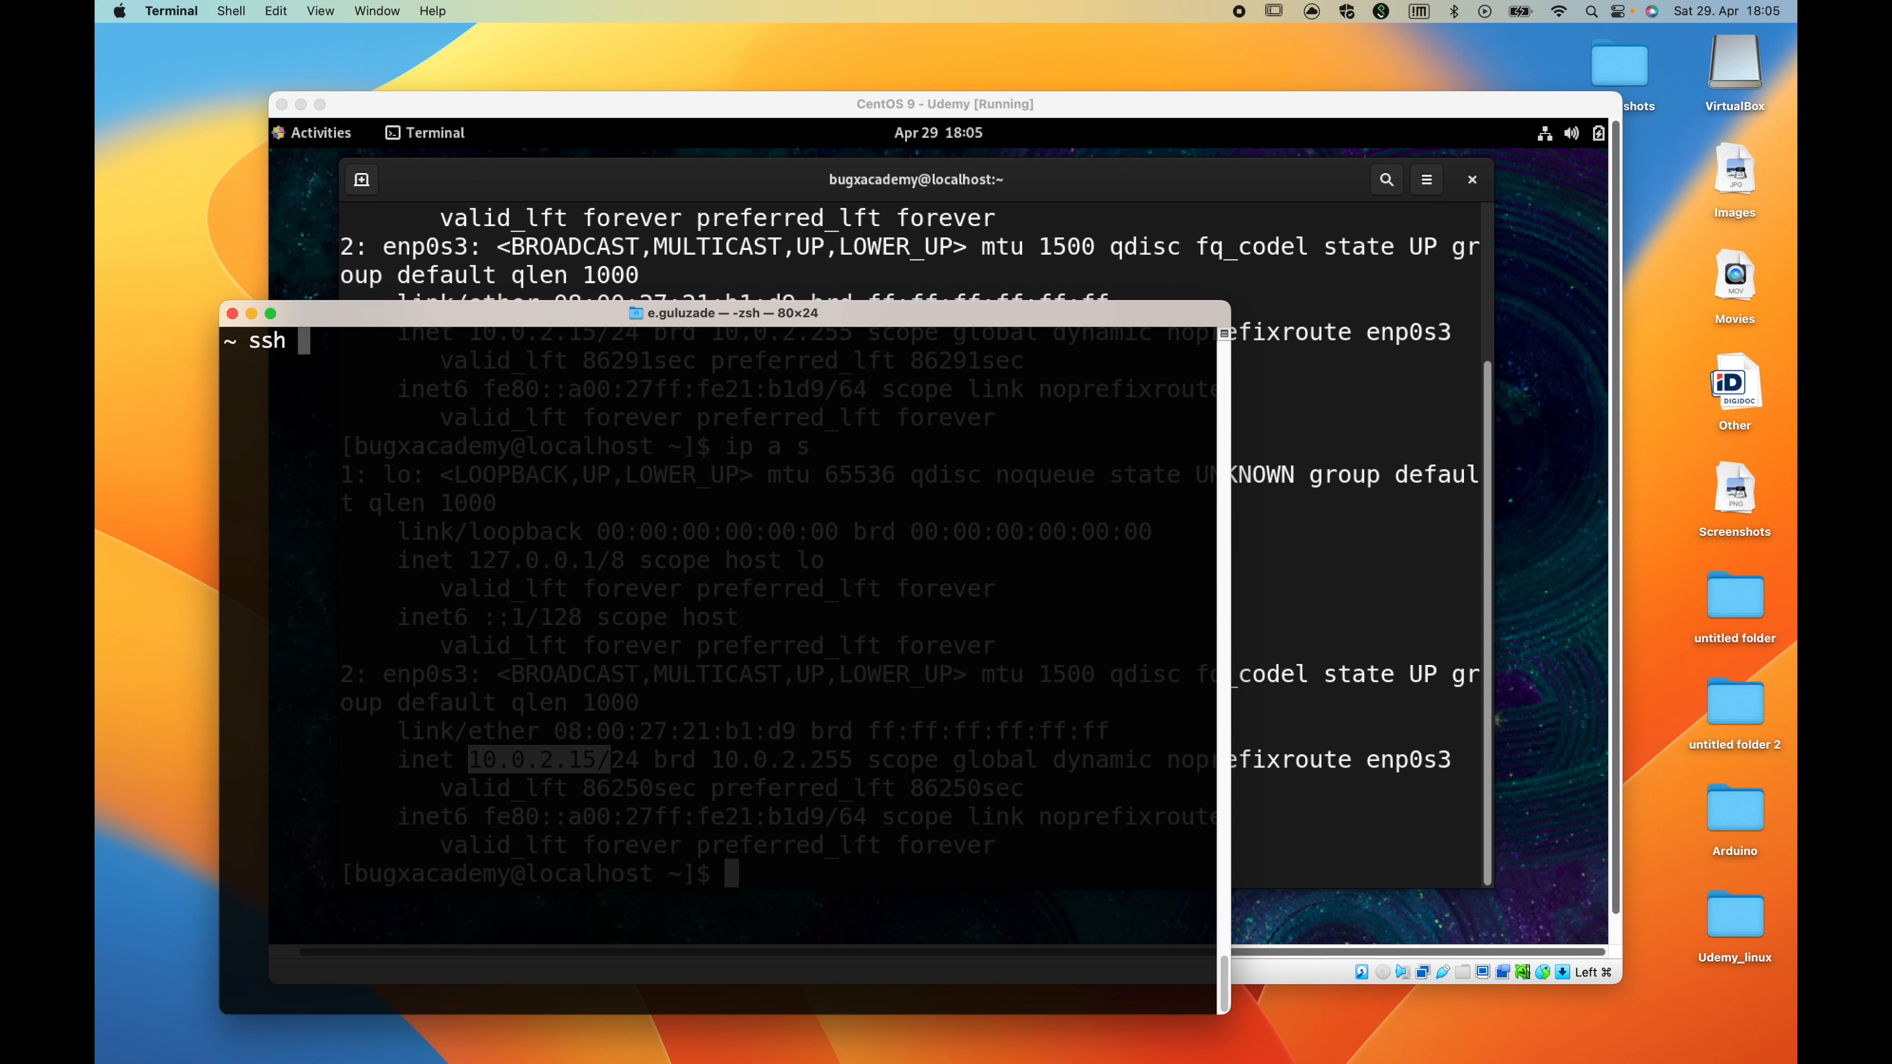
{"action": "mouse_move", "coordinate": [1332, 552]}
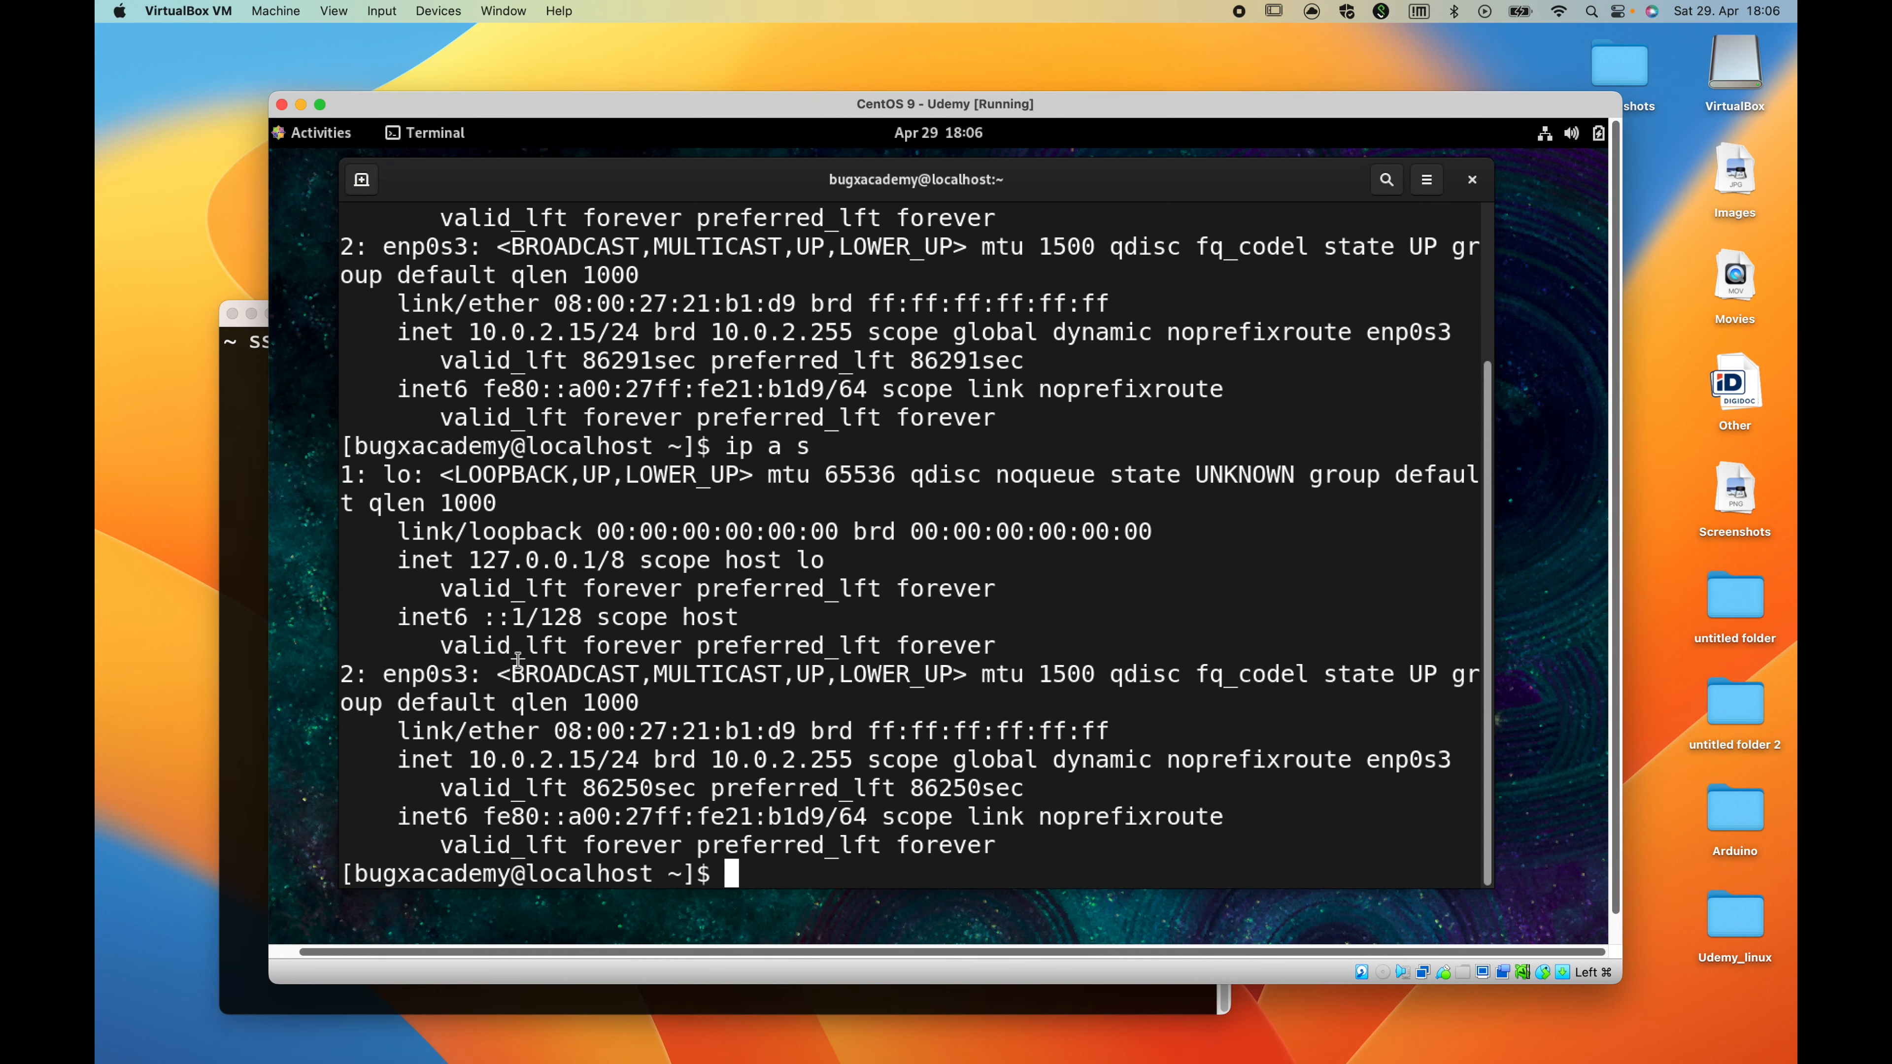
{"action": "left_click", "coordinate": [296, 340]}
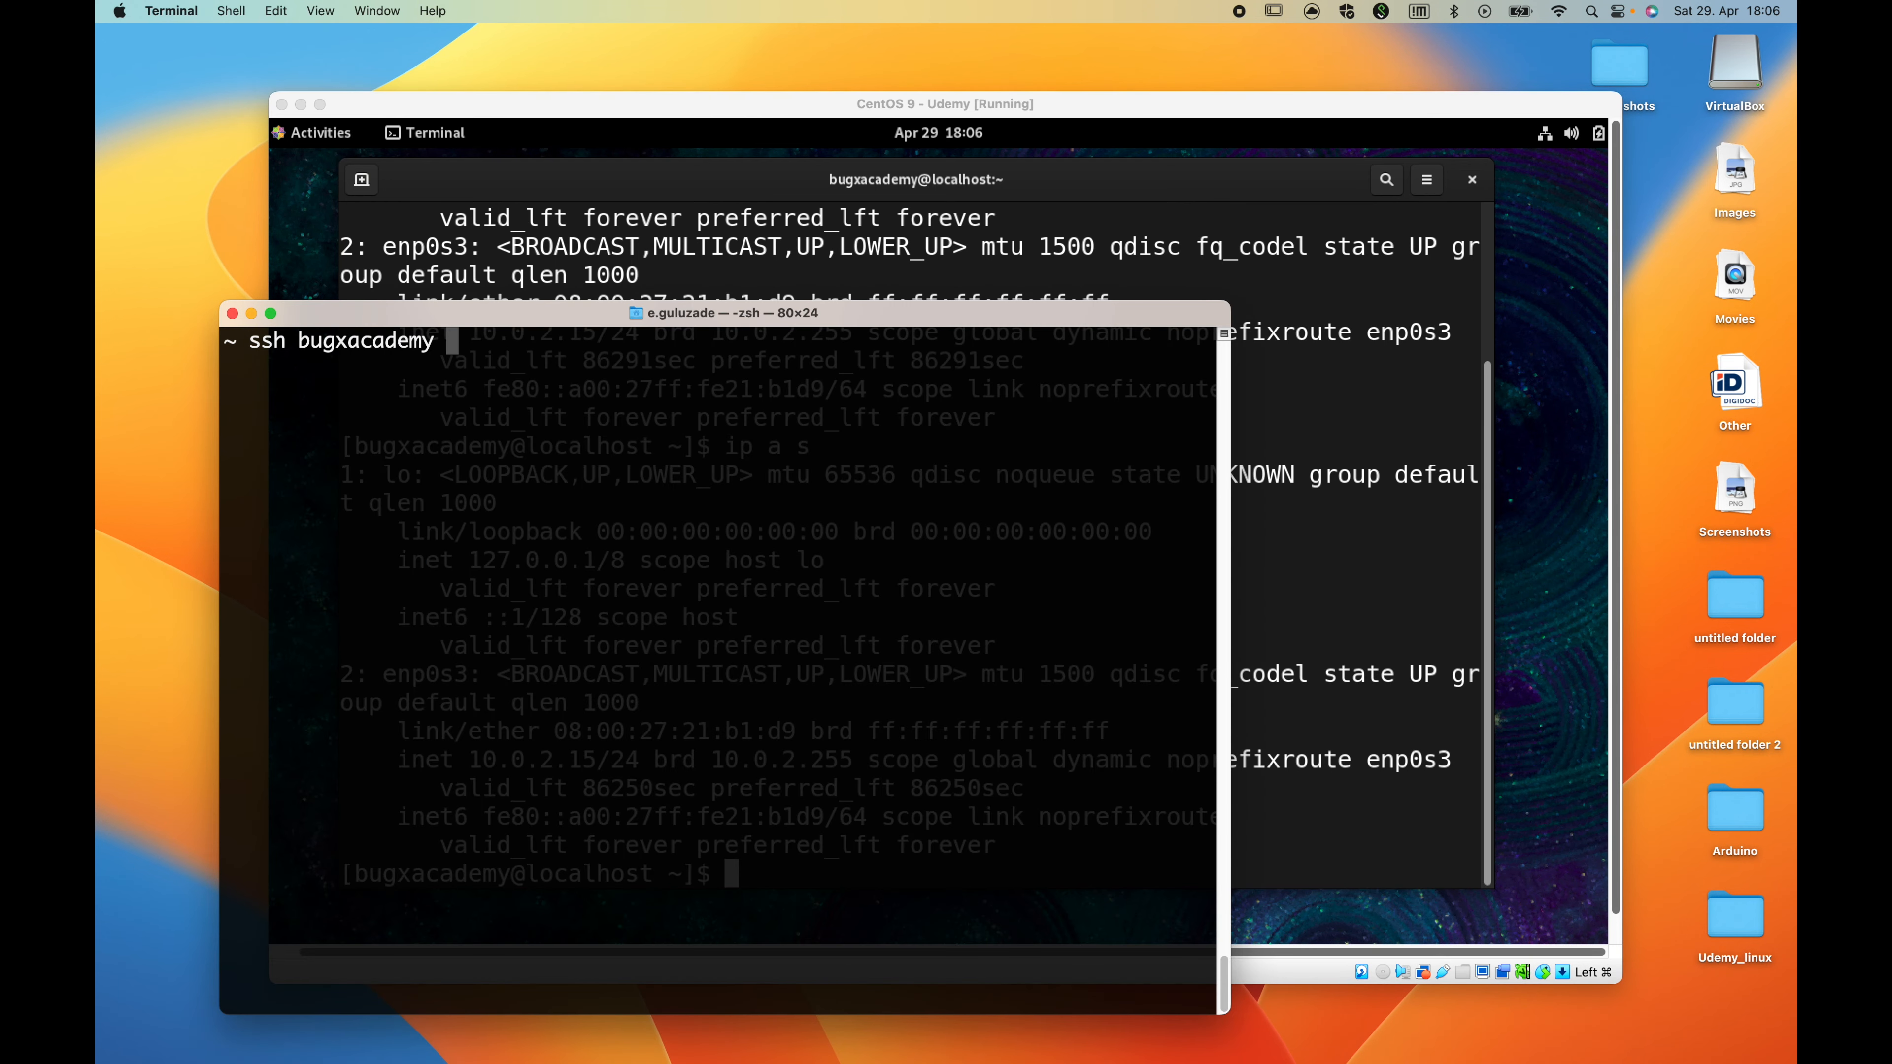
{"action": "type", "text": "@"}
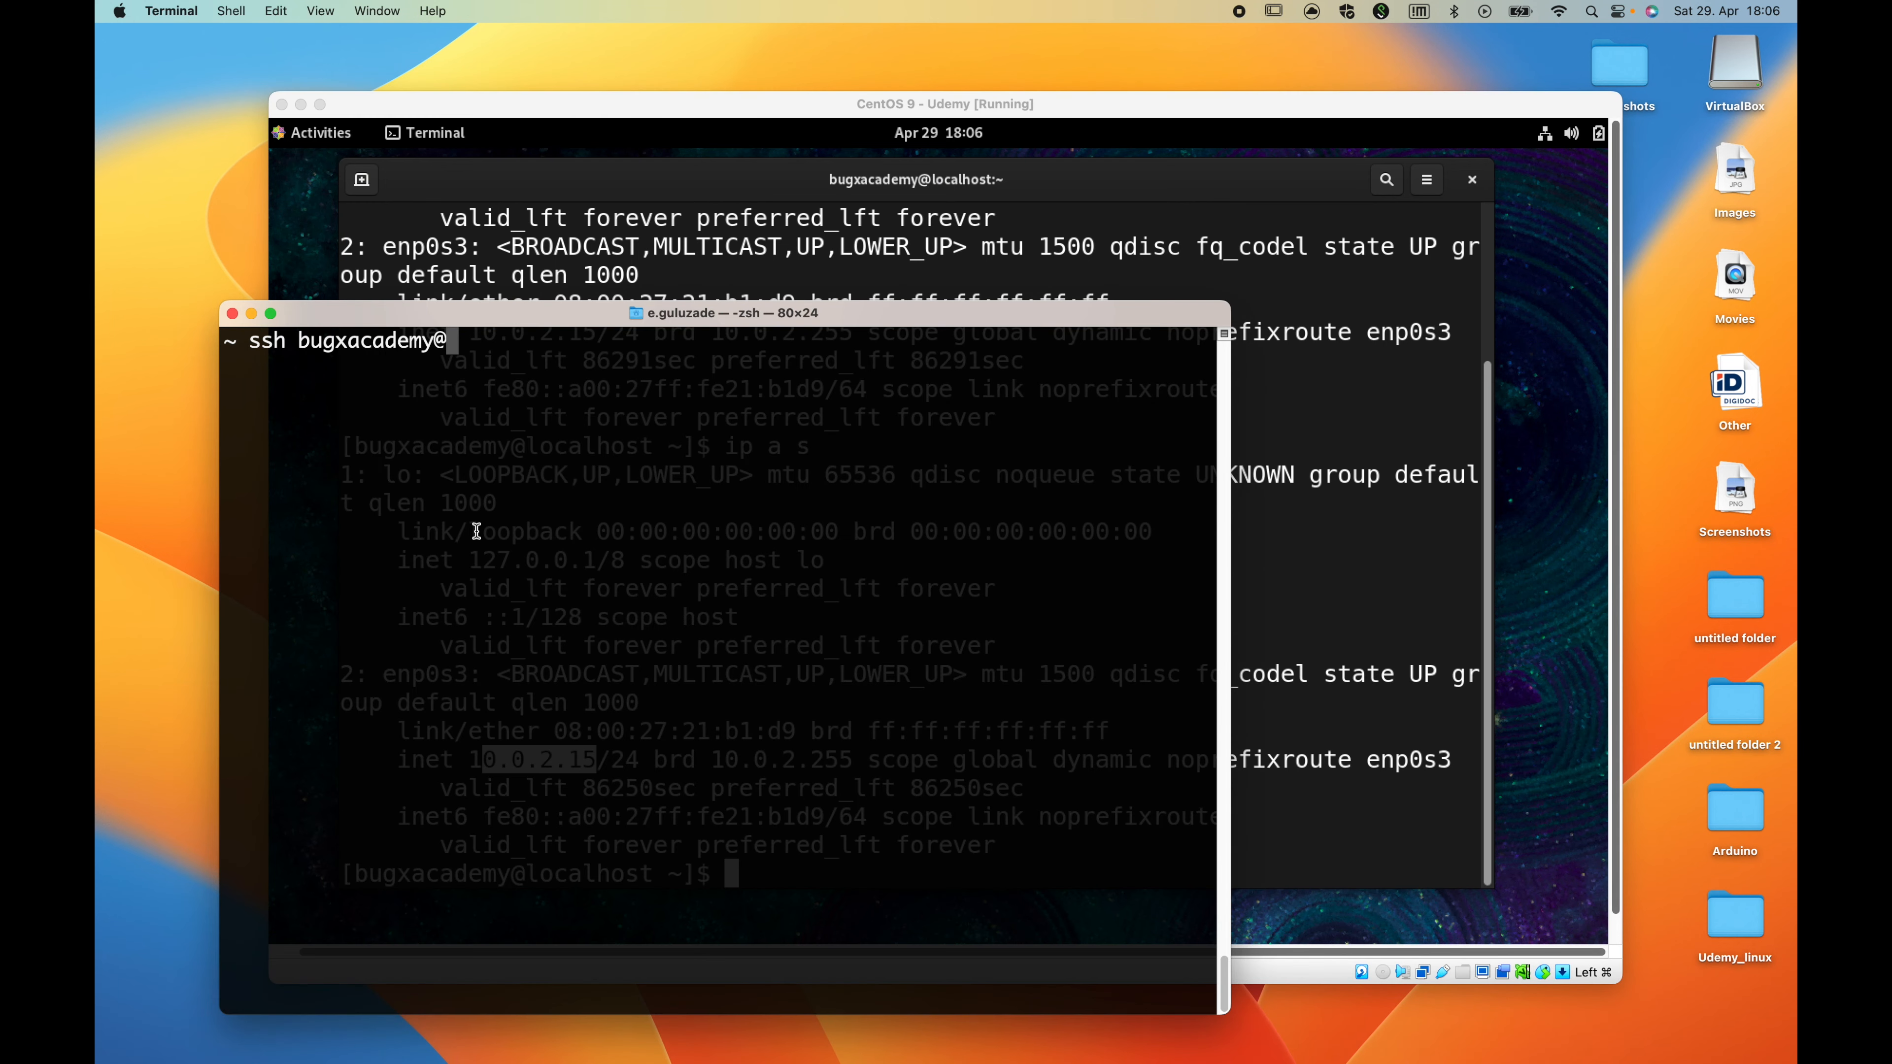
{"action": "type", "text": "10.2"}
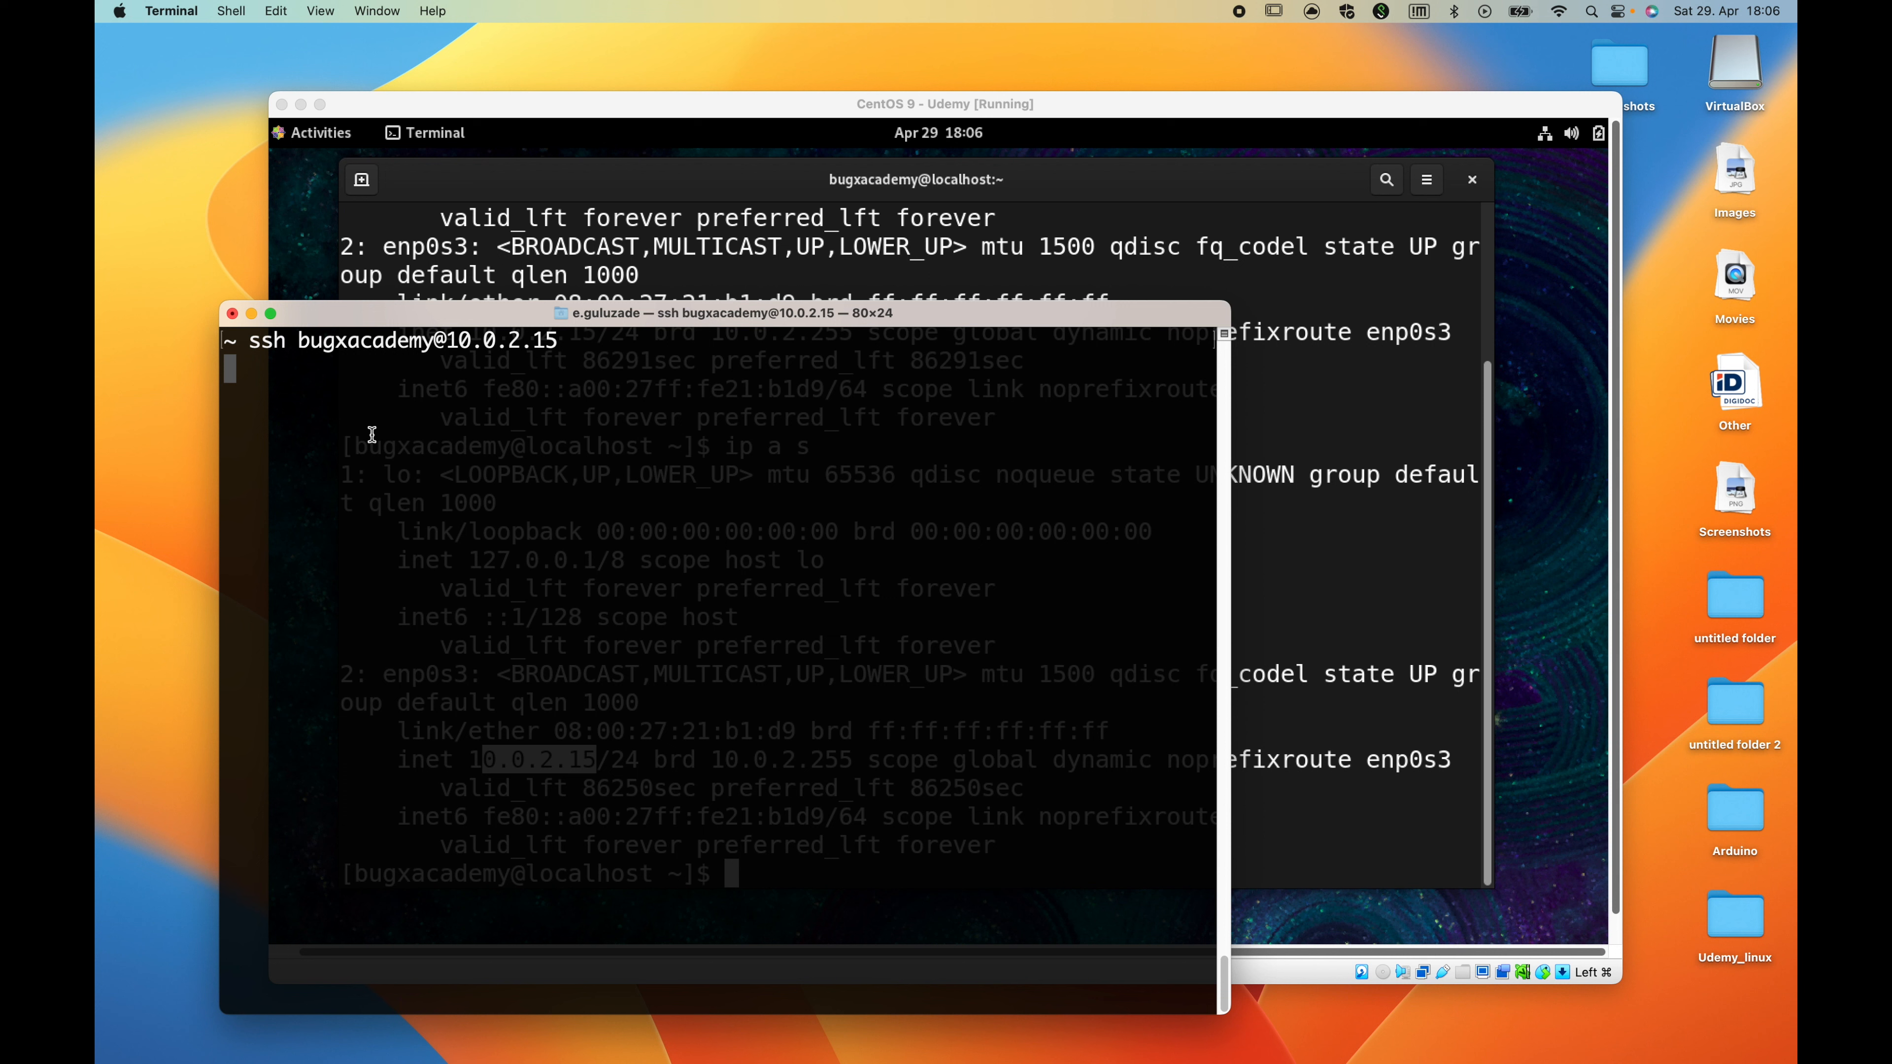
{"action": "key", "text": "ctrl+c"}
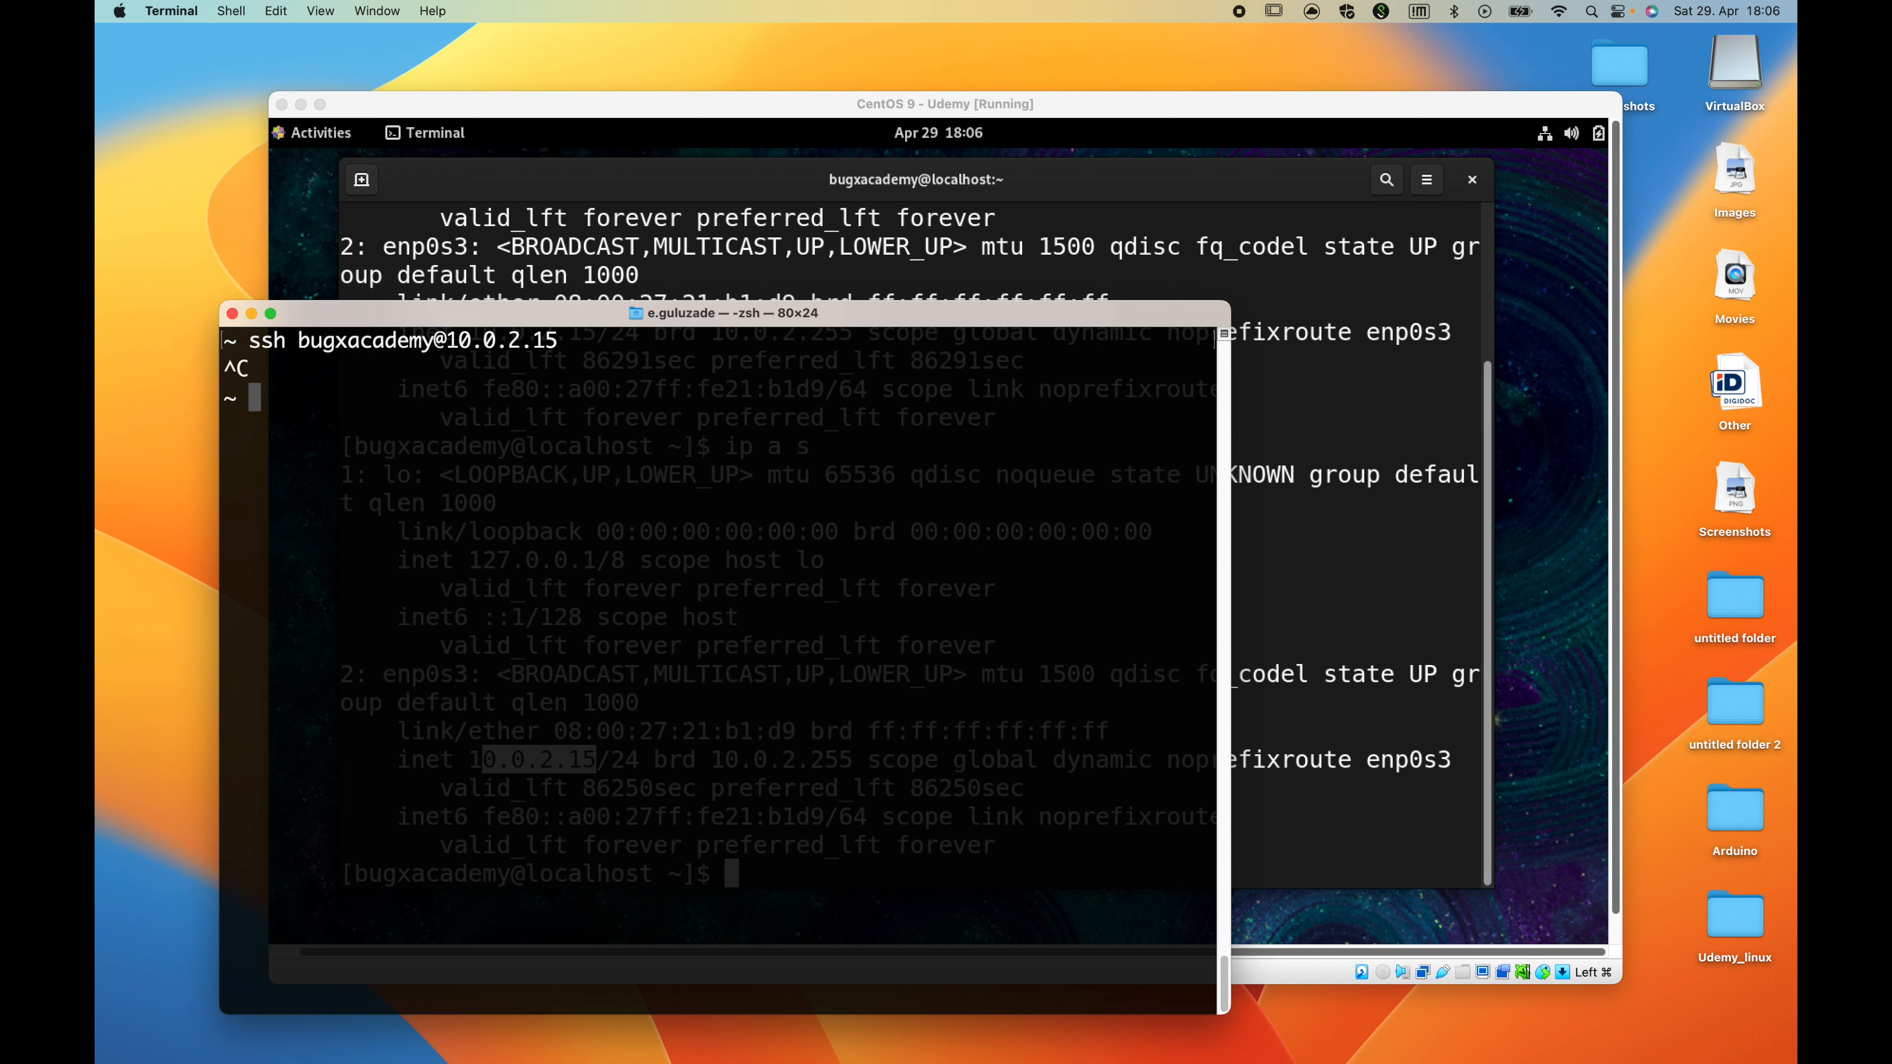
{"action": "type", "text": "ssh bugxacademy@10.0.2.15"}
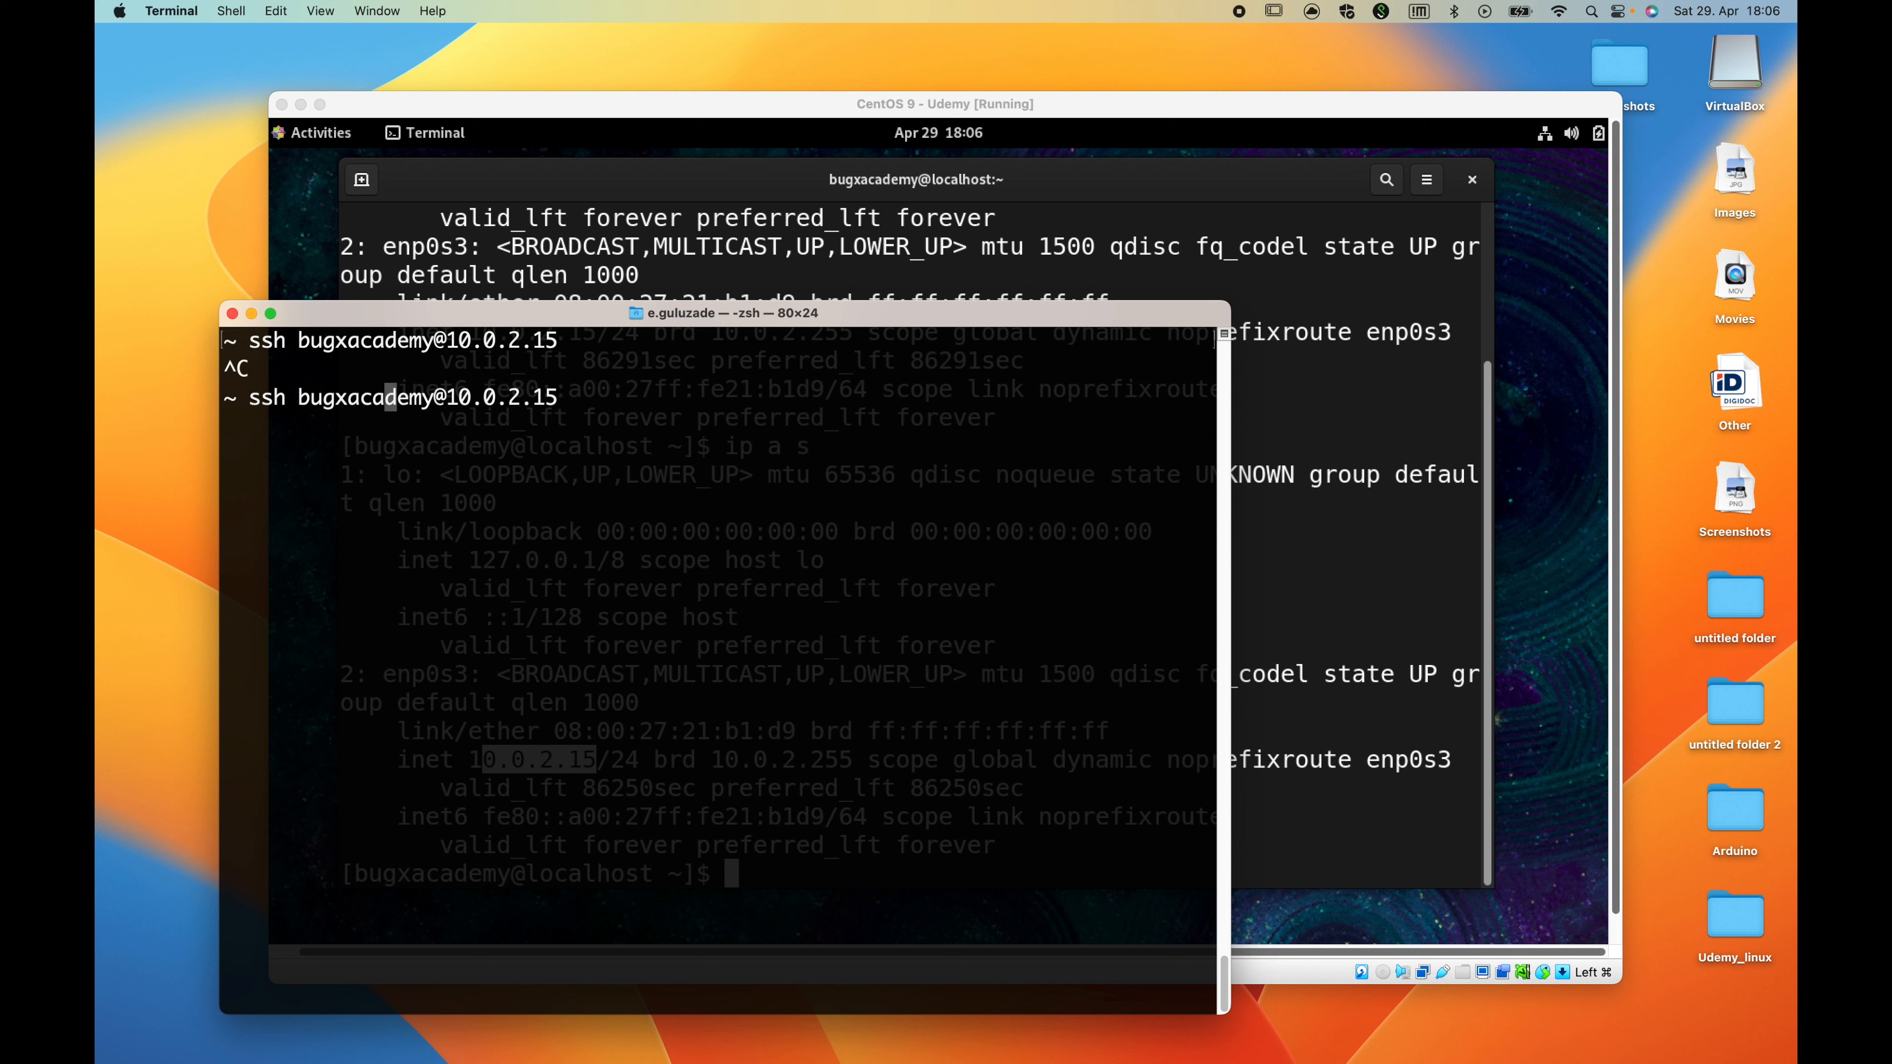
{"action": "type", "text": "-vvv"}
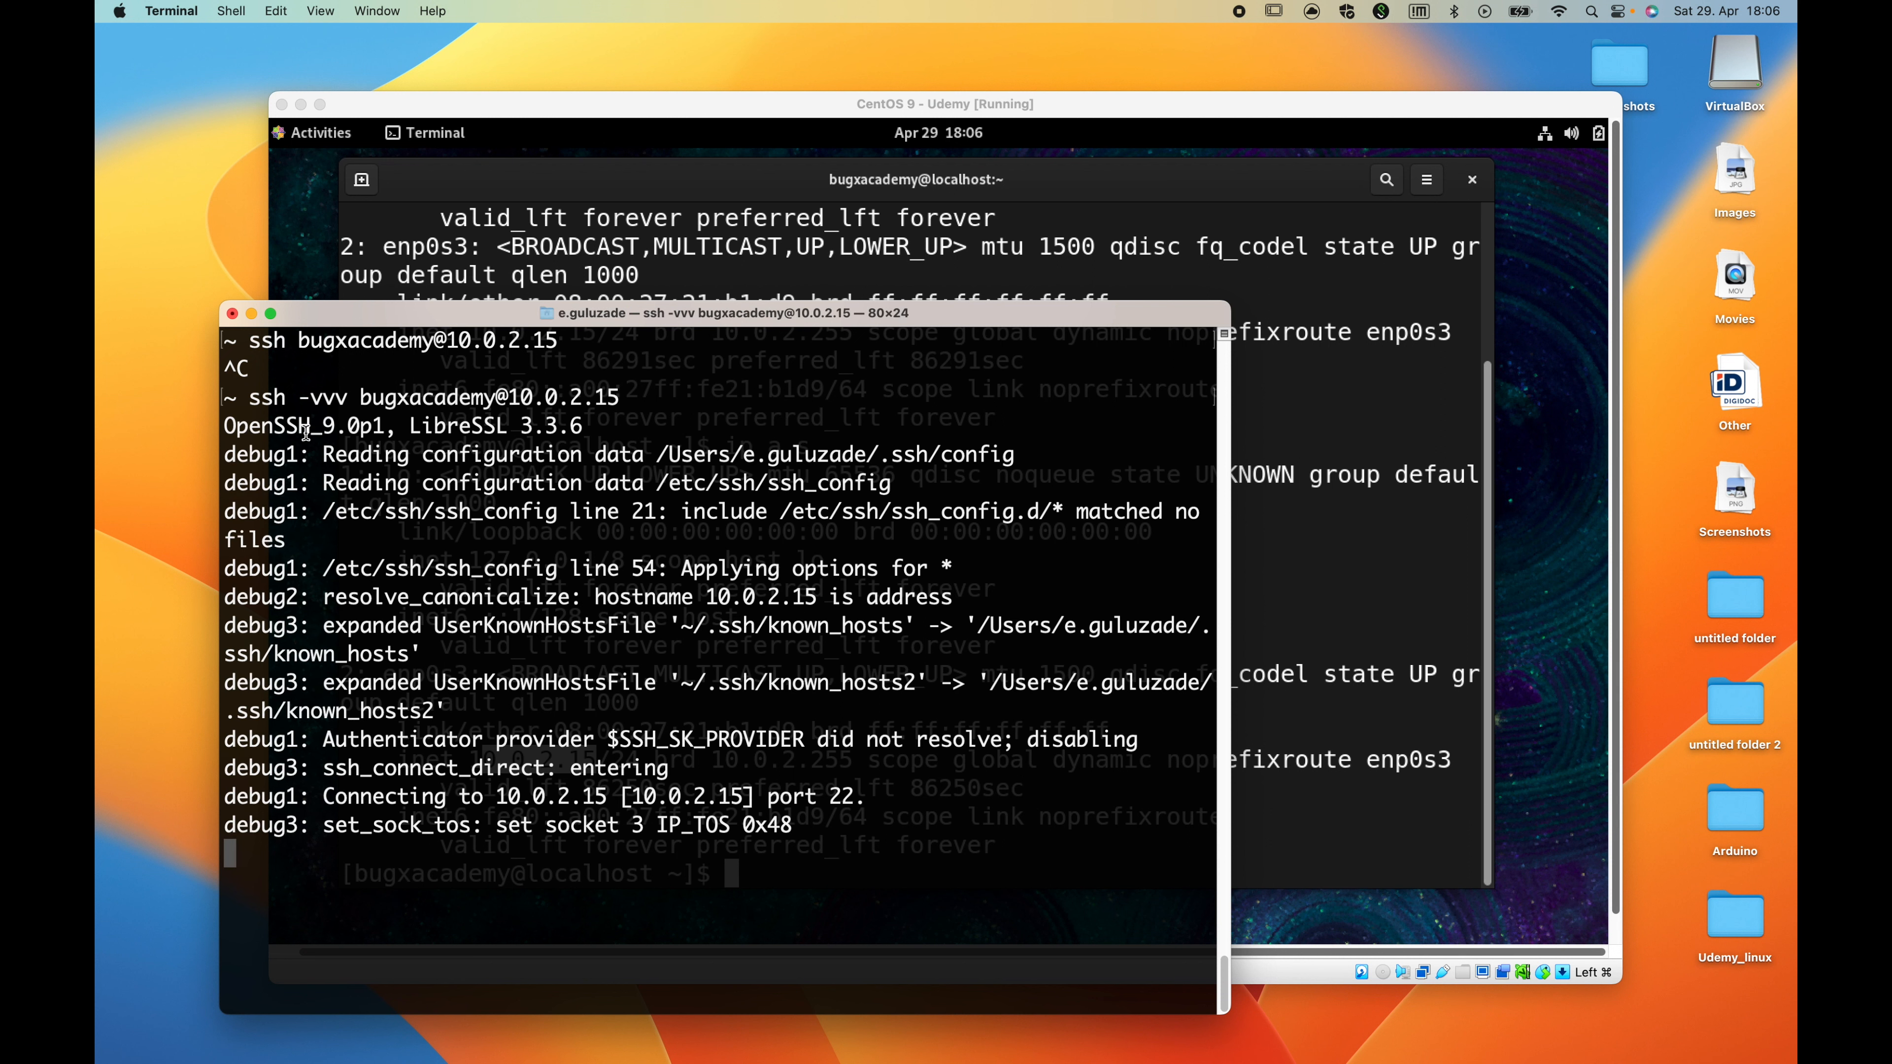
{"action": "mouse_move", "coordinate": [633, 547]}
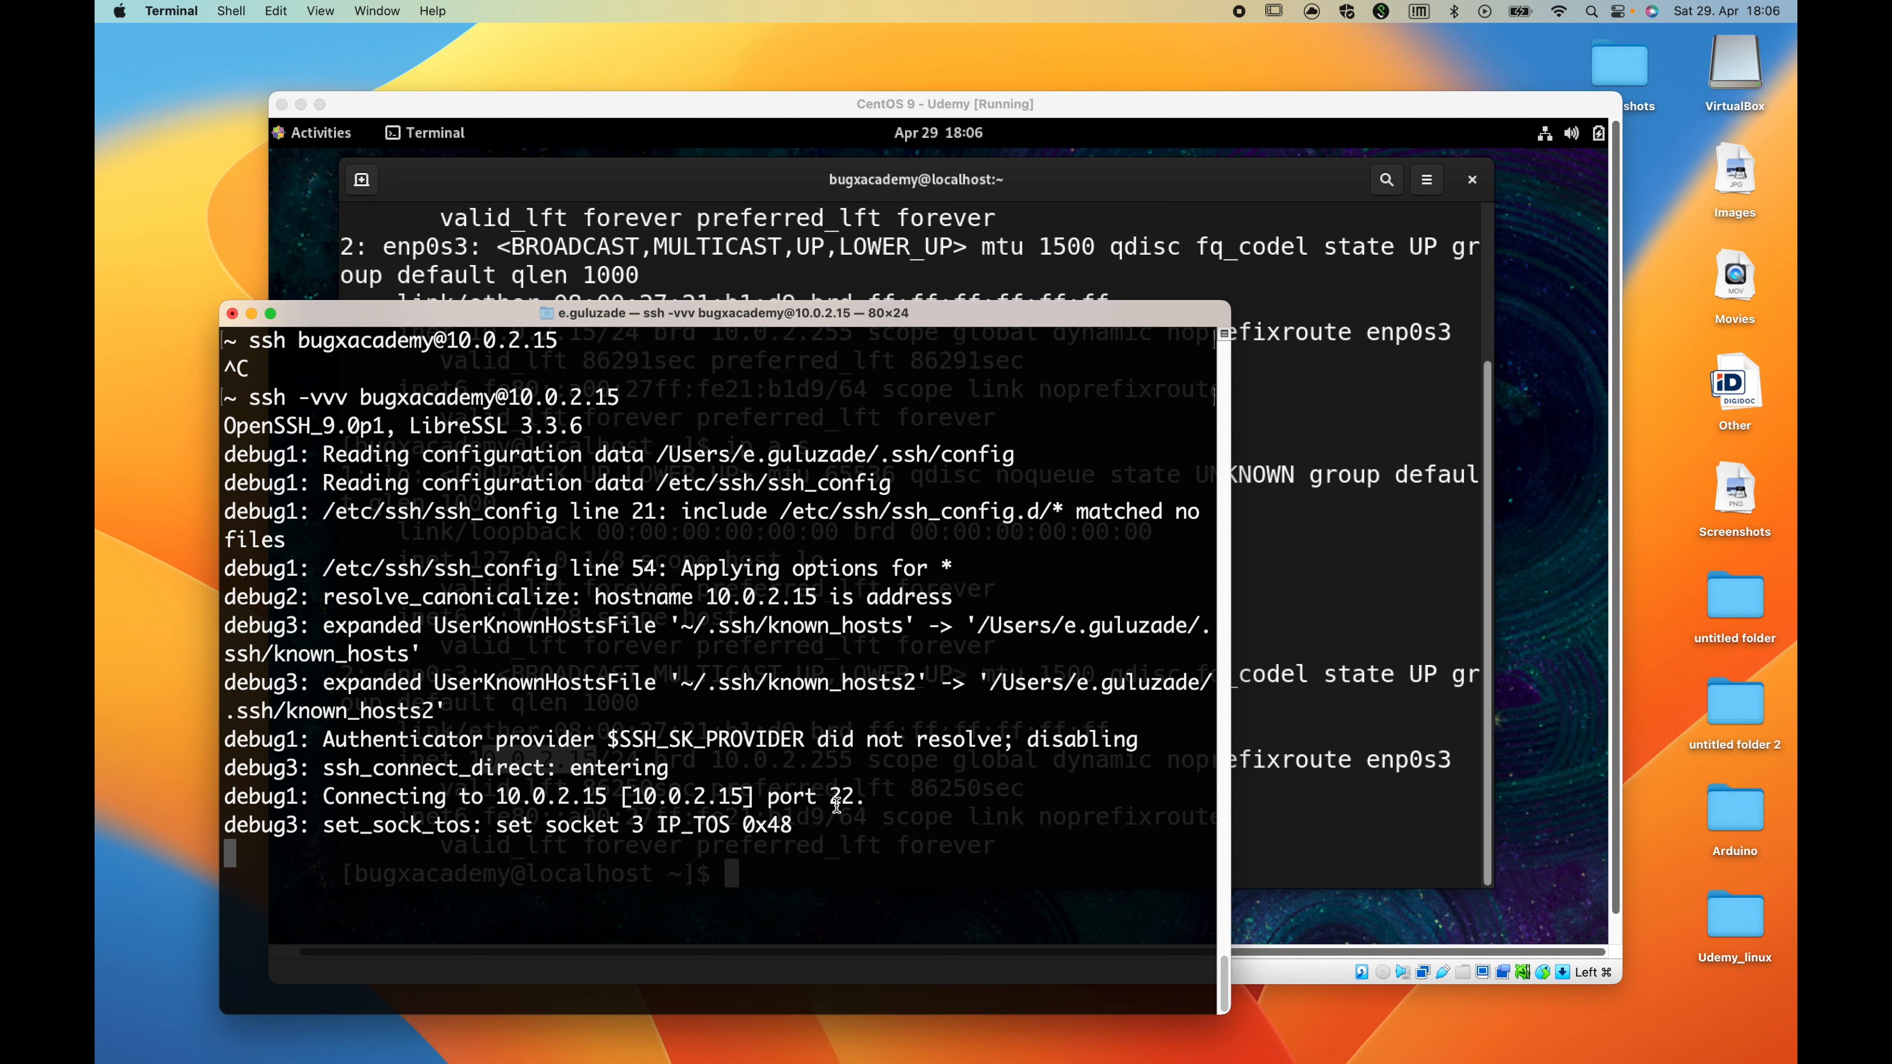
{"action": "mouse_move", "coordinate": [262, 830]}
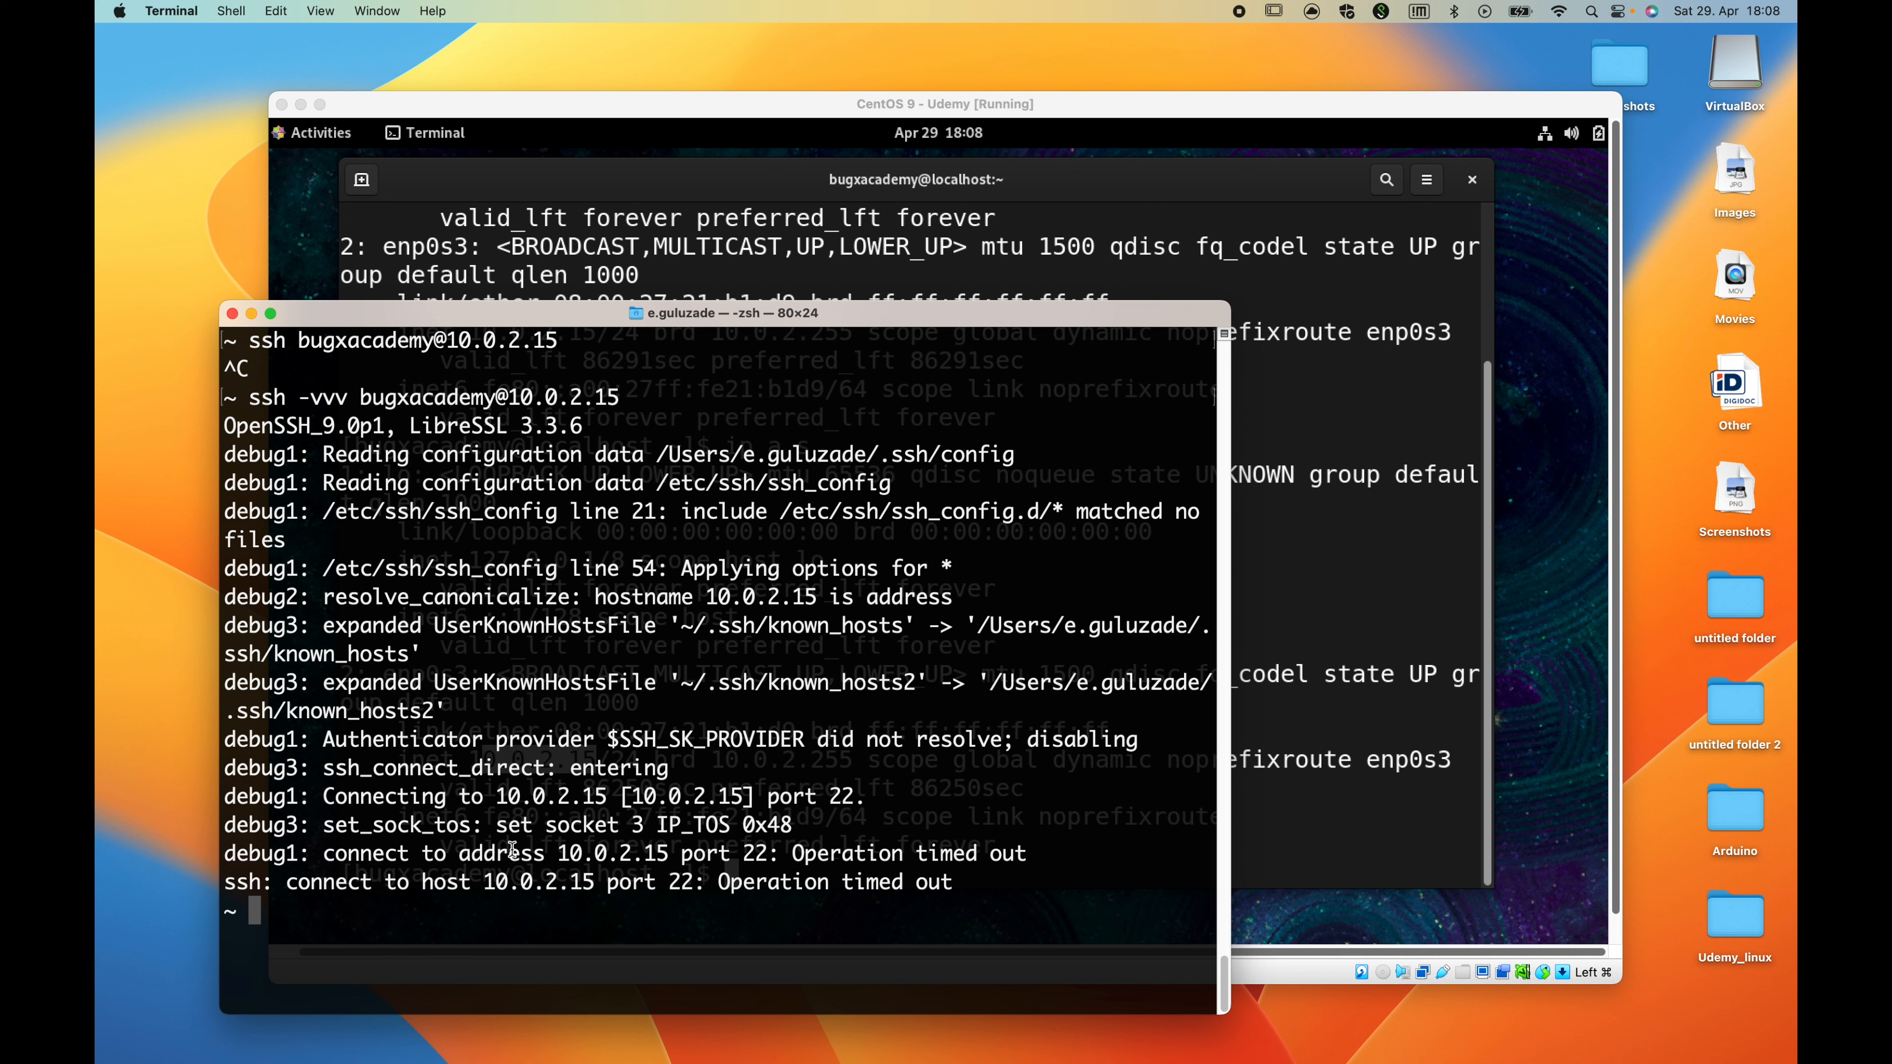
{"action": "type", "text": "i"}
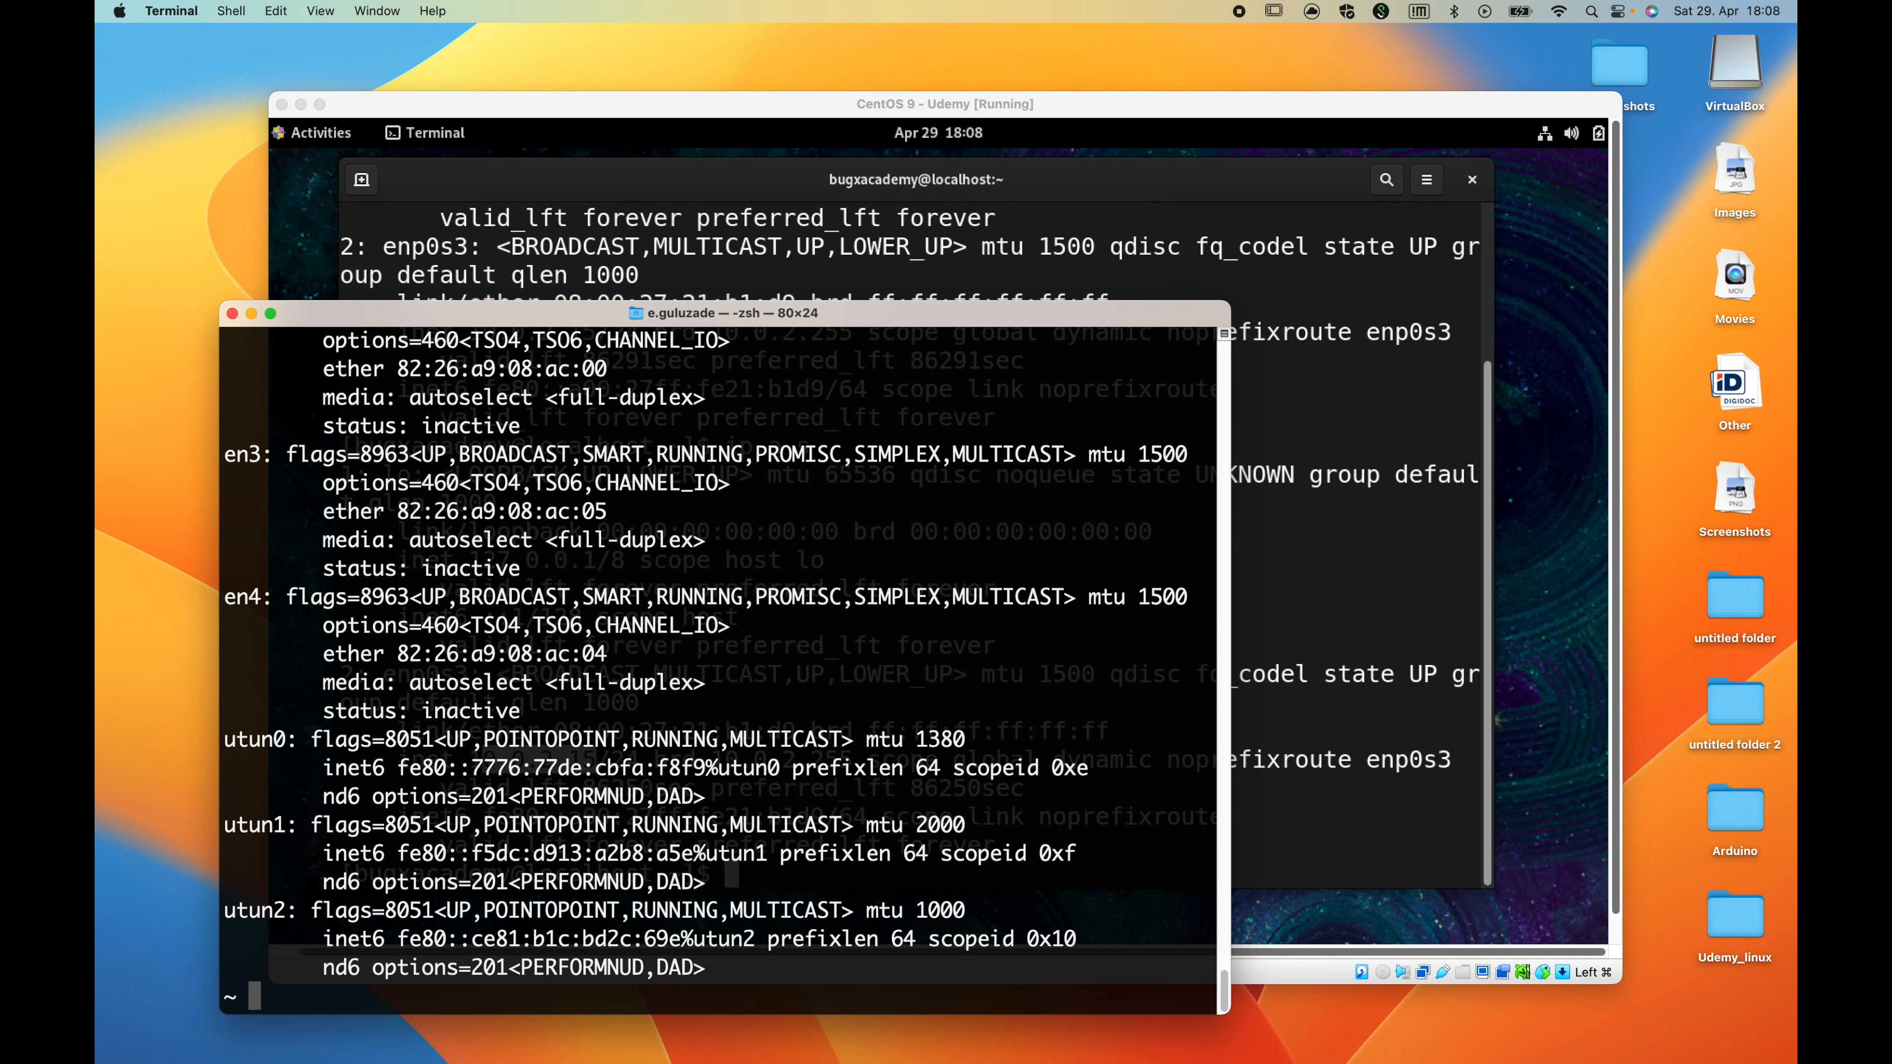
- Filter ifconfig with grep 192 to show 192.168.0.101 and note 192.168.0.xxx below
{"action": "scroll", "scroll_direction": "down", "scroll_amount": 3}
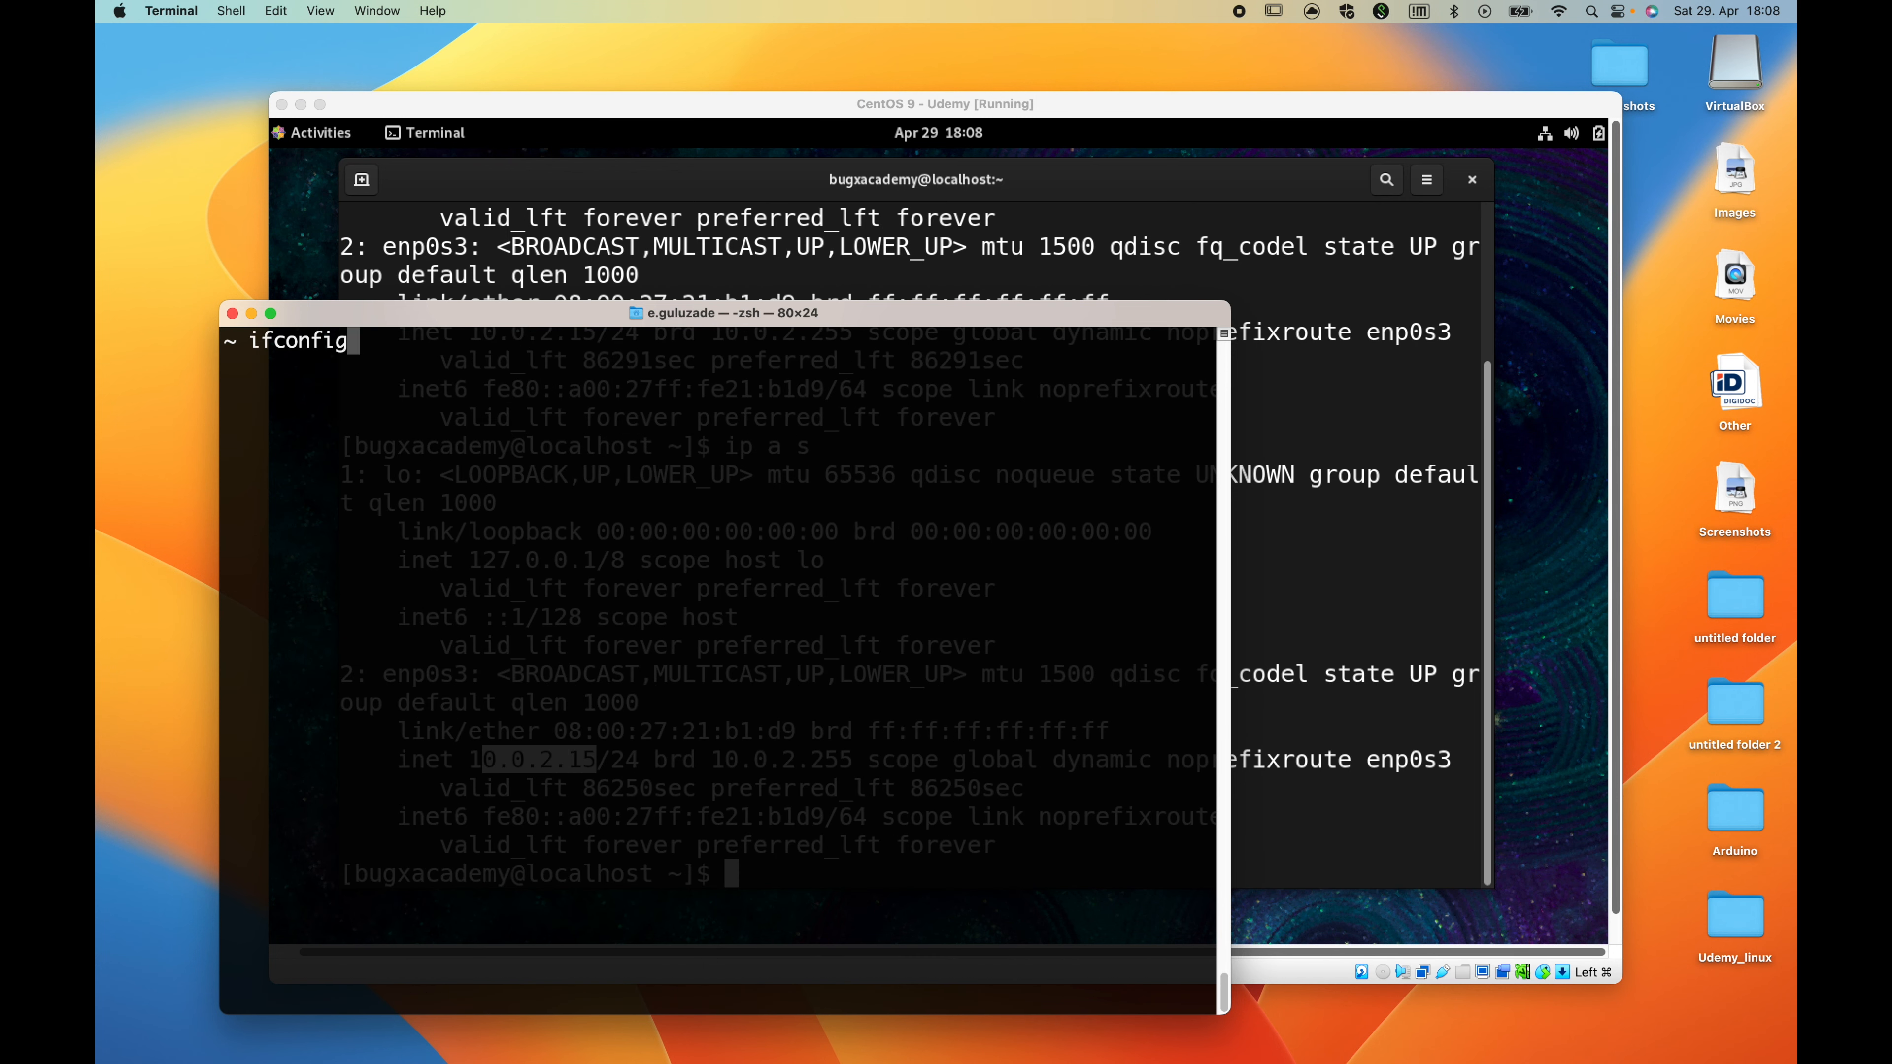
{"action": "type", "text": "| greo"}
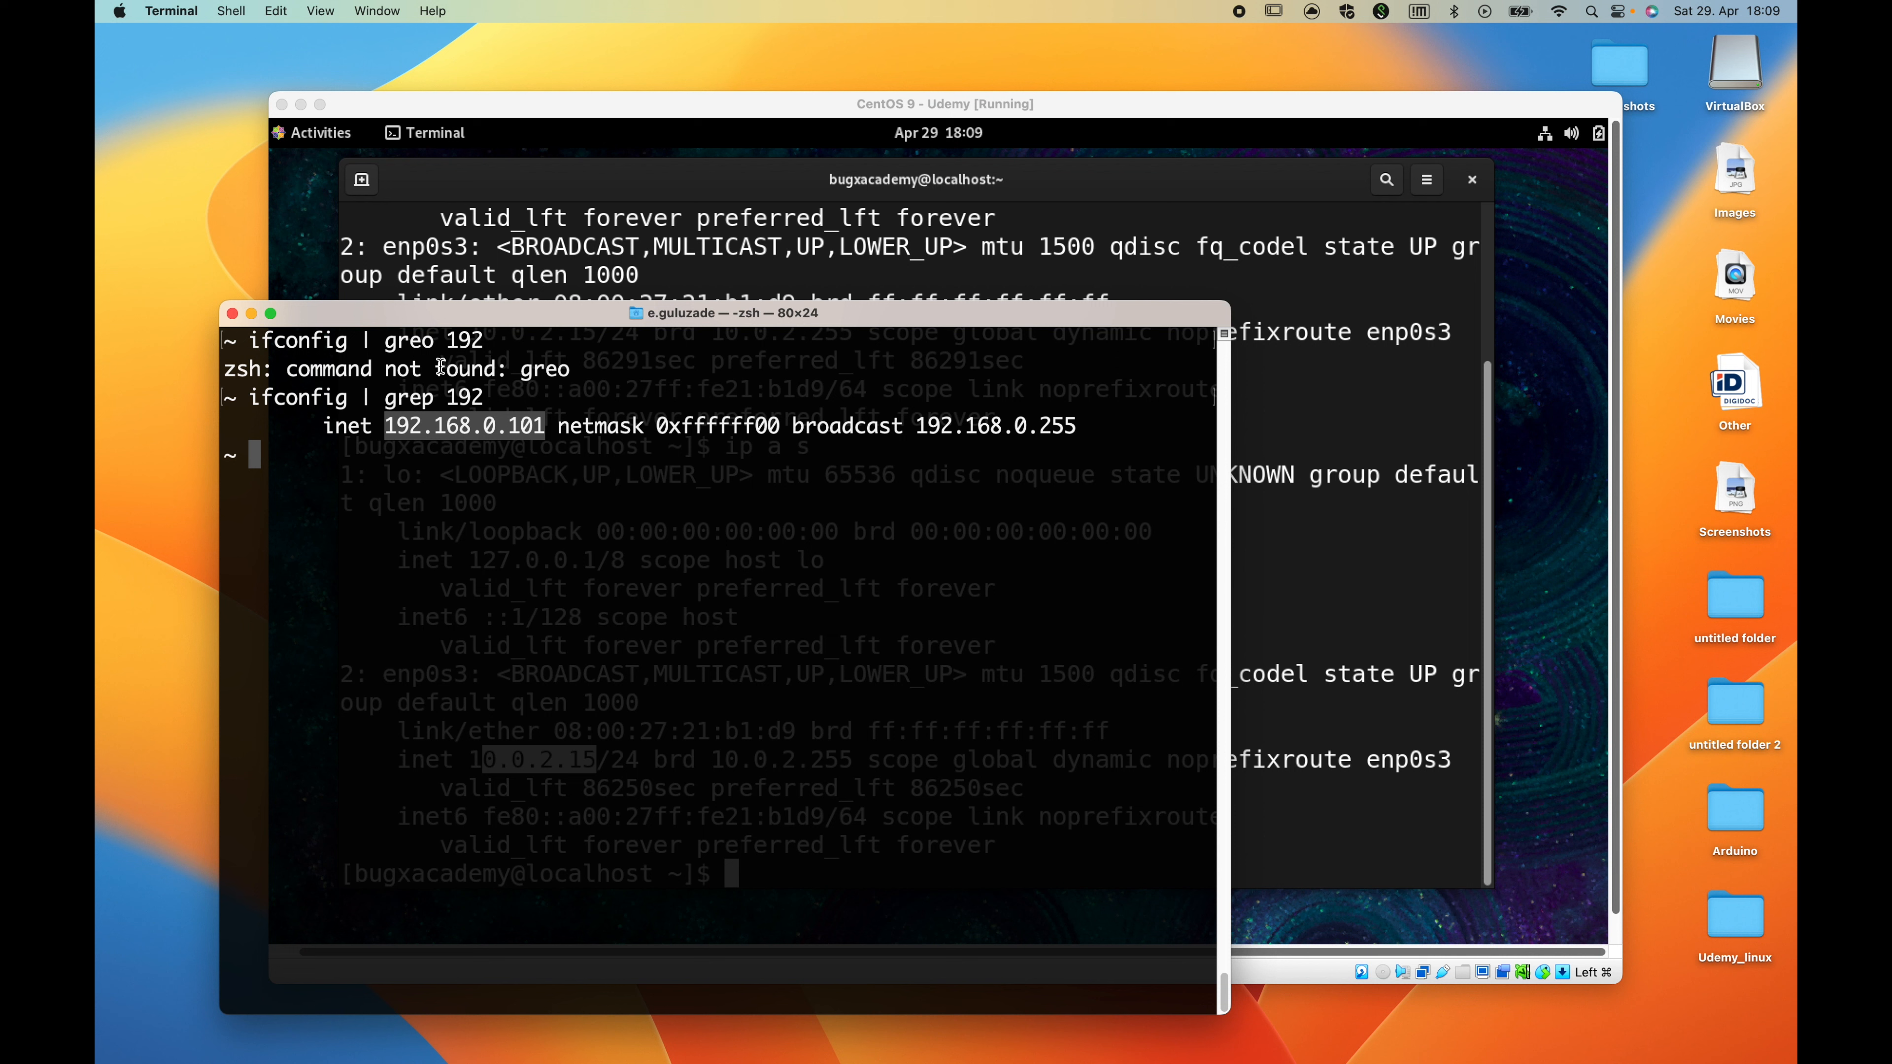
{"action": "type", "text": "1"}
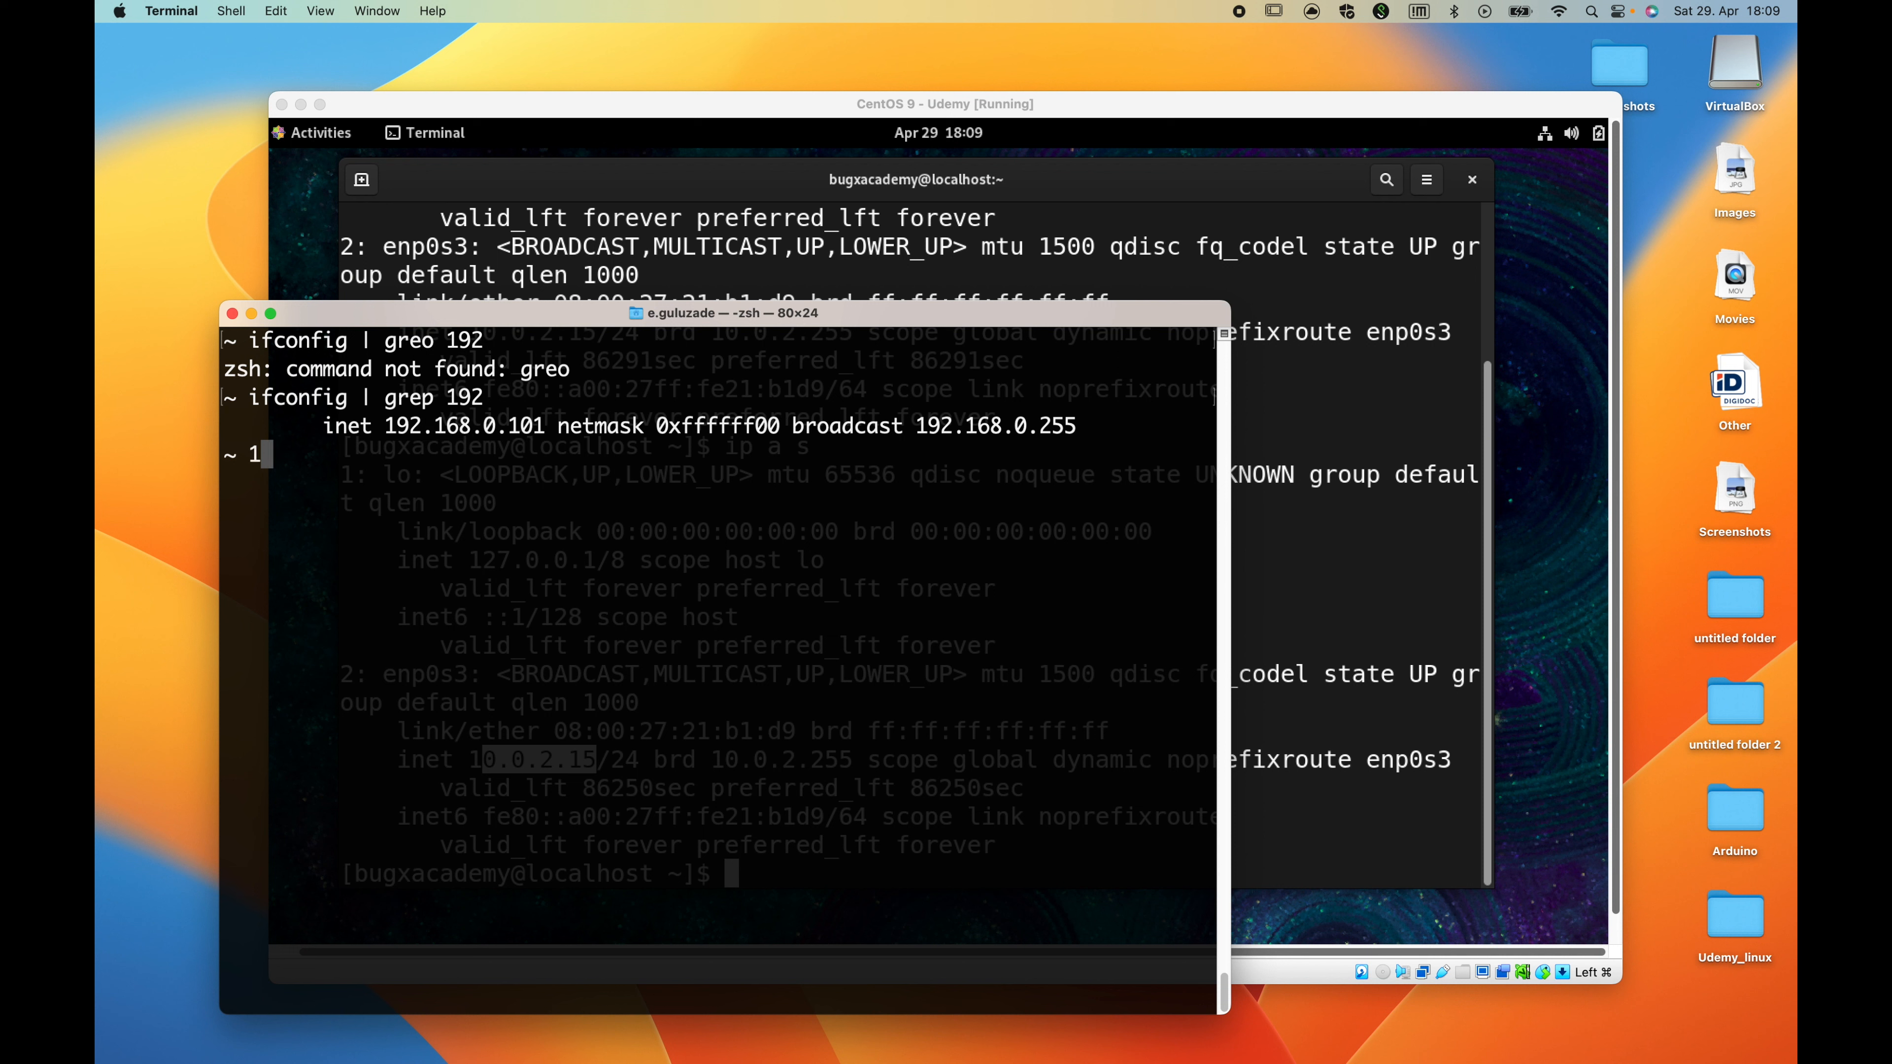
{"action": "type", "text": "92.168.0"}
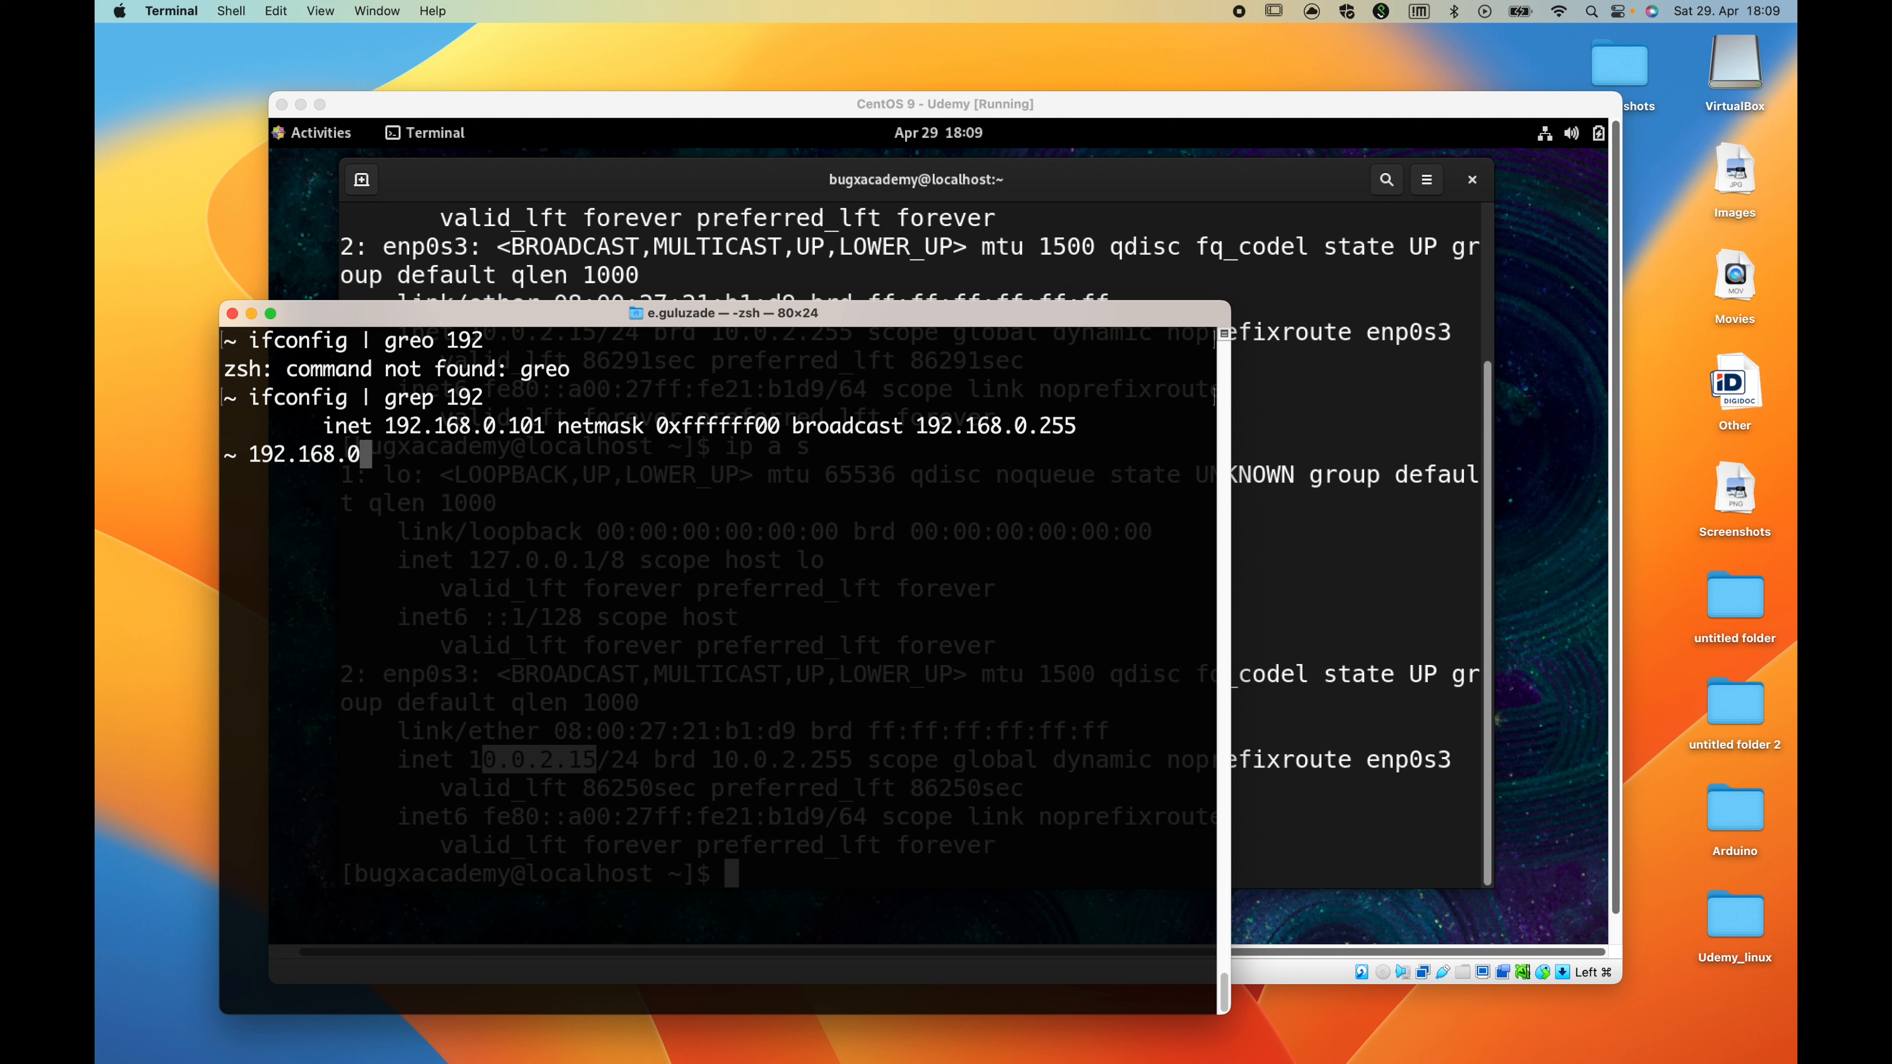
{"action": "type", "text": "xxx"}
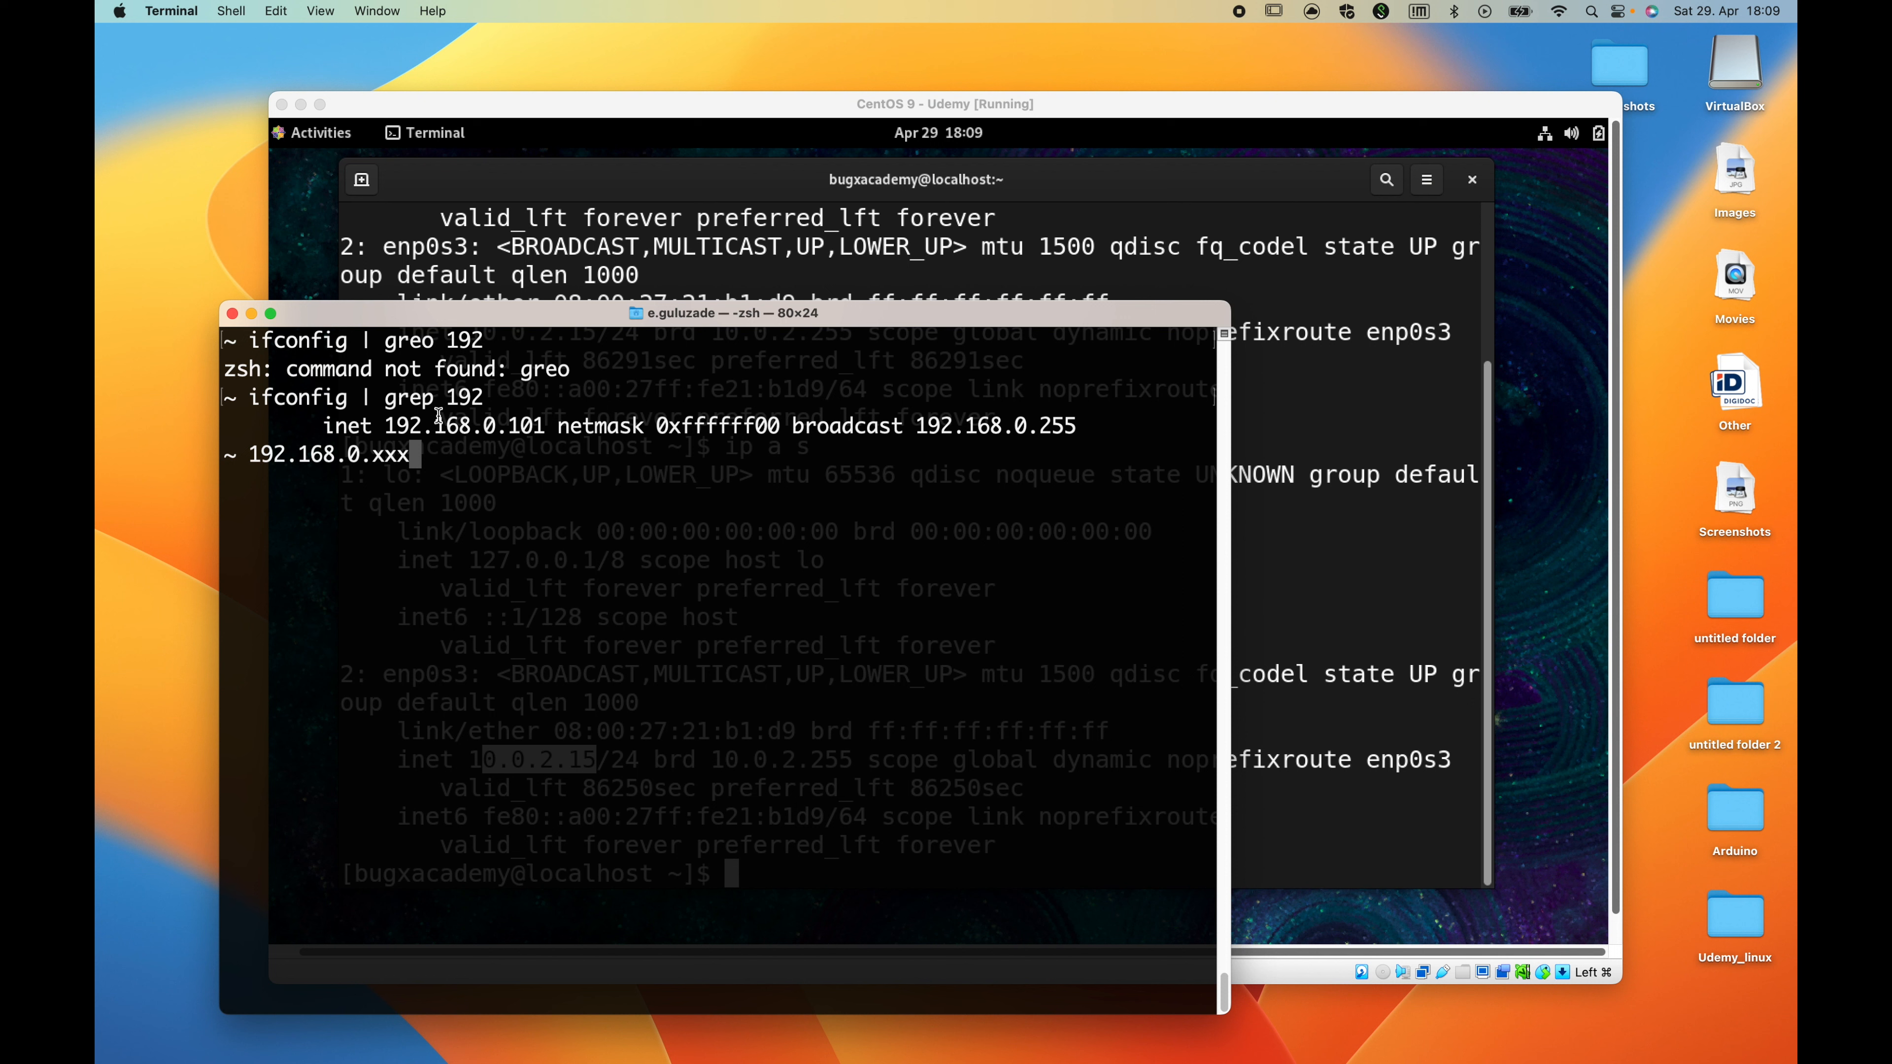
{"action": "double_click", "coordinate": [462, 425]}
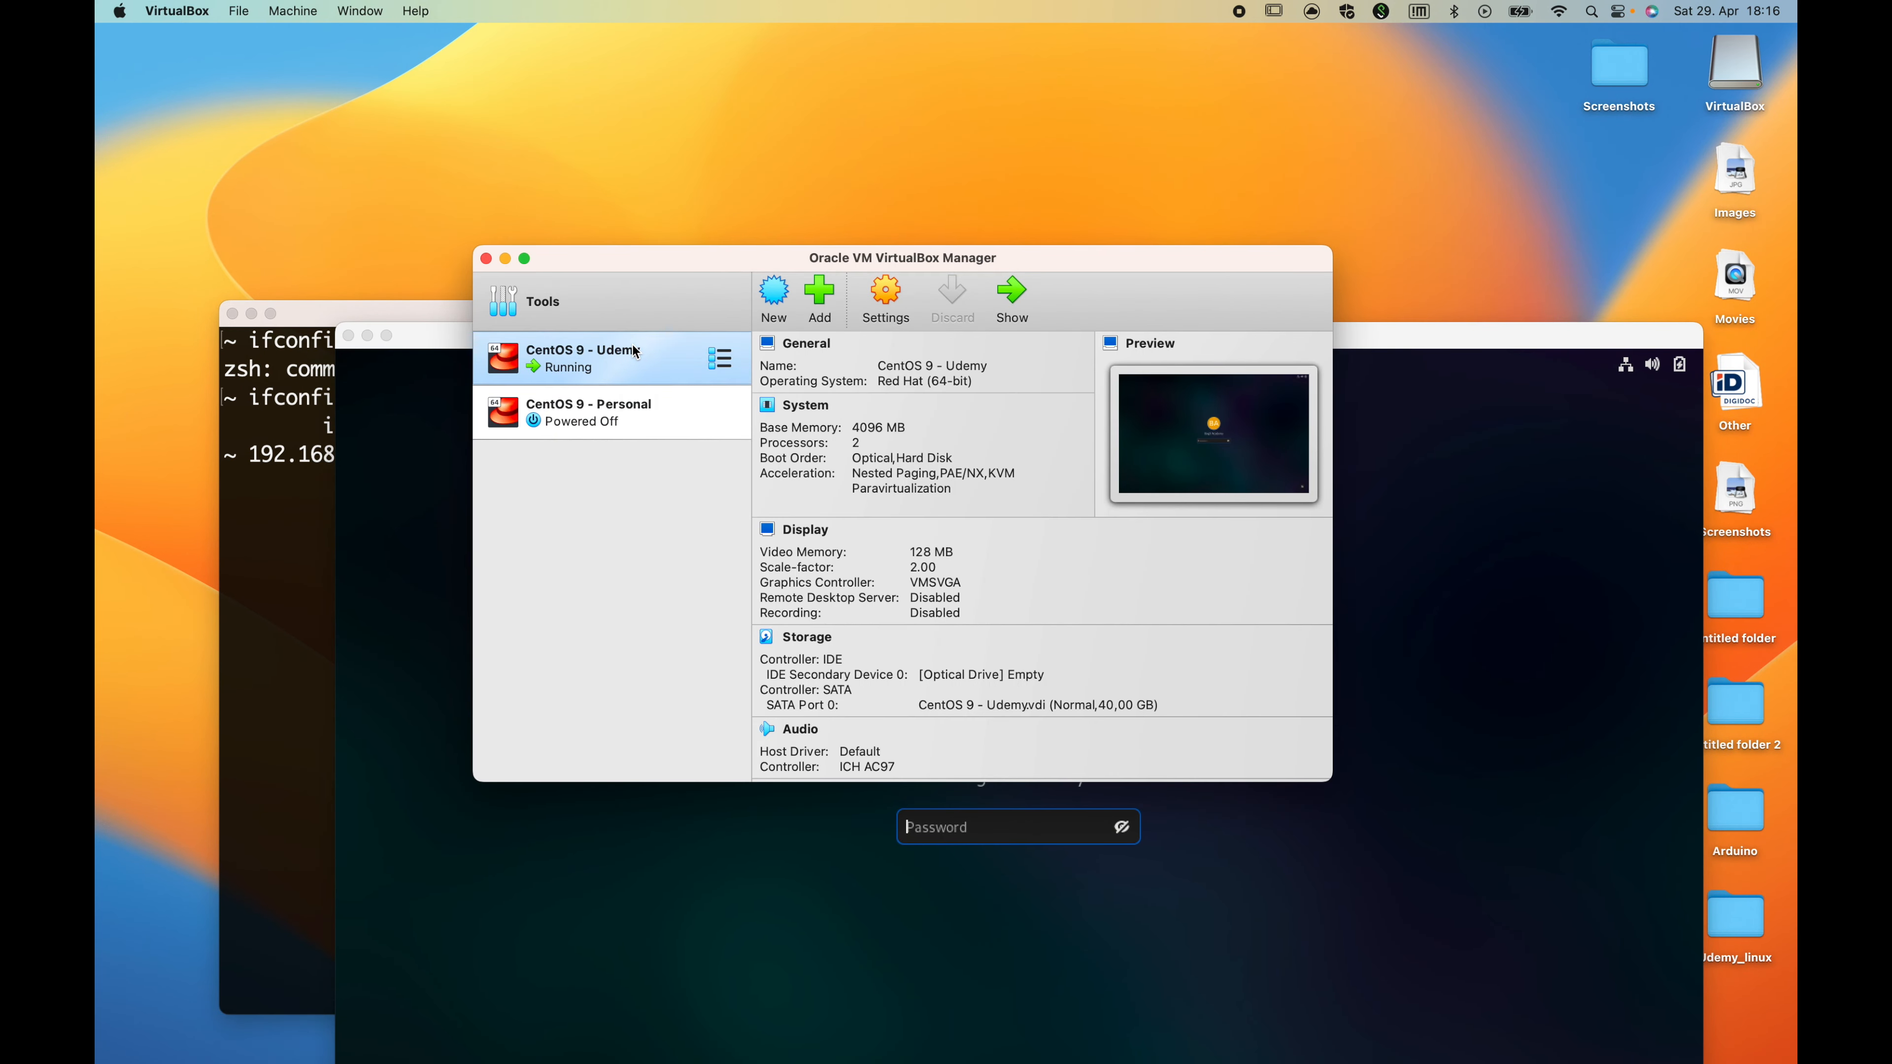
- Power off the CentOS 9 - Udemy VM via Stop > Power Off and confirm
{"action": "right_click", "coordinate": [579, 357]}
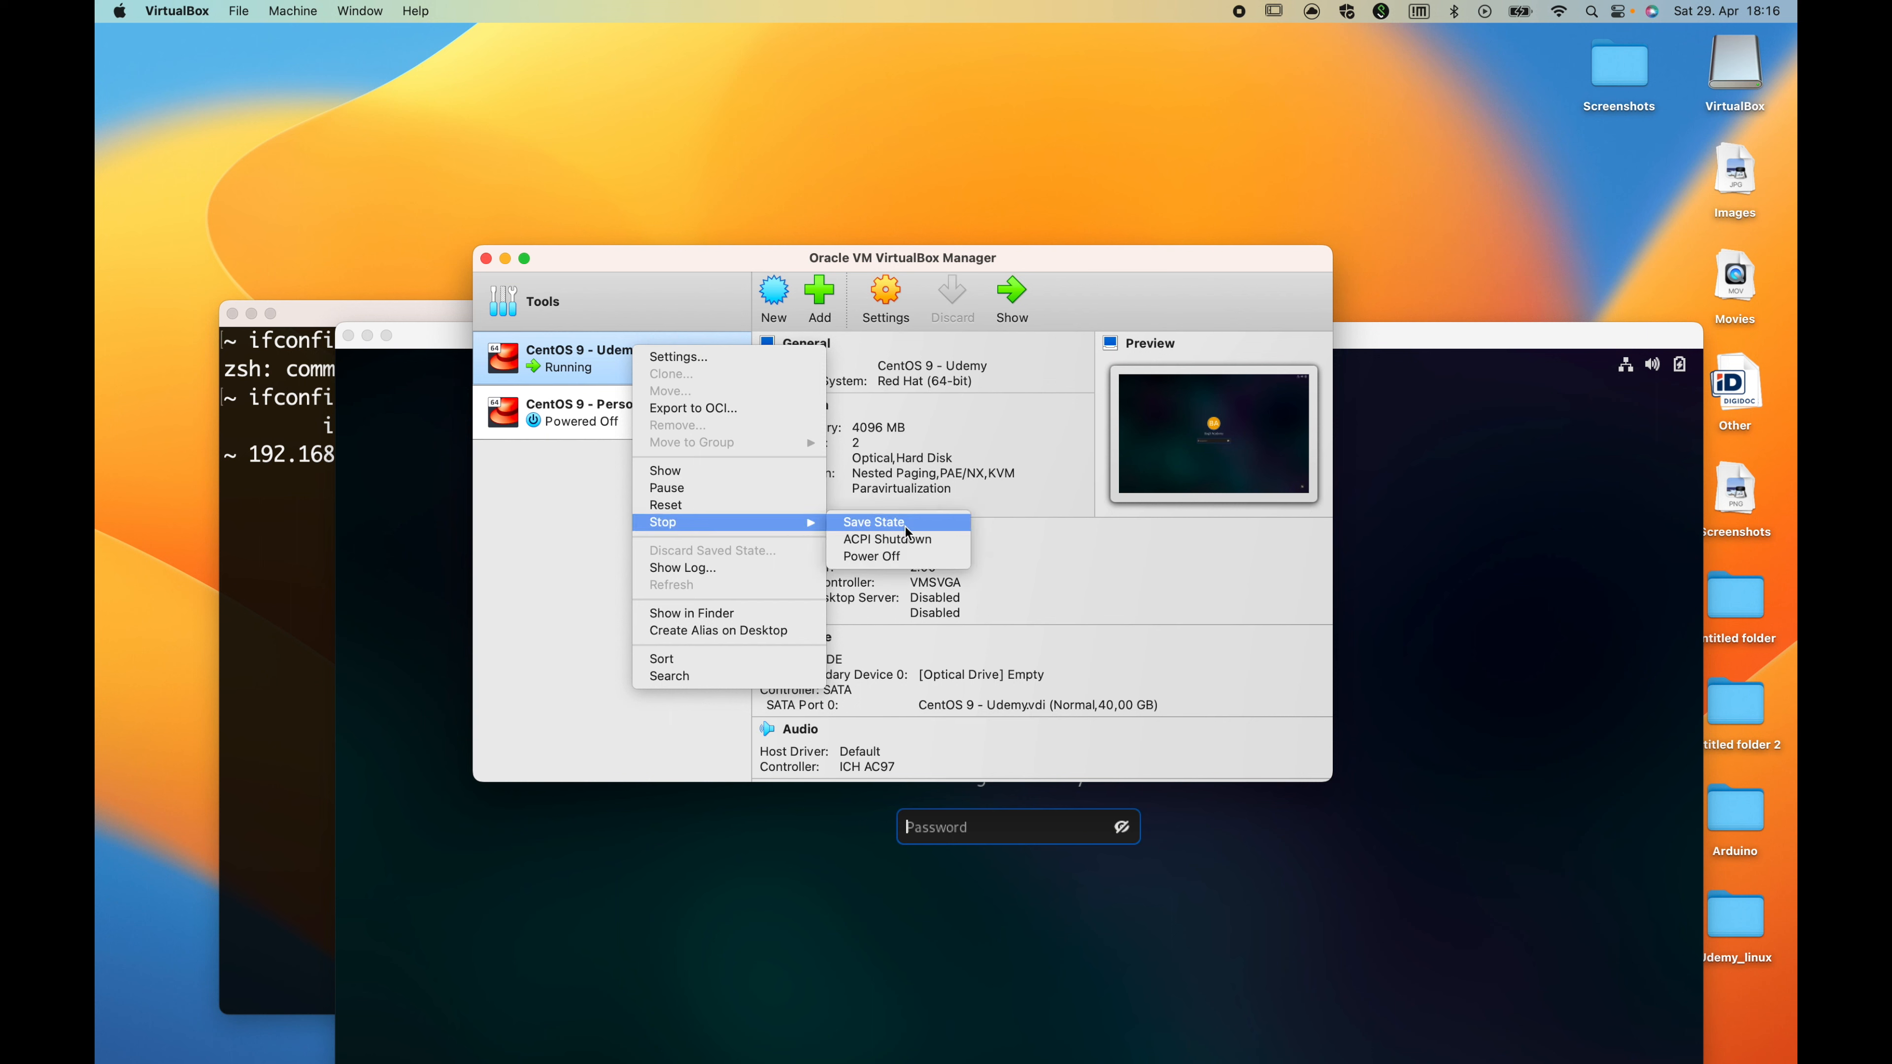
{"action": "left_click", "coordinate": [870, 556]}
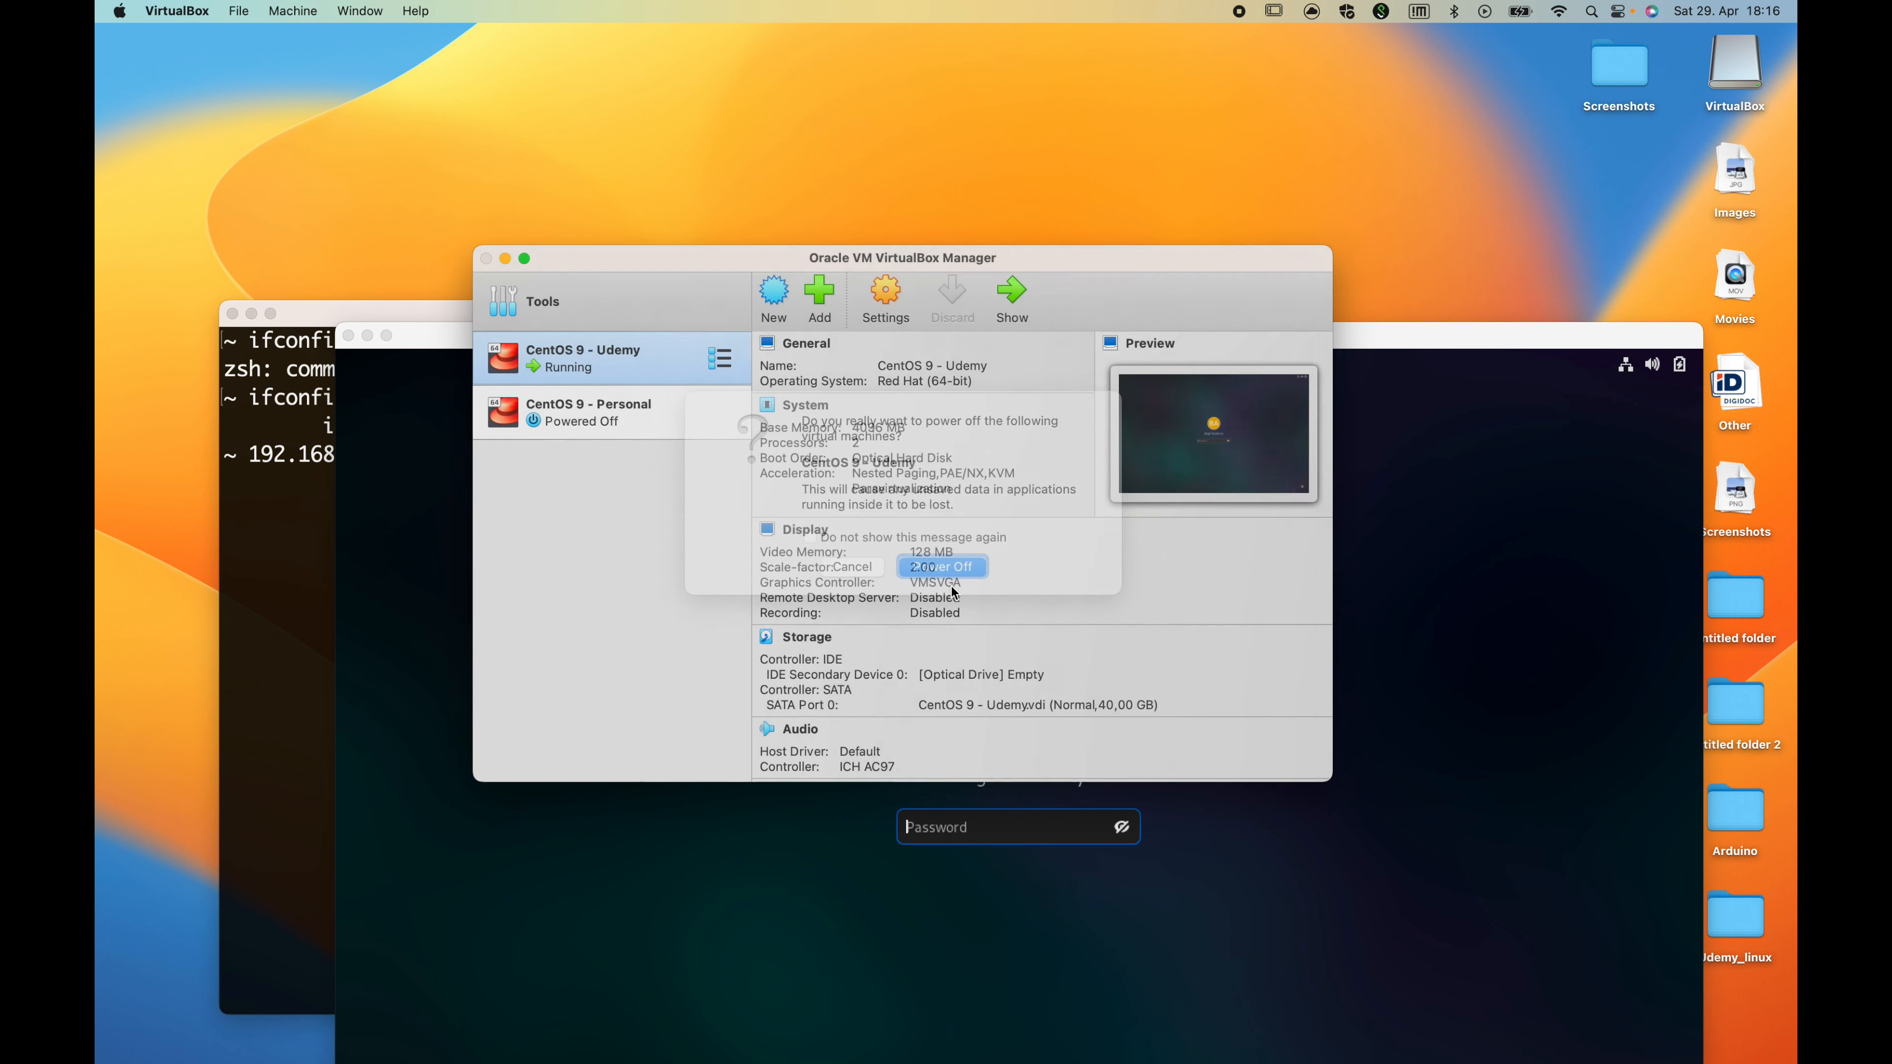
{"action": "left_click", "coordinate": [942, 567]}
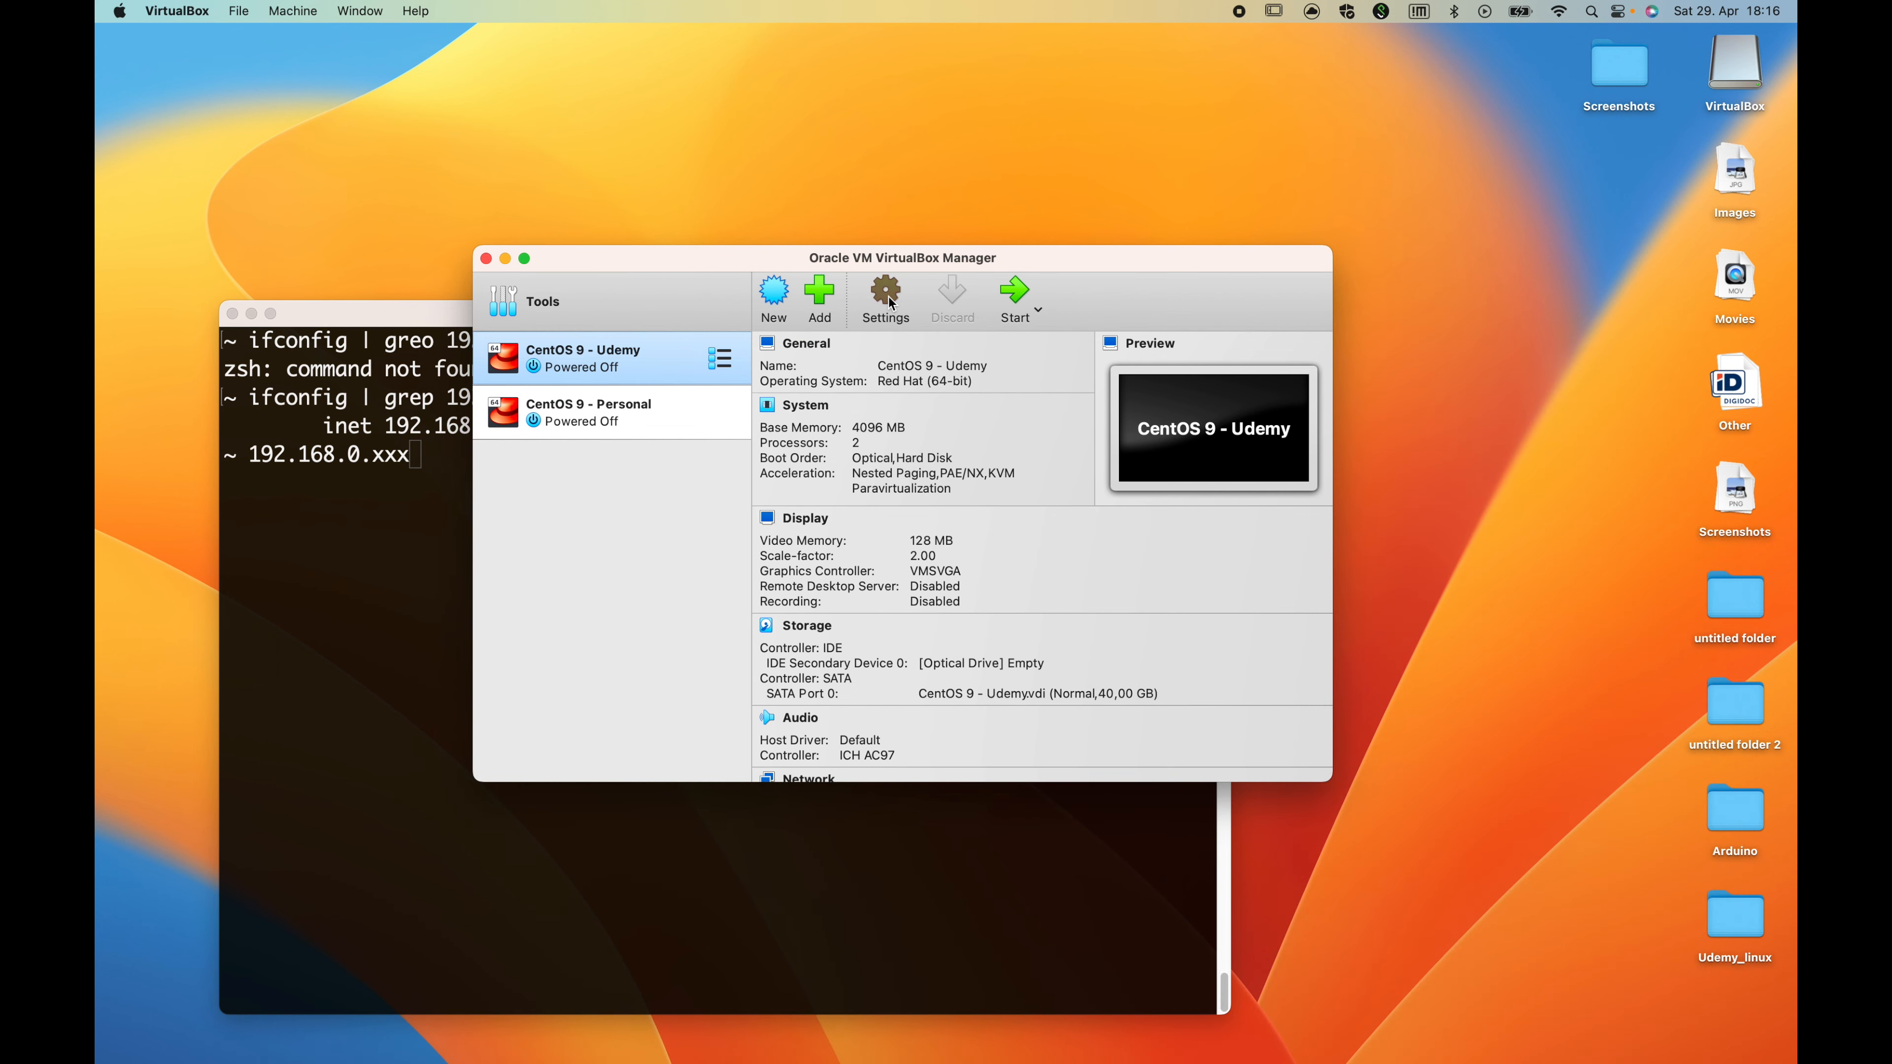
- Set Adapter 1 of CentOS 9 - Udemy to Bridged Adapter instead of NAT
{"action": "left_click", "coordinate": [885, 290]}
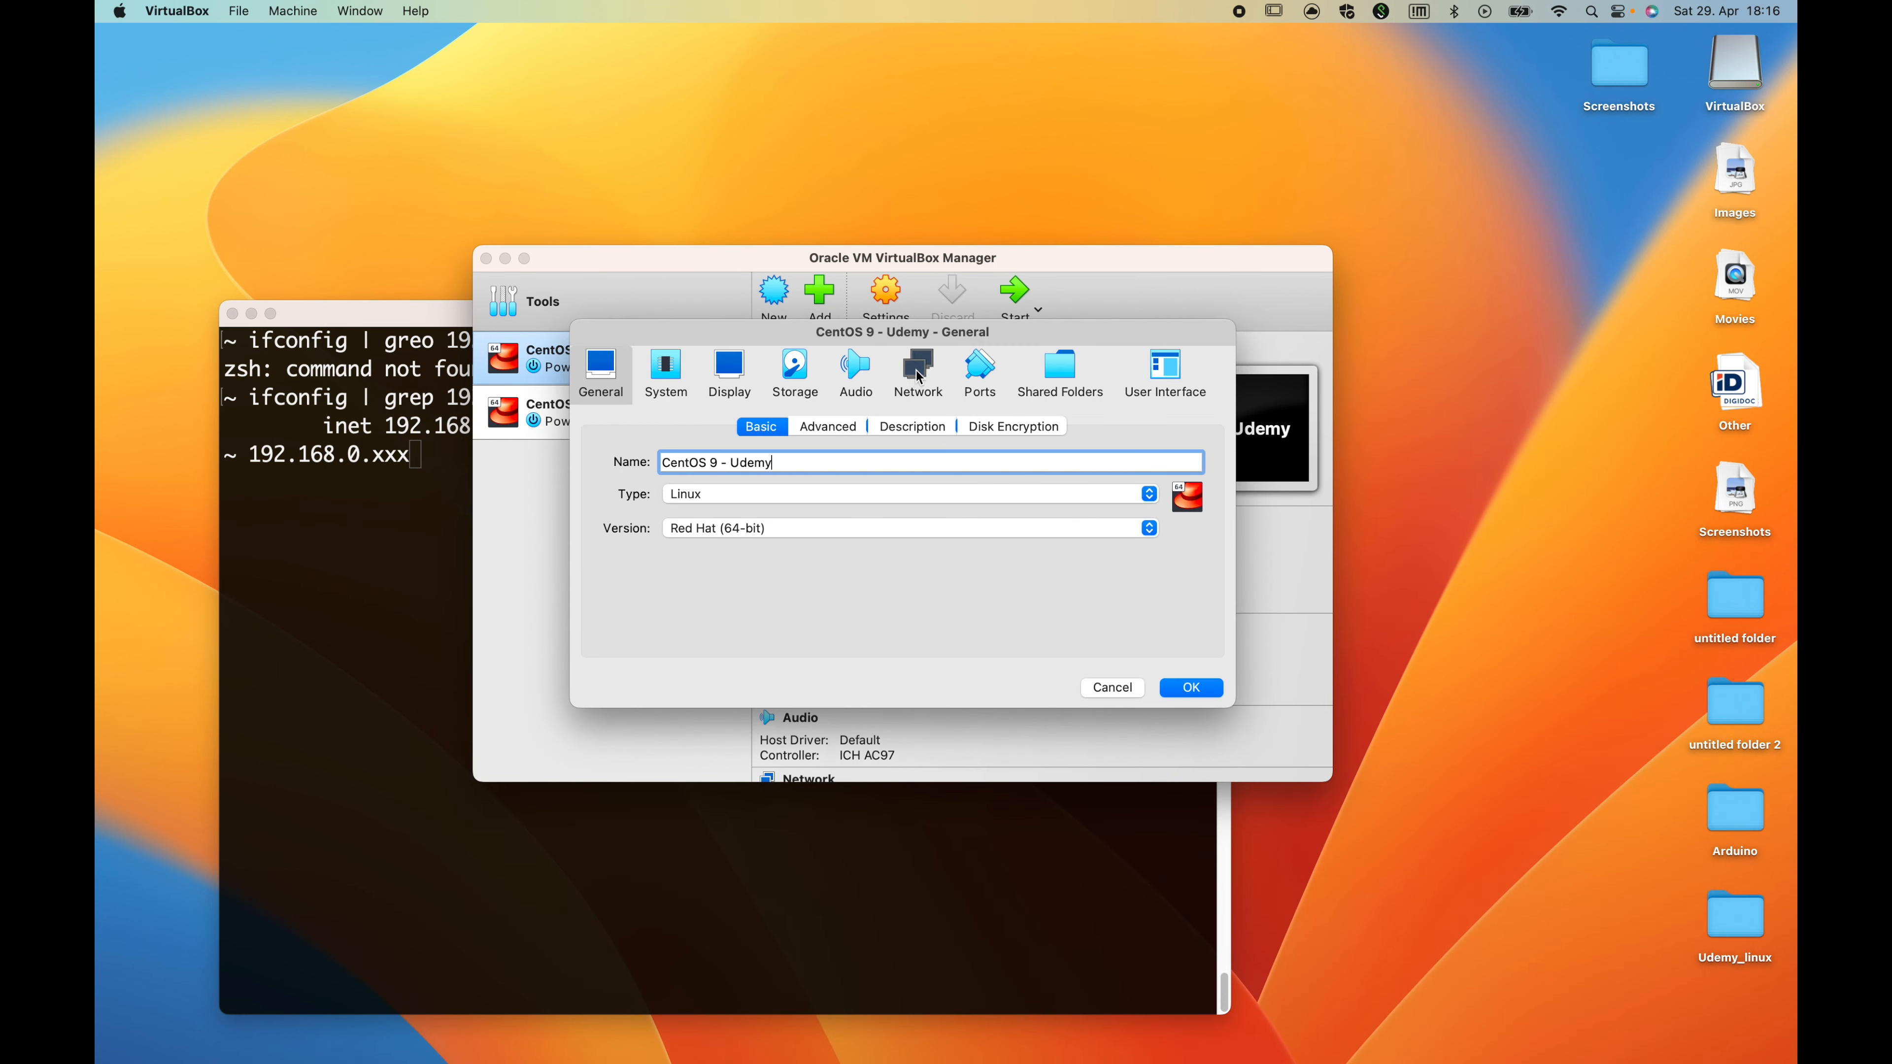
{"action": "left_click", "coordinate": [917, 367]}
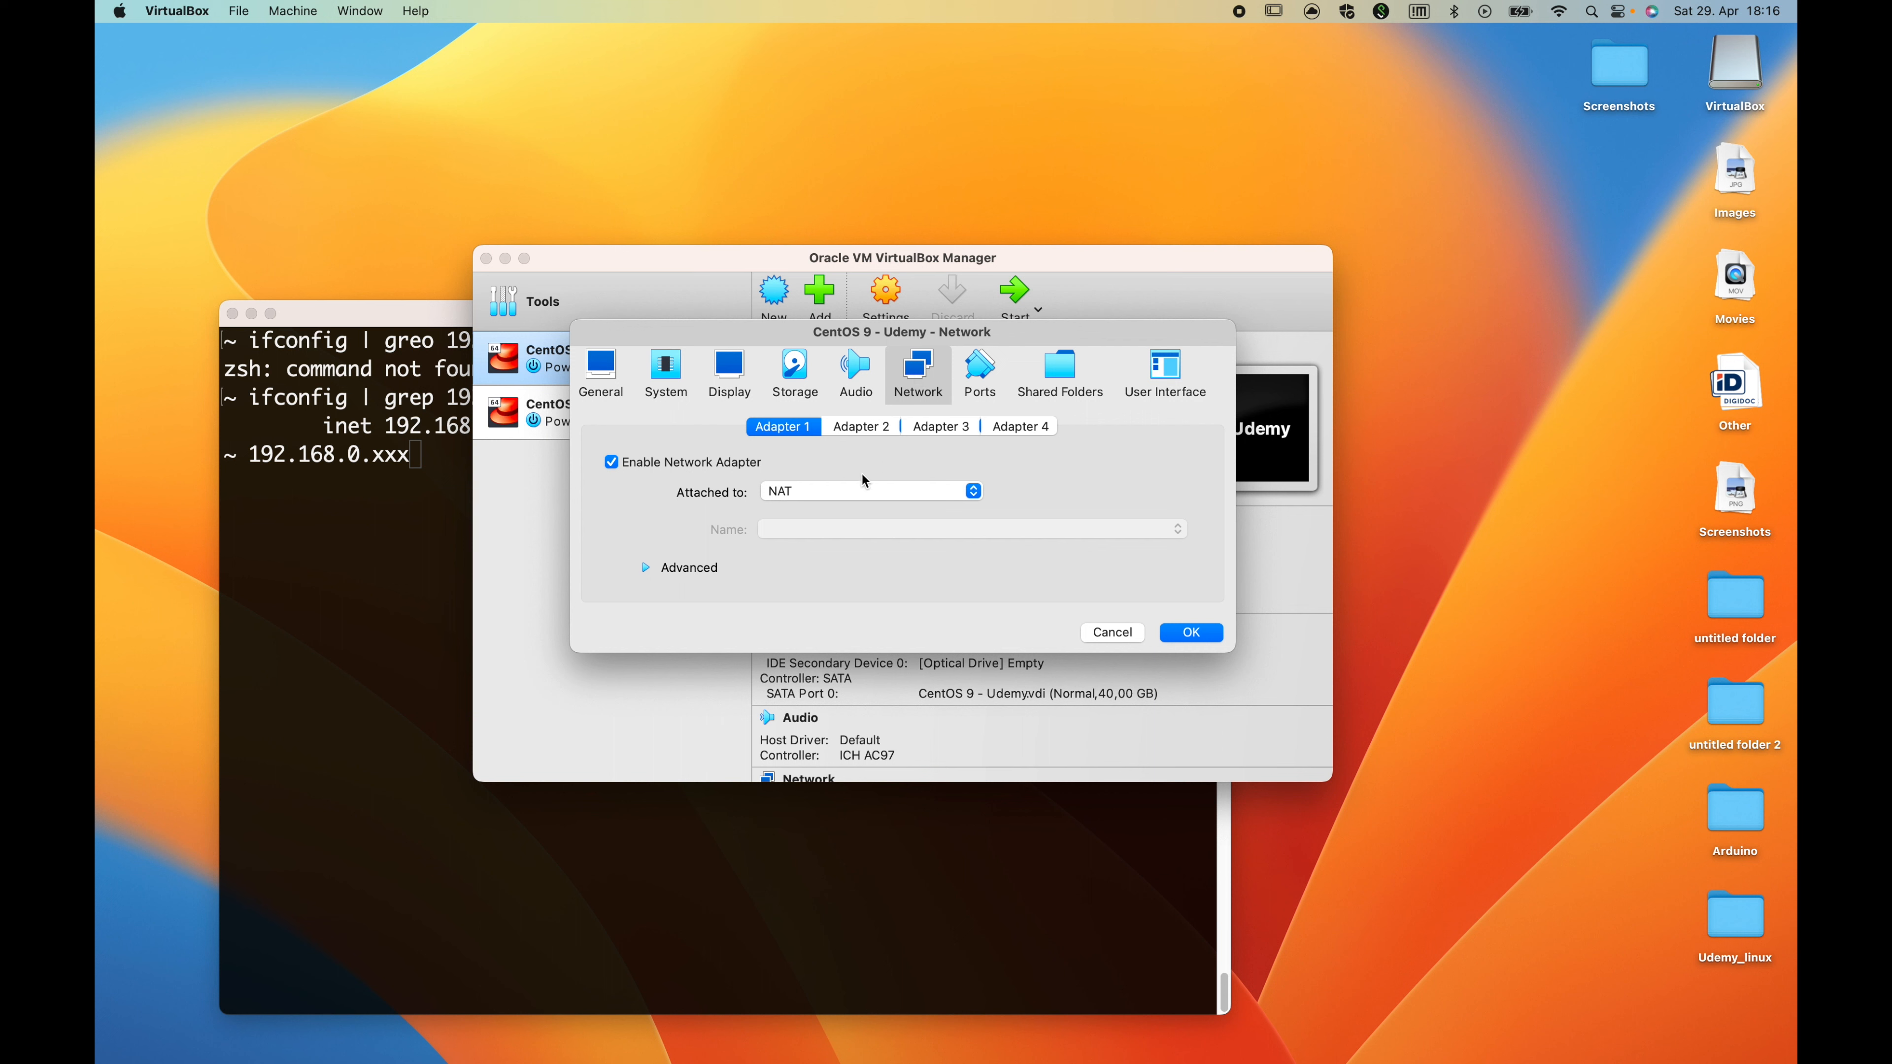
{"action": "mouse_move", "coordinate": [812, 500]}
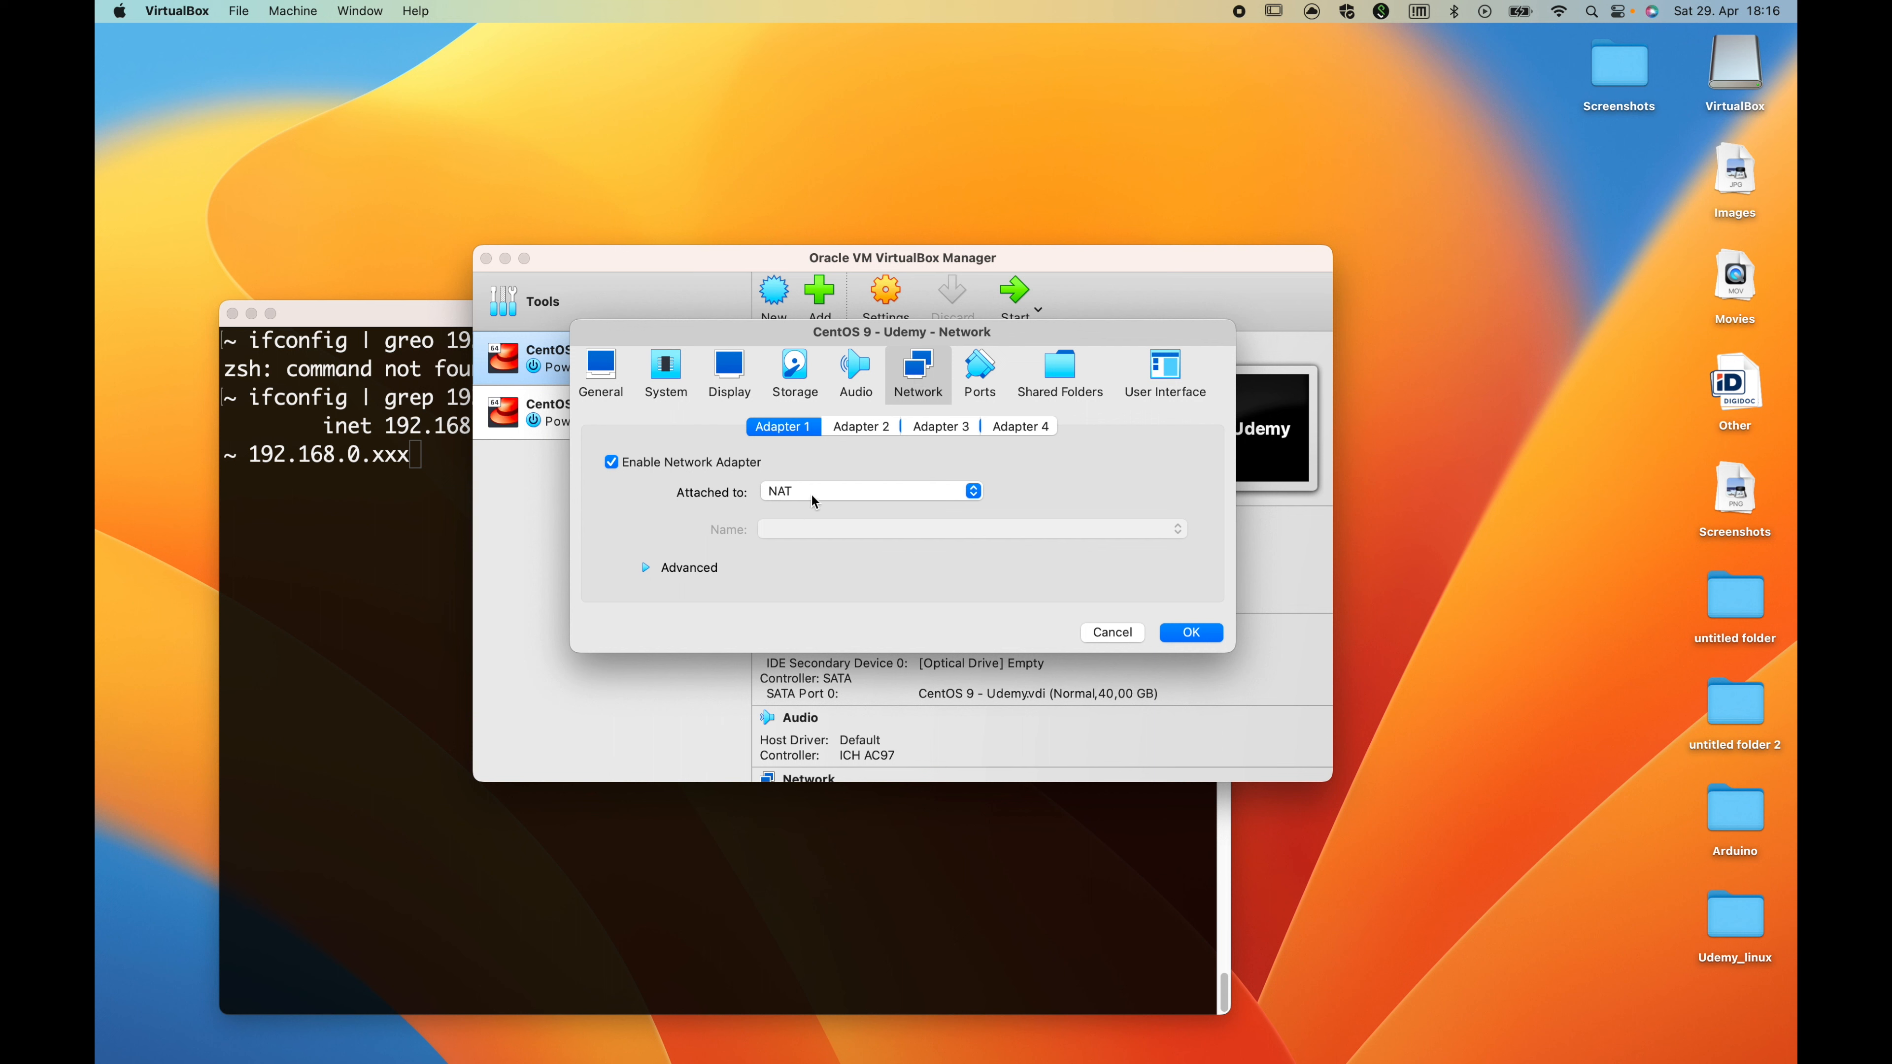
{"action": "left_click", "coordinate": [867, 491]}
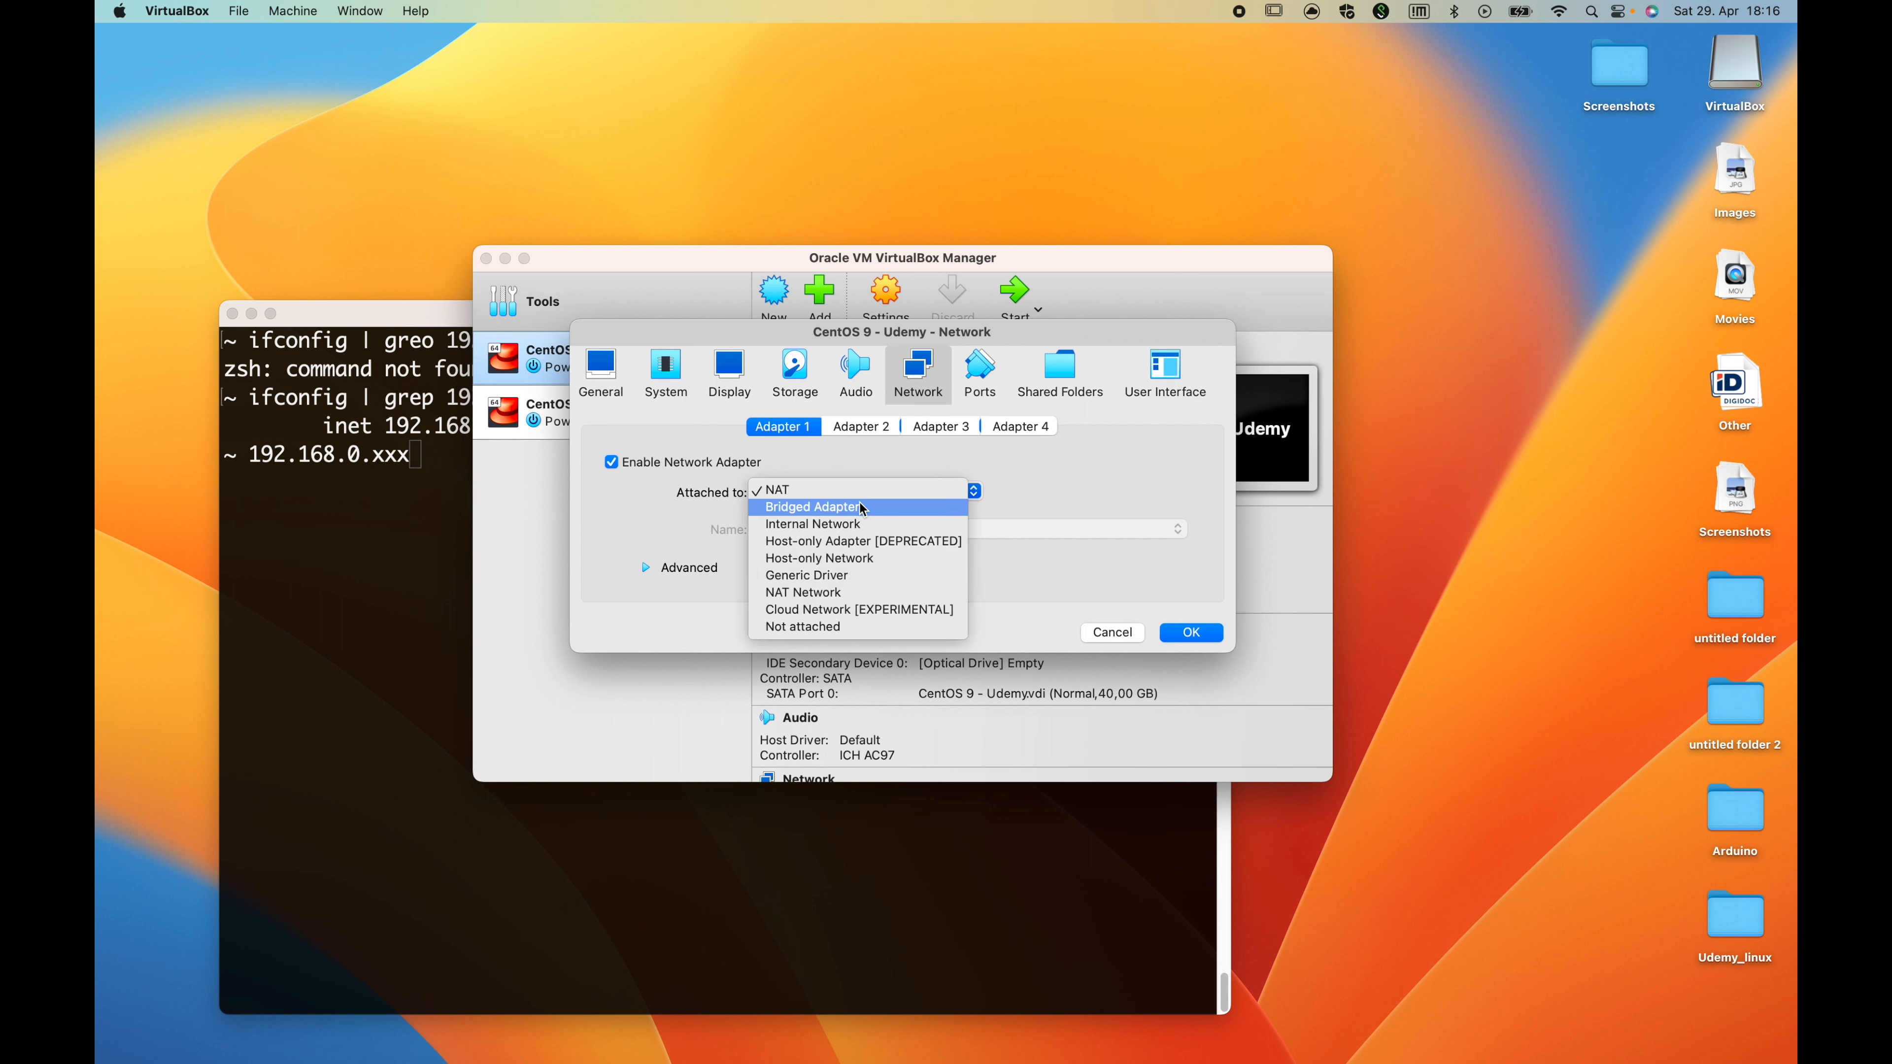
{"action": "left_click", "coordinate": [815, 505]}
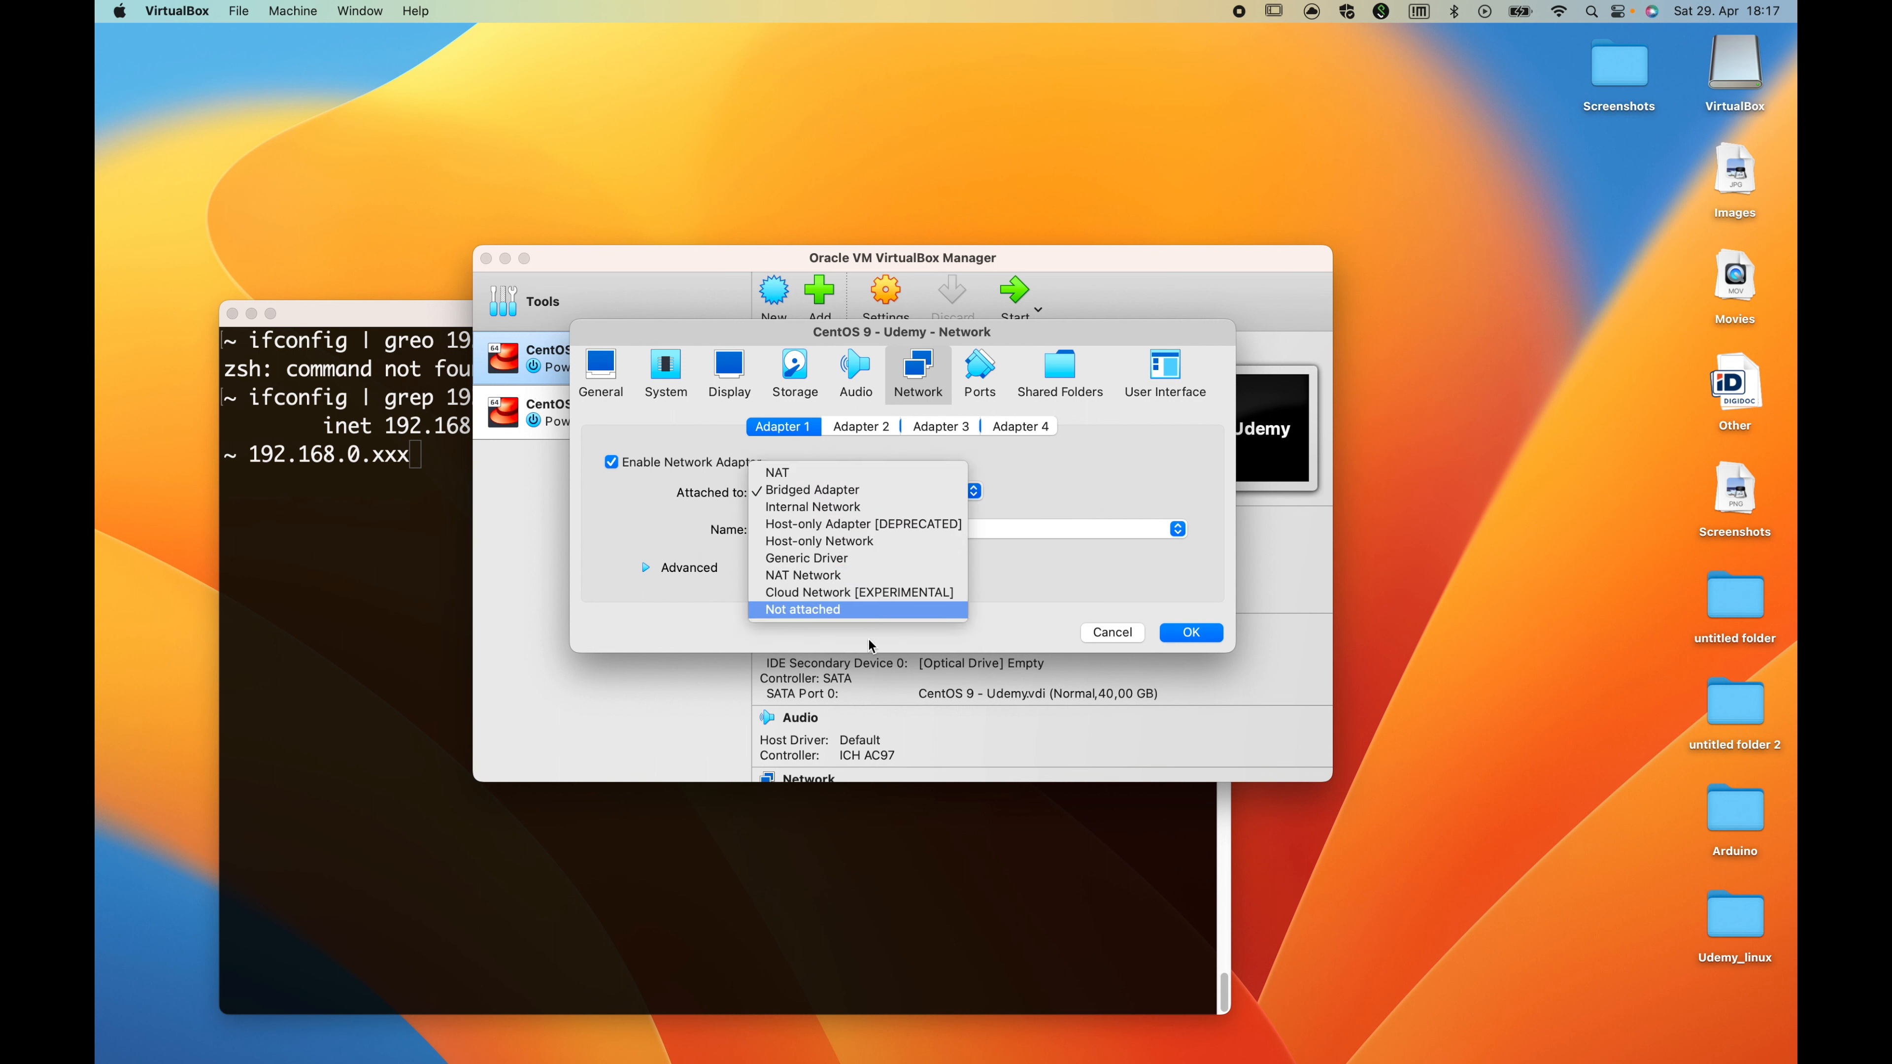
{"action": "left_click", "coordinate": [811, 488]}
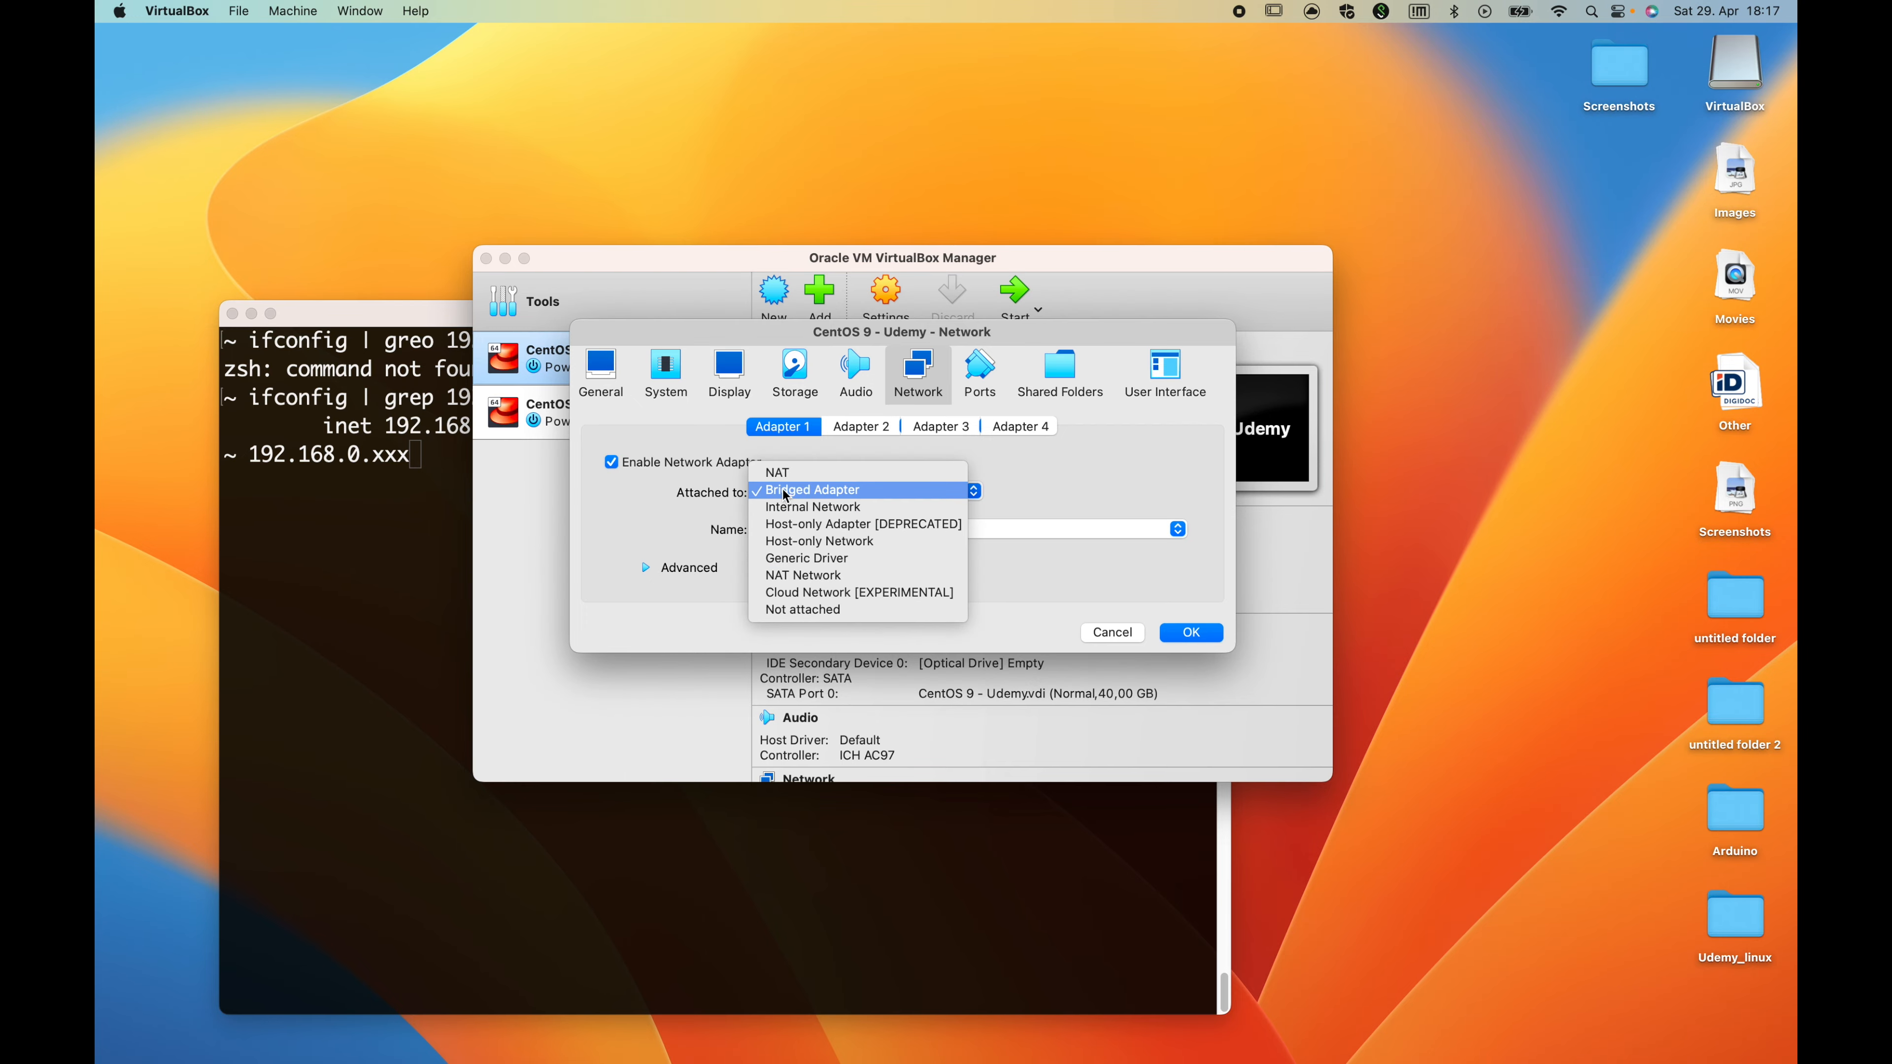
{"action": "left_click", "coordinate": [811, 489]}
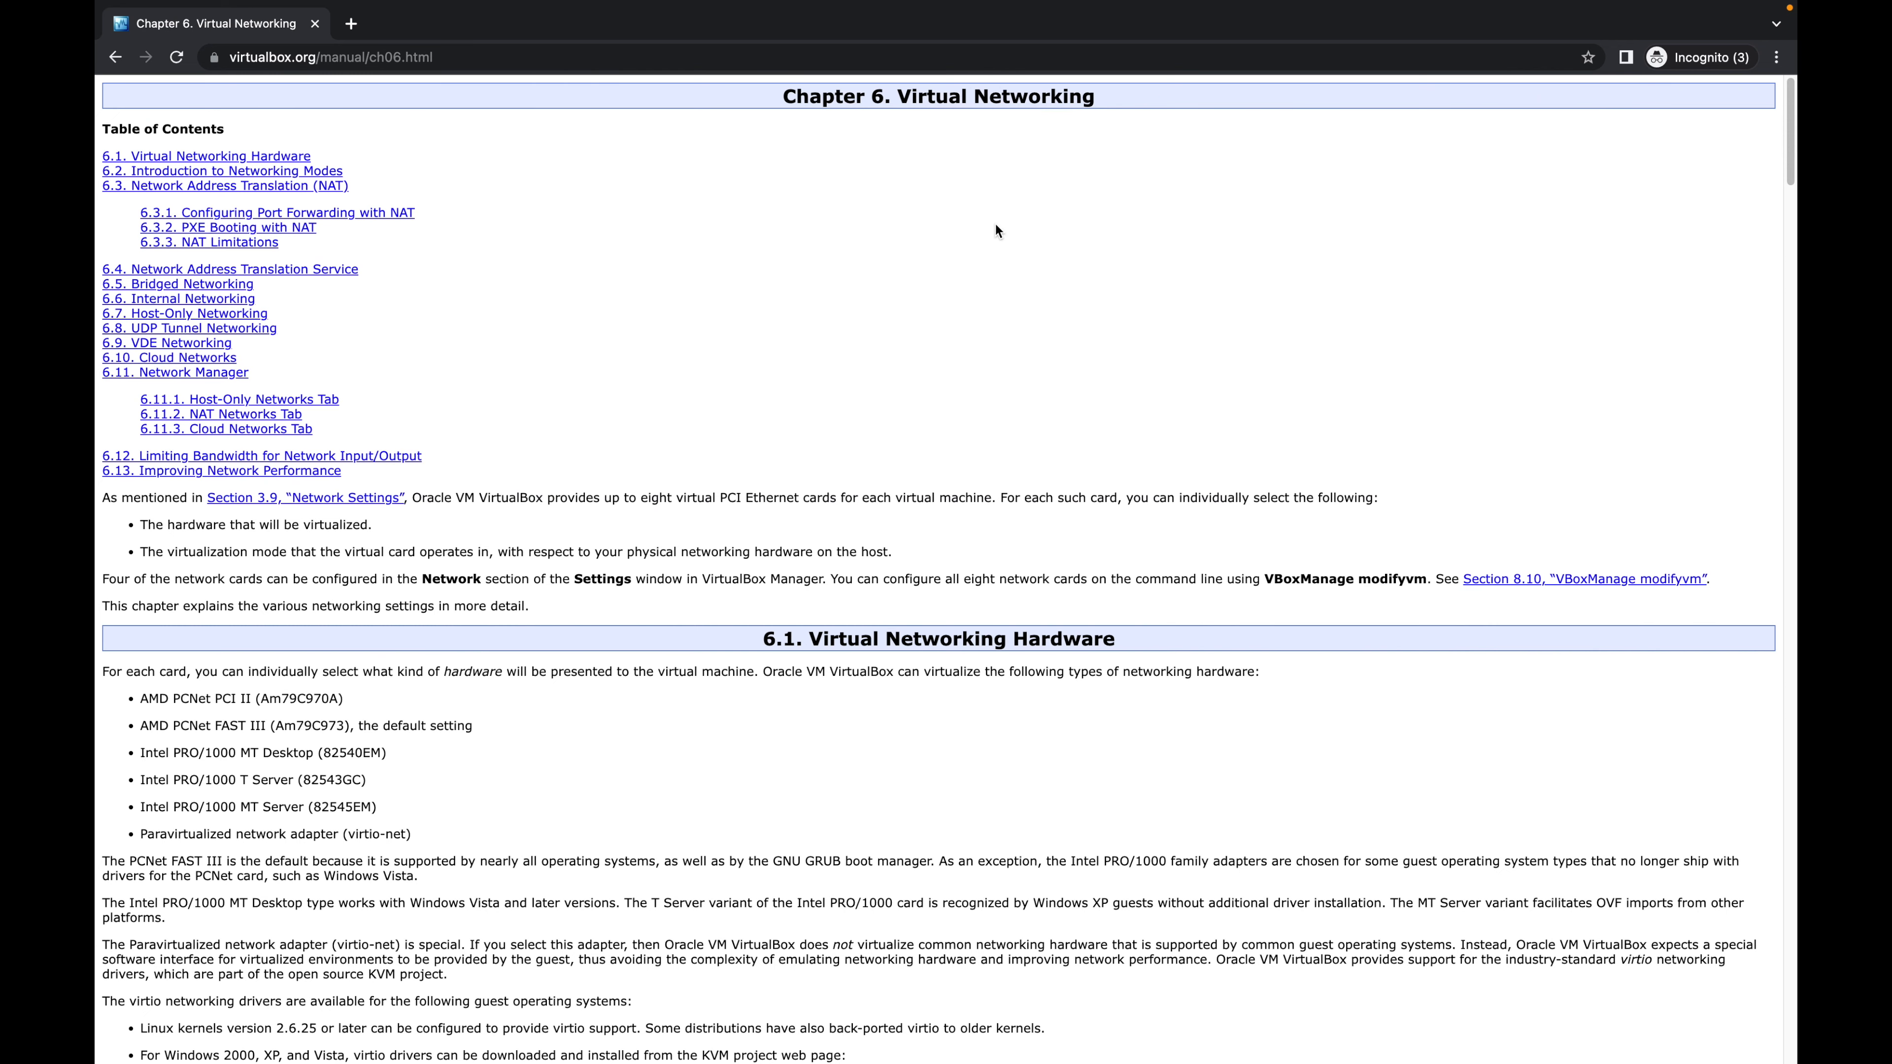
{"action": "mouse_move", "coordinate": [881, 94]}
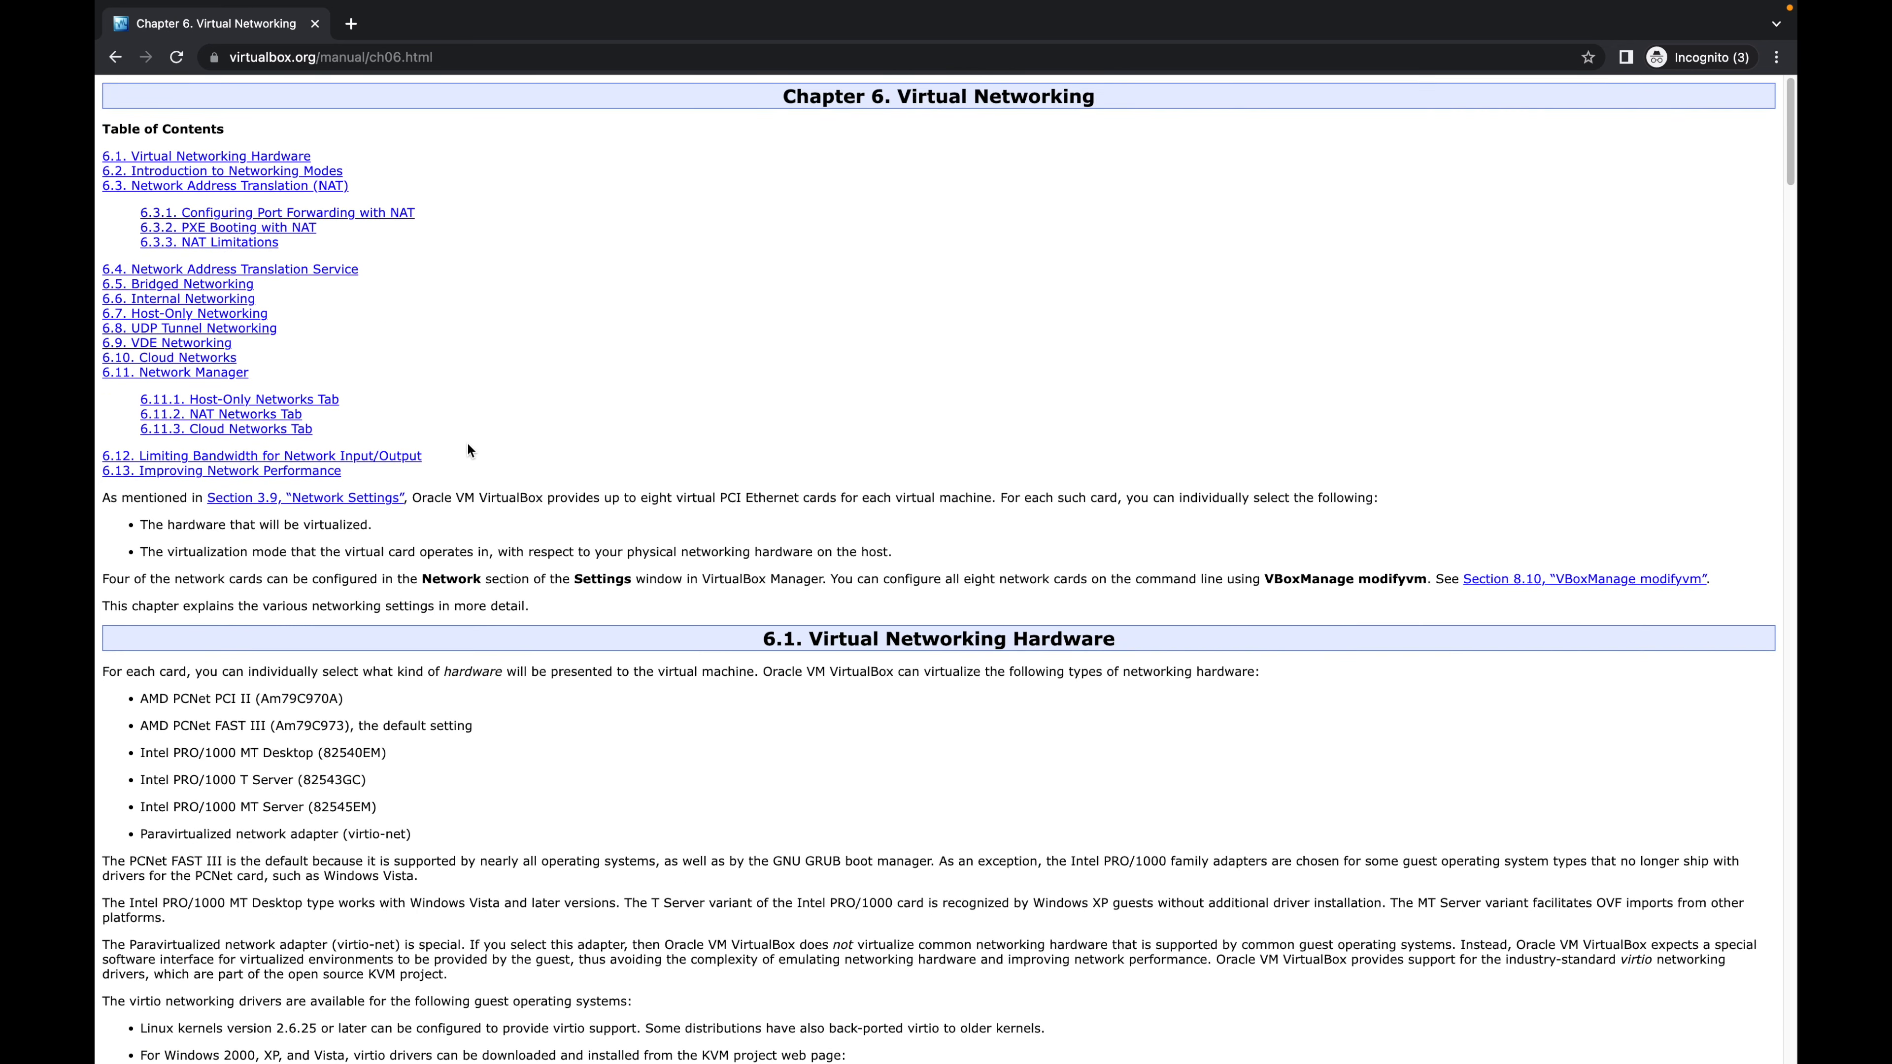
- Scroll the manual's Chapter 6 down to section 6.2, Introduction to Networking Modes
{"action": "scroll", "scroll_direction": "down", "scroll_amount": 3}
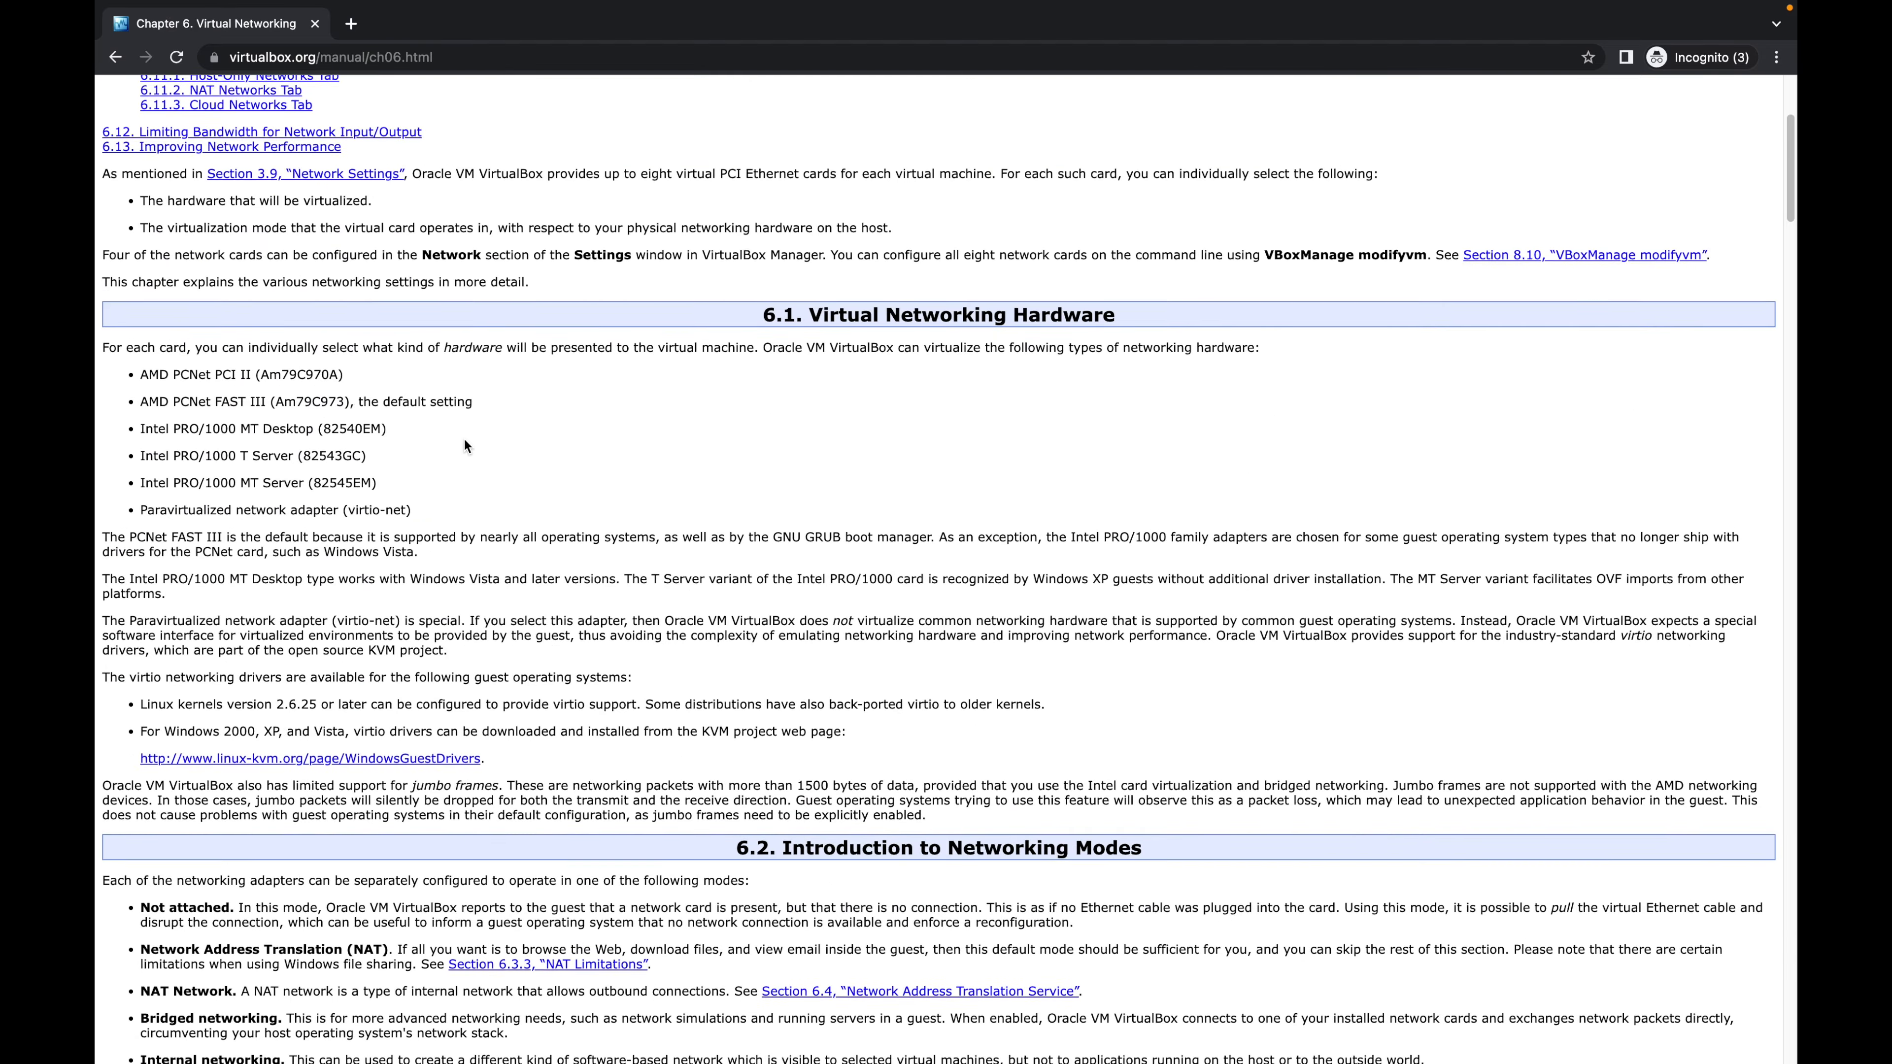
{"action": "scroll", "scroll_direction": "down", "scroll_amount": 3}
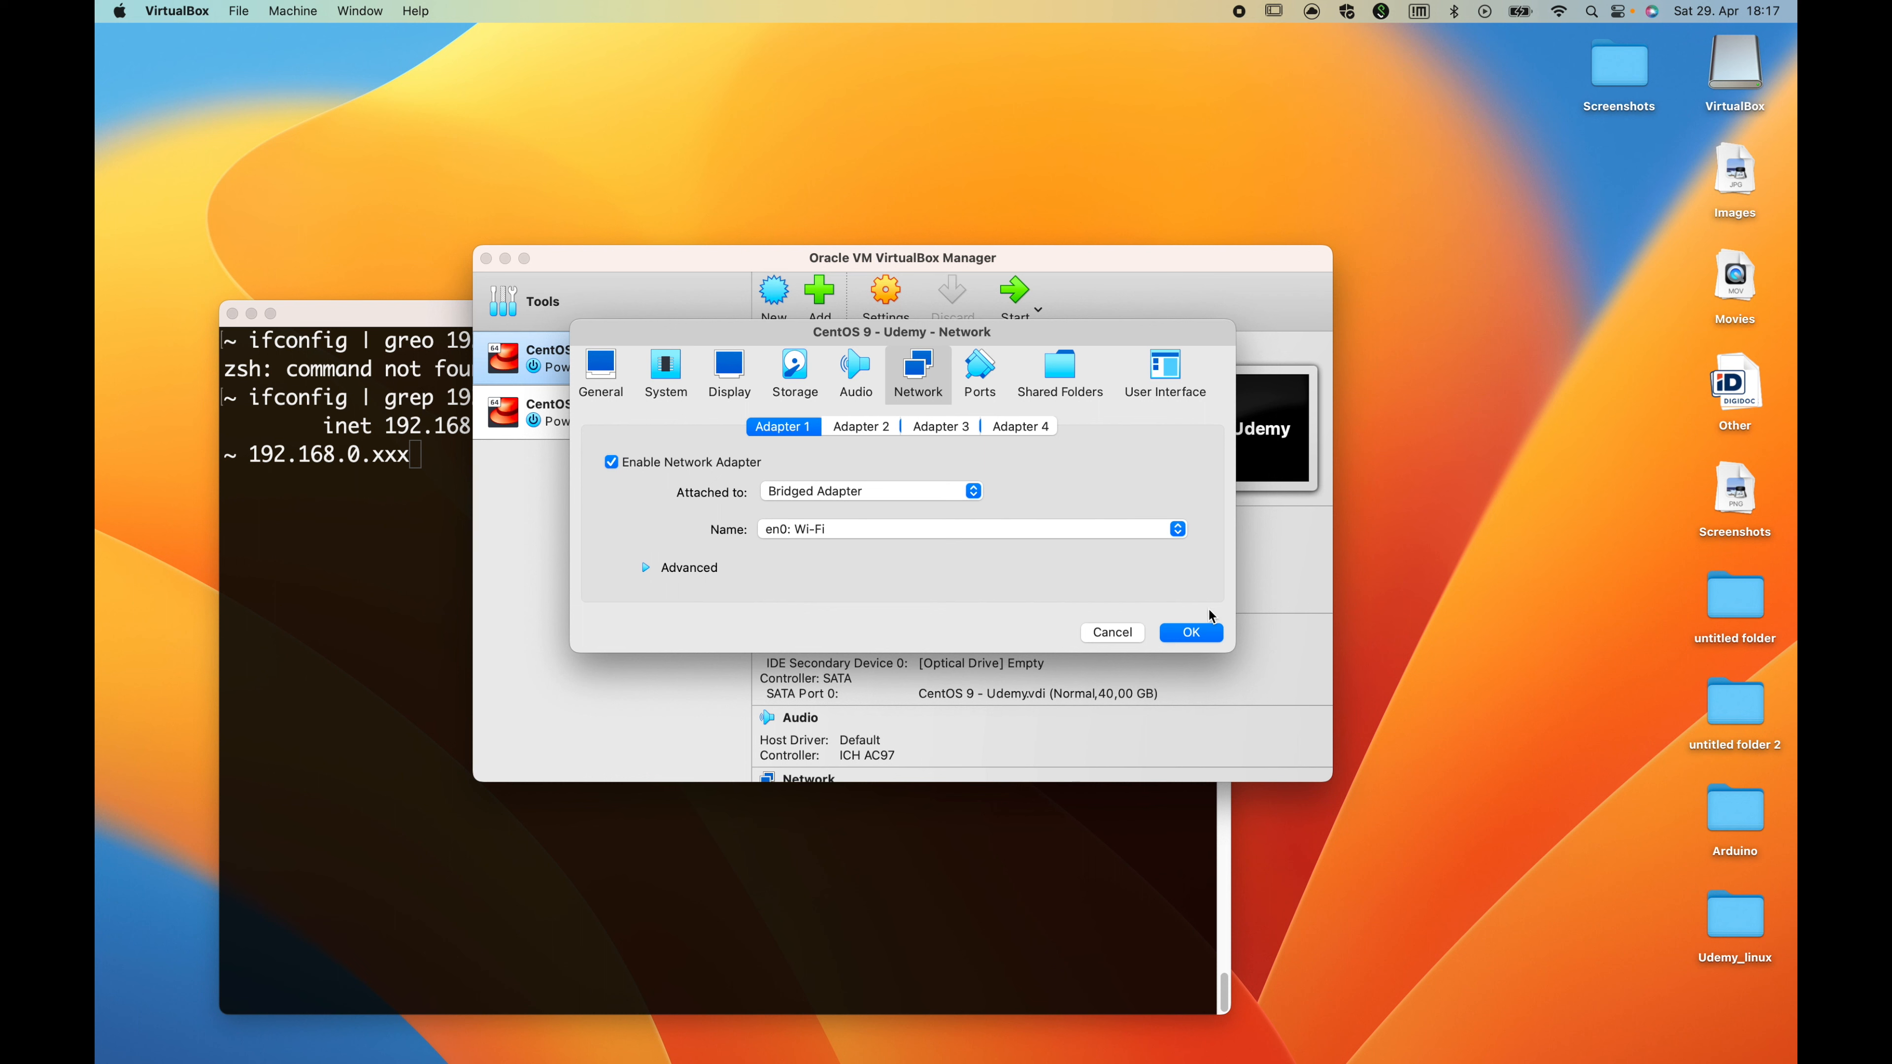
- Save the Bridged Adapter on en0: Wi-Fi and start the CentOS 9 - Udemy VM again
{"action": "left_click", "coordinate": [1189, 633]}
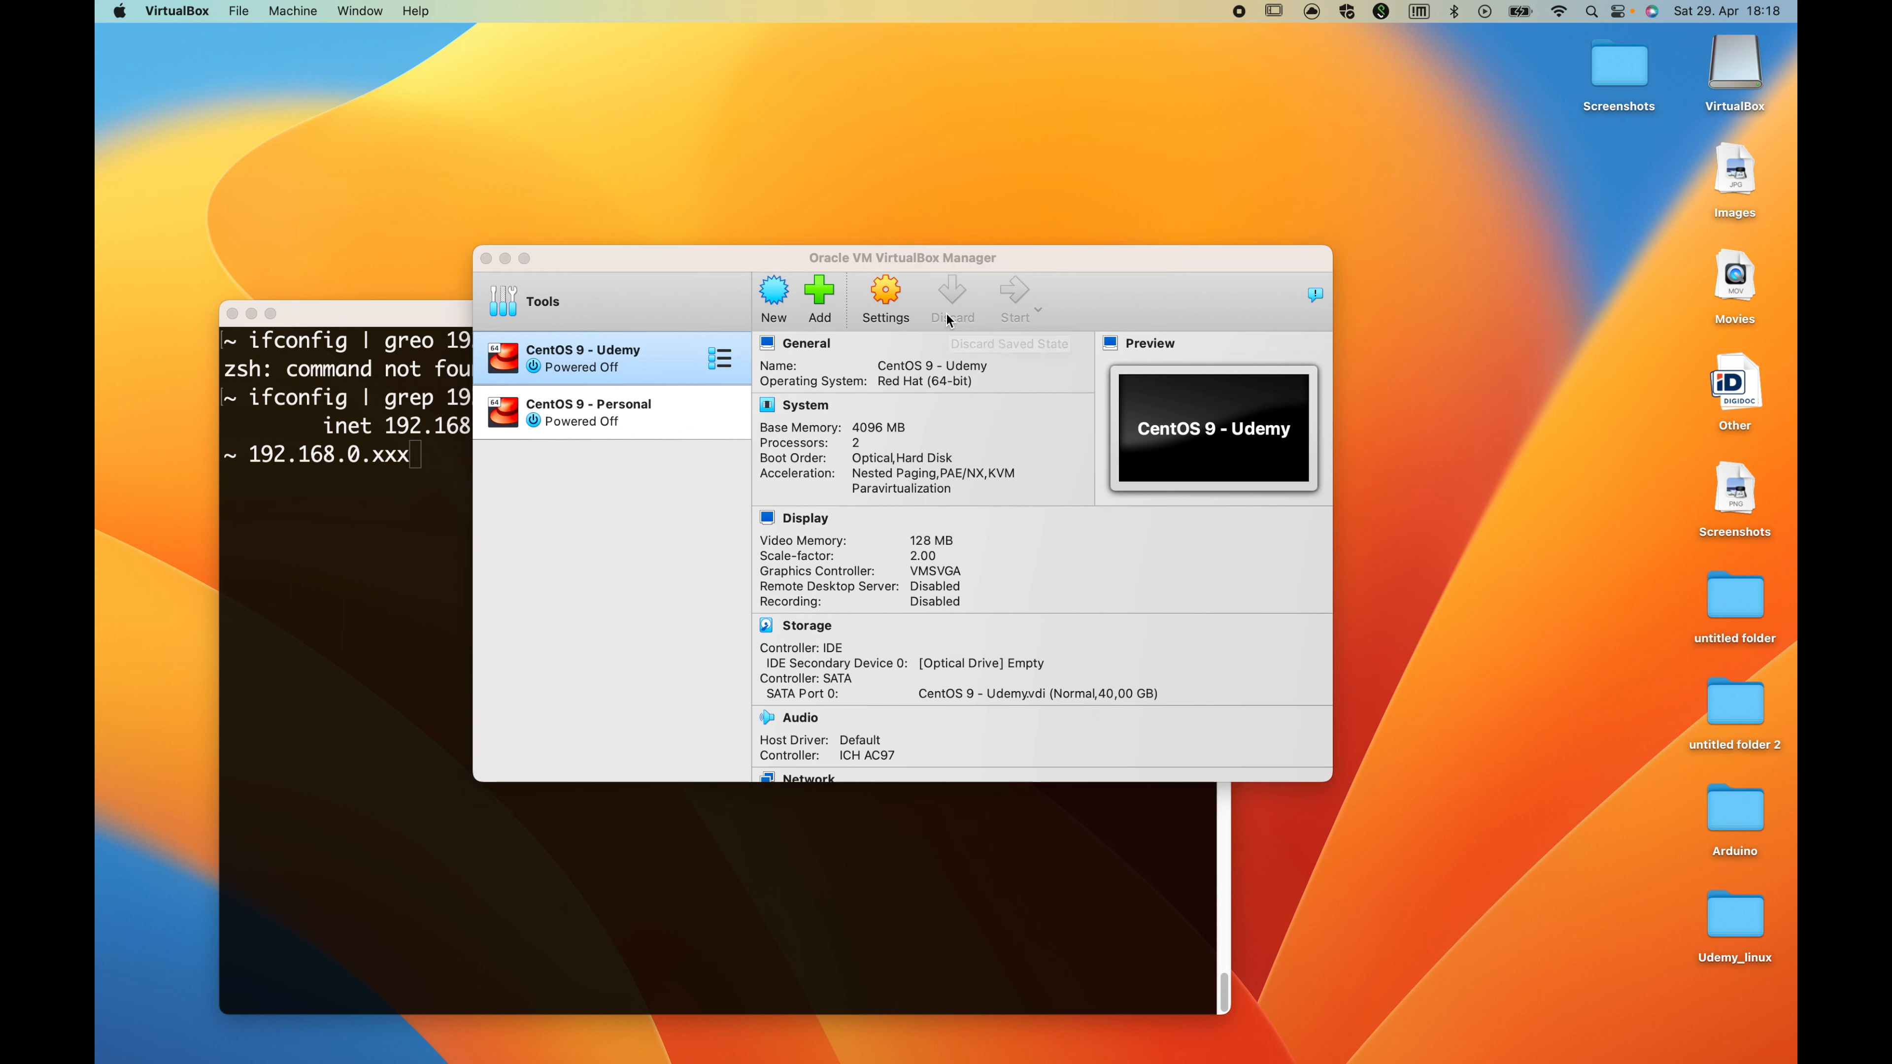
{"action": "left_click", "coordinate": [1011, 299]}
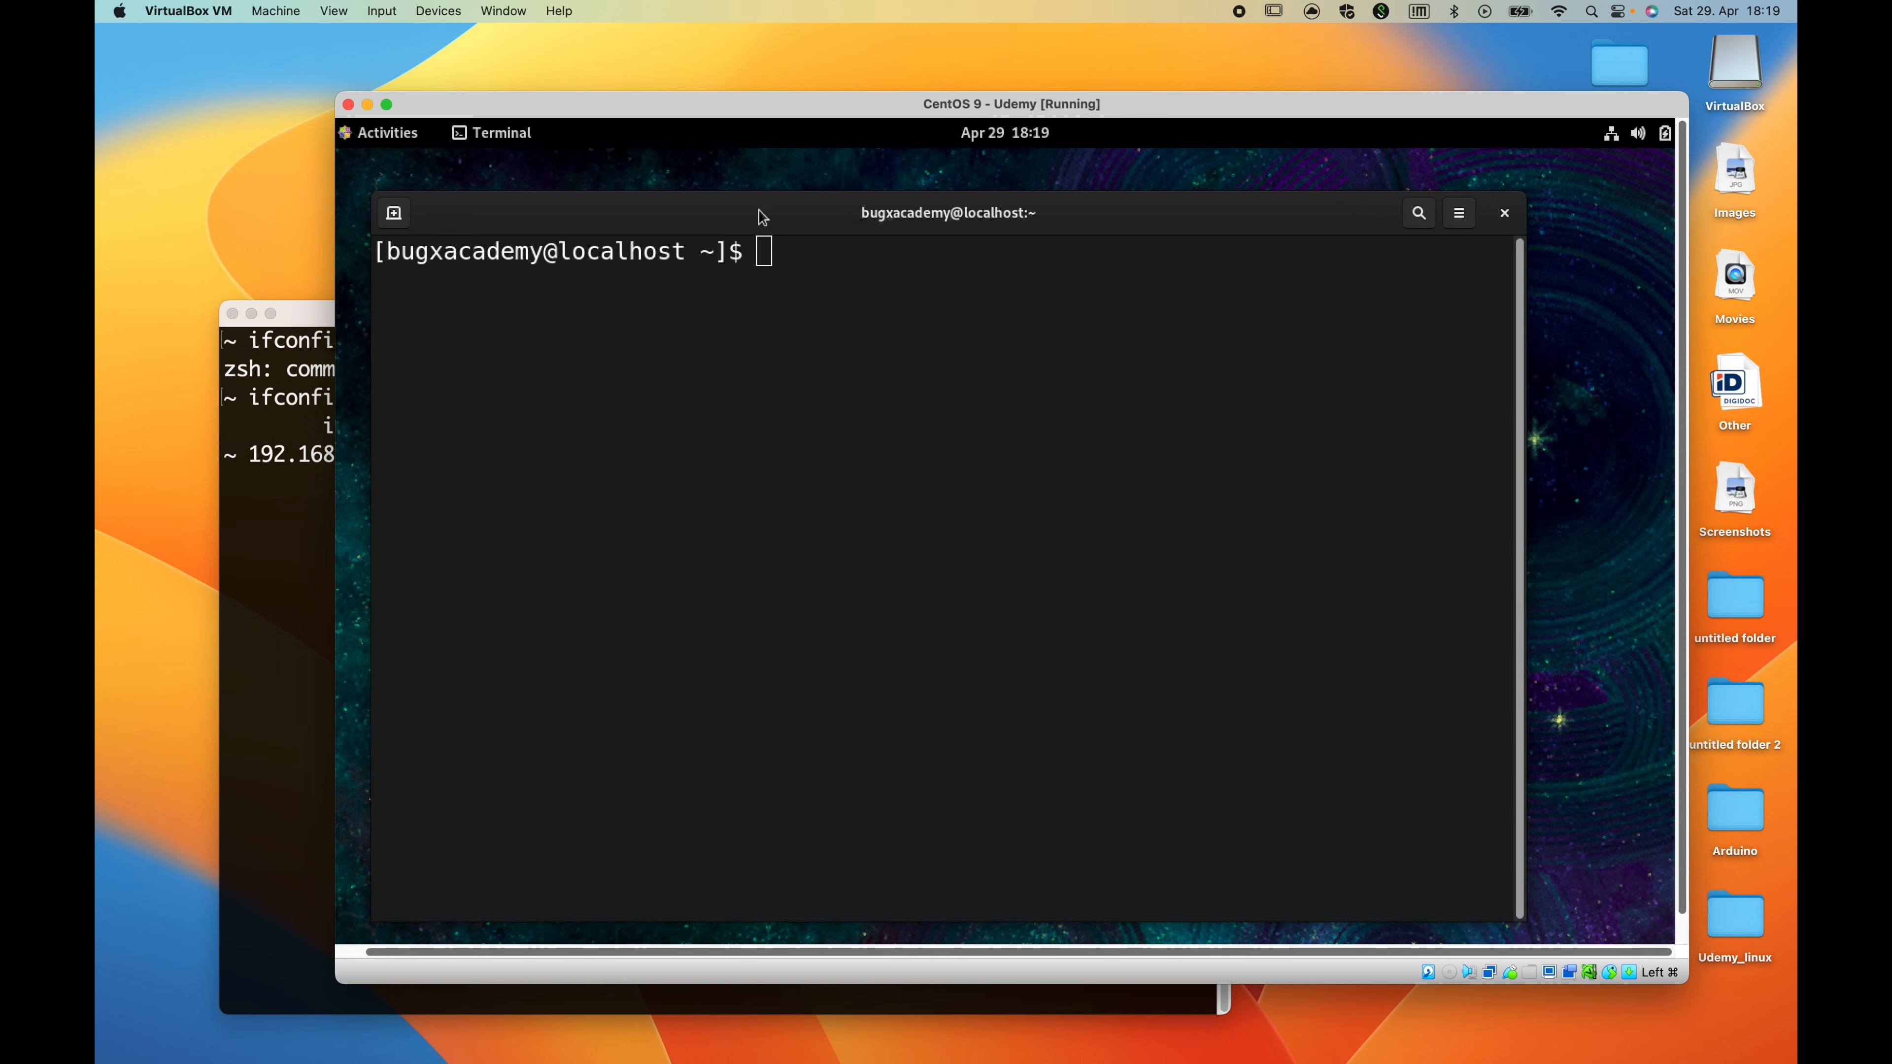
- Run 'ip a s' in the VM to read enp0s3's 192.168.0.102, then bring the Mac Terminal forward
{"action": "type", "text": "ip"}
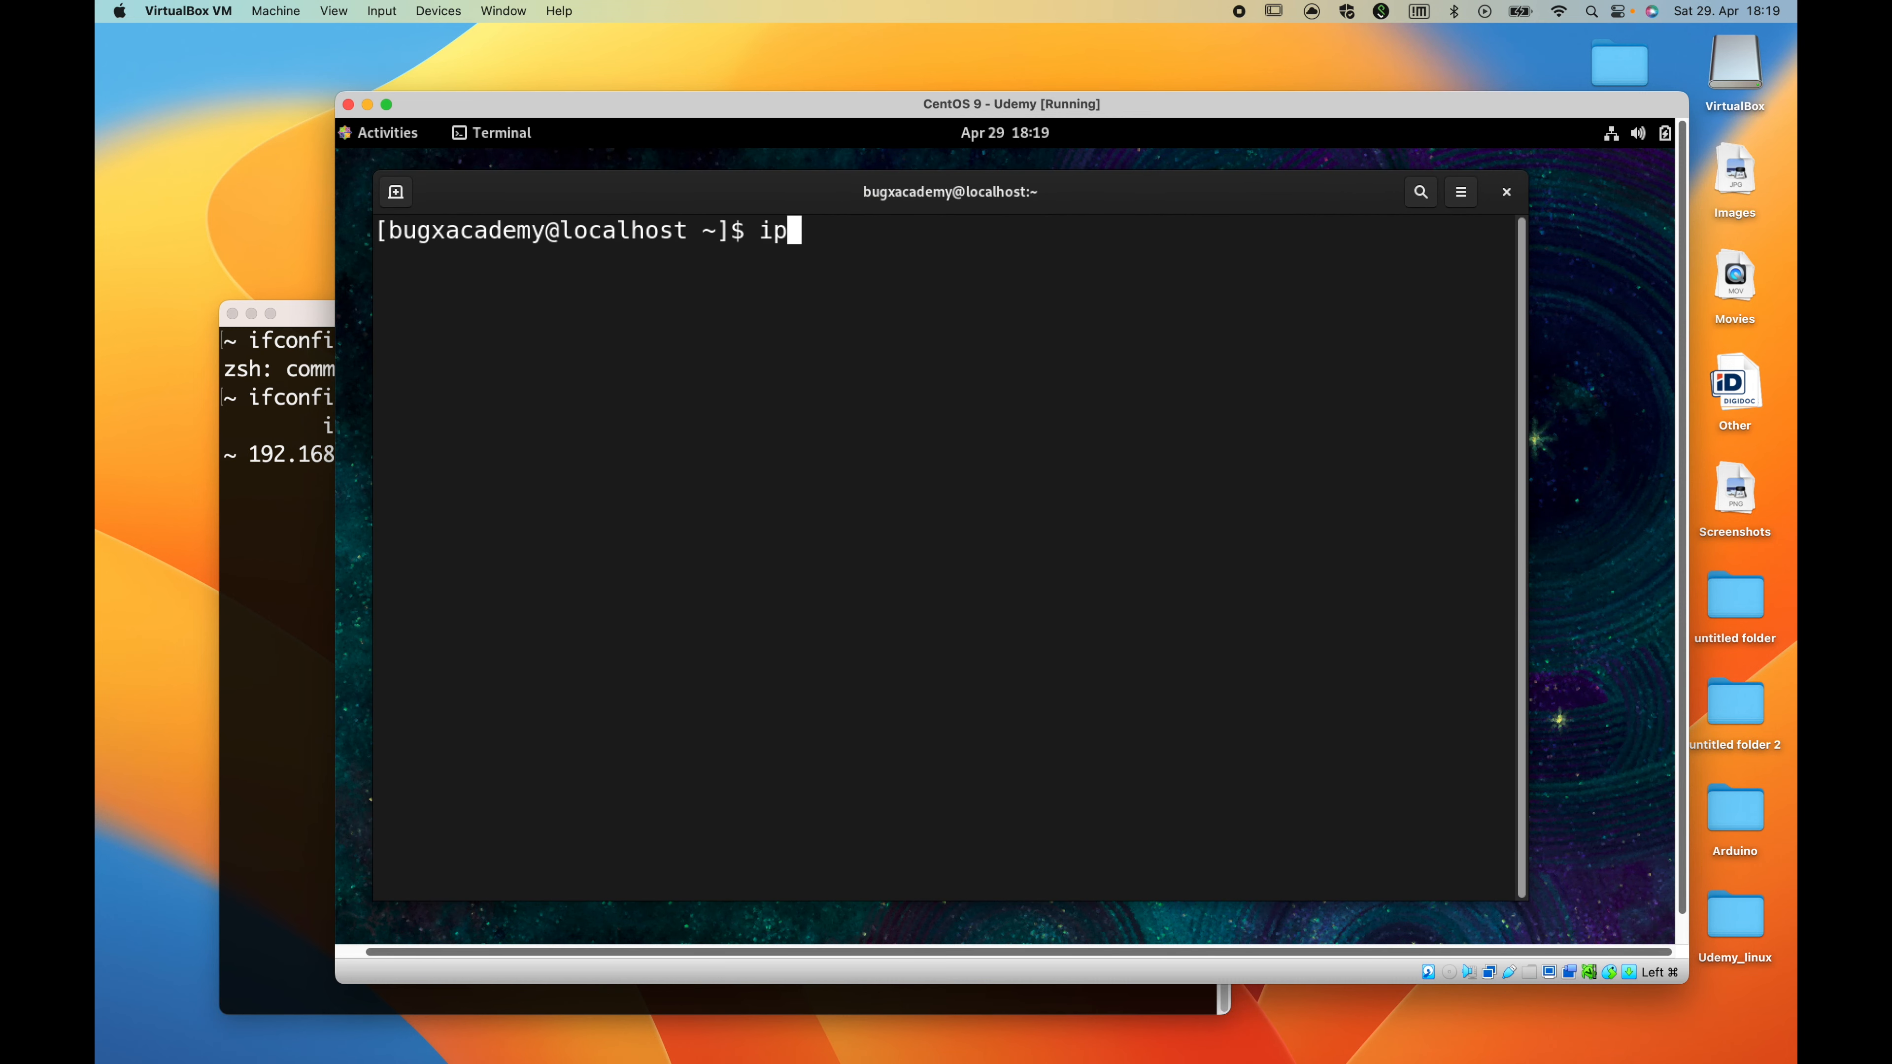
{"action": "type", "text": "a s"}
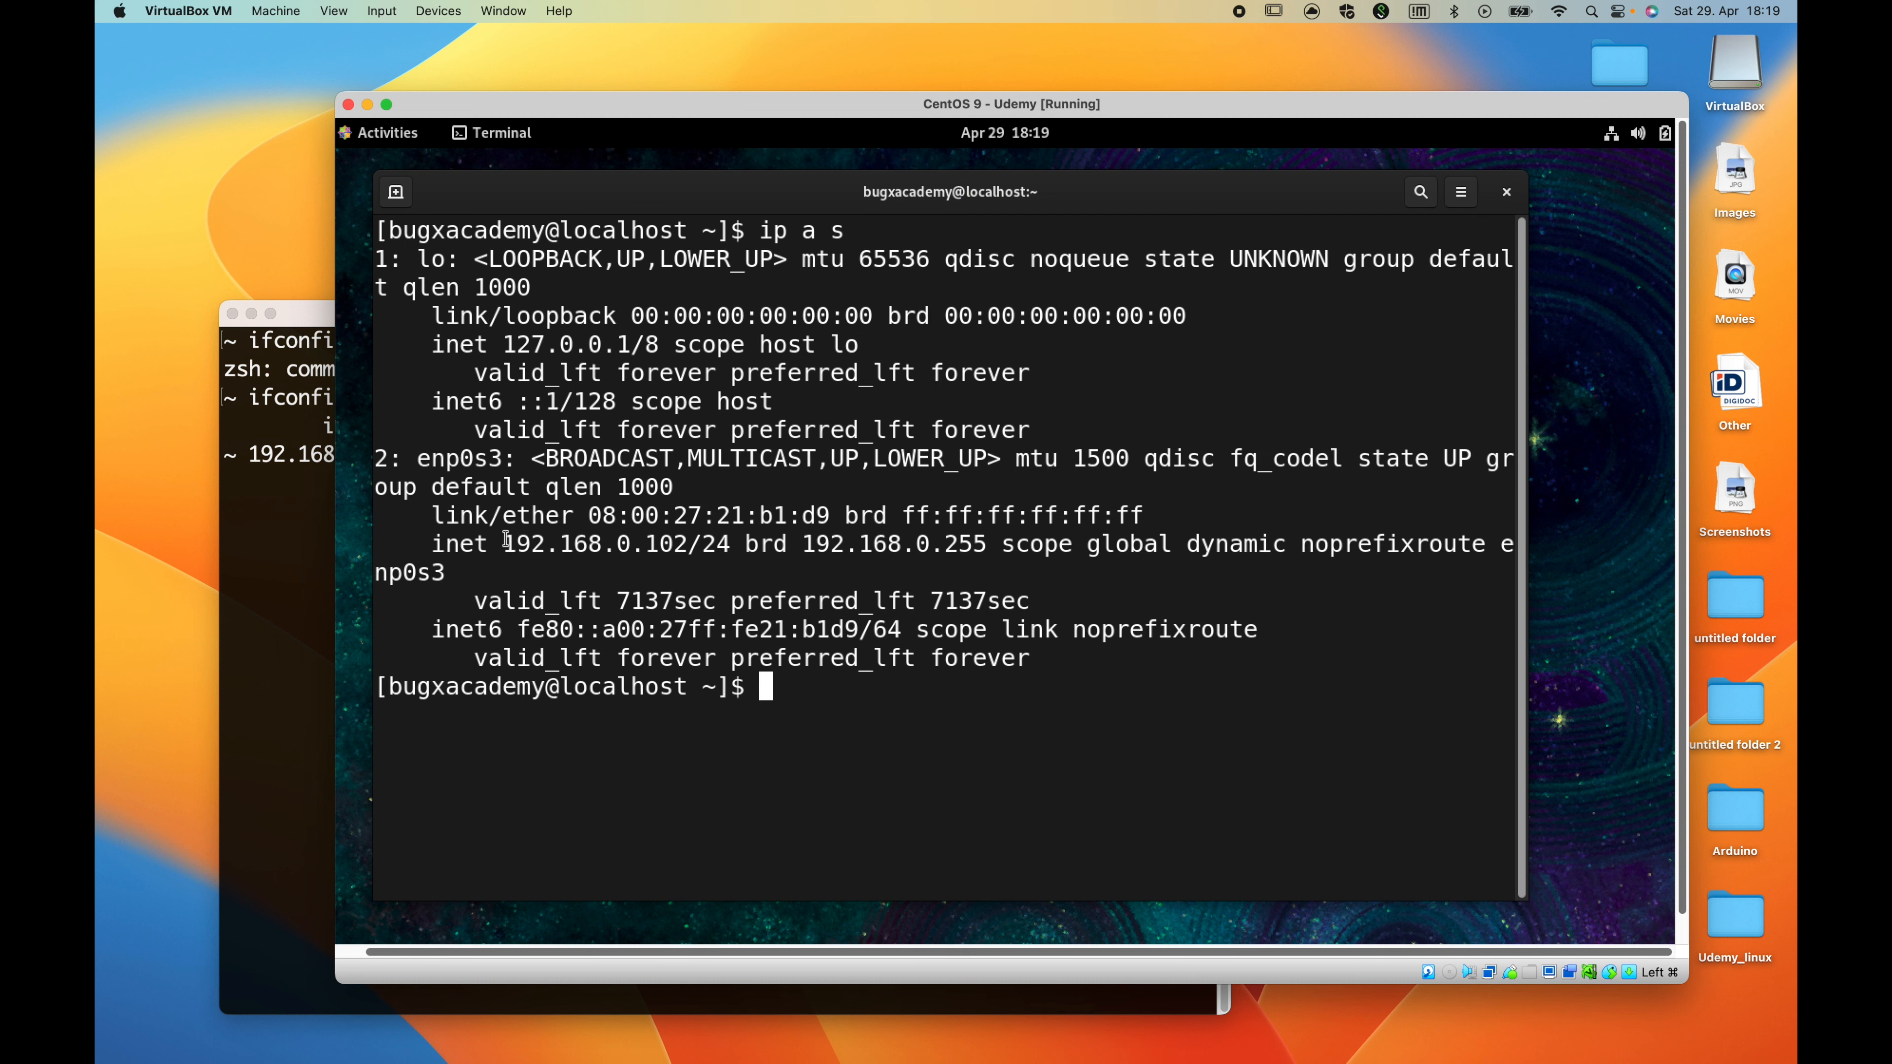
{"action": "double_click", "coordinate": [591, 544]}
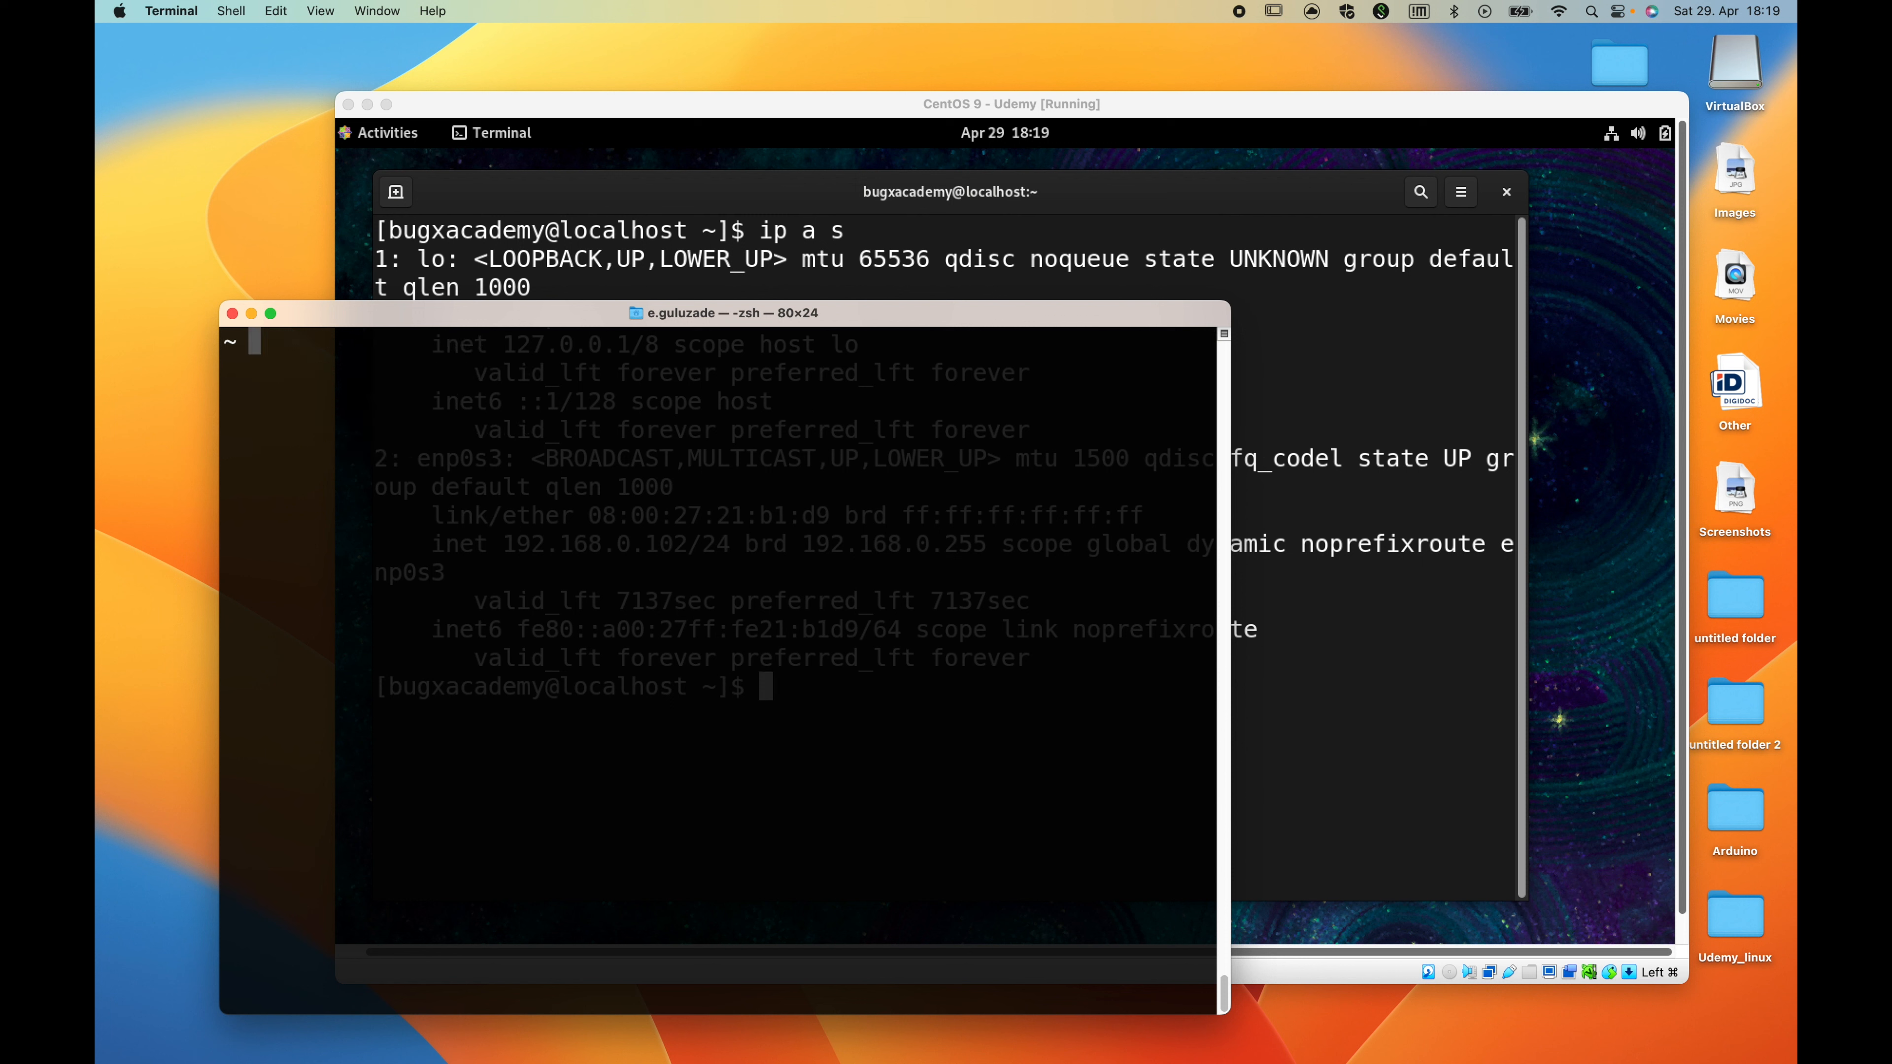
- Show the host Mac's own 192.168.0.101 address with 'ifconfig | grep 192'
{"action": "type", "text": "ip a"}
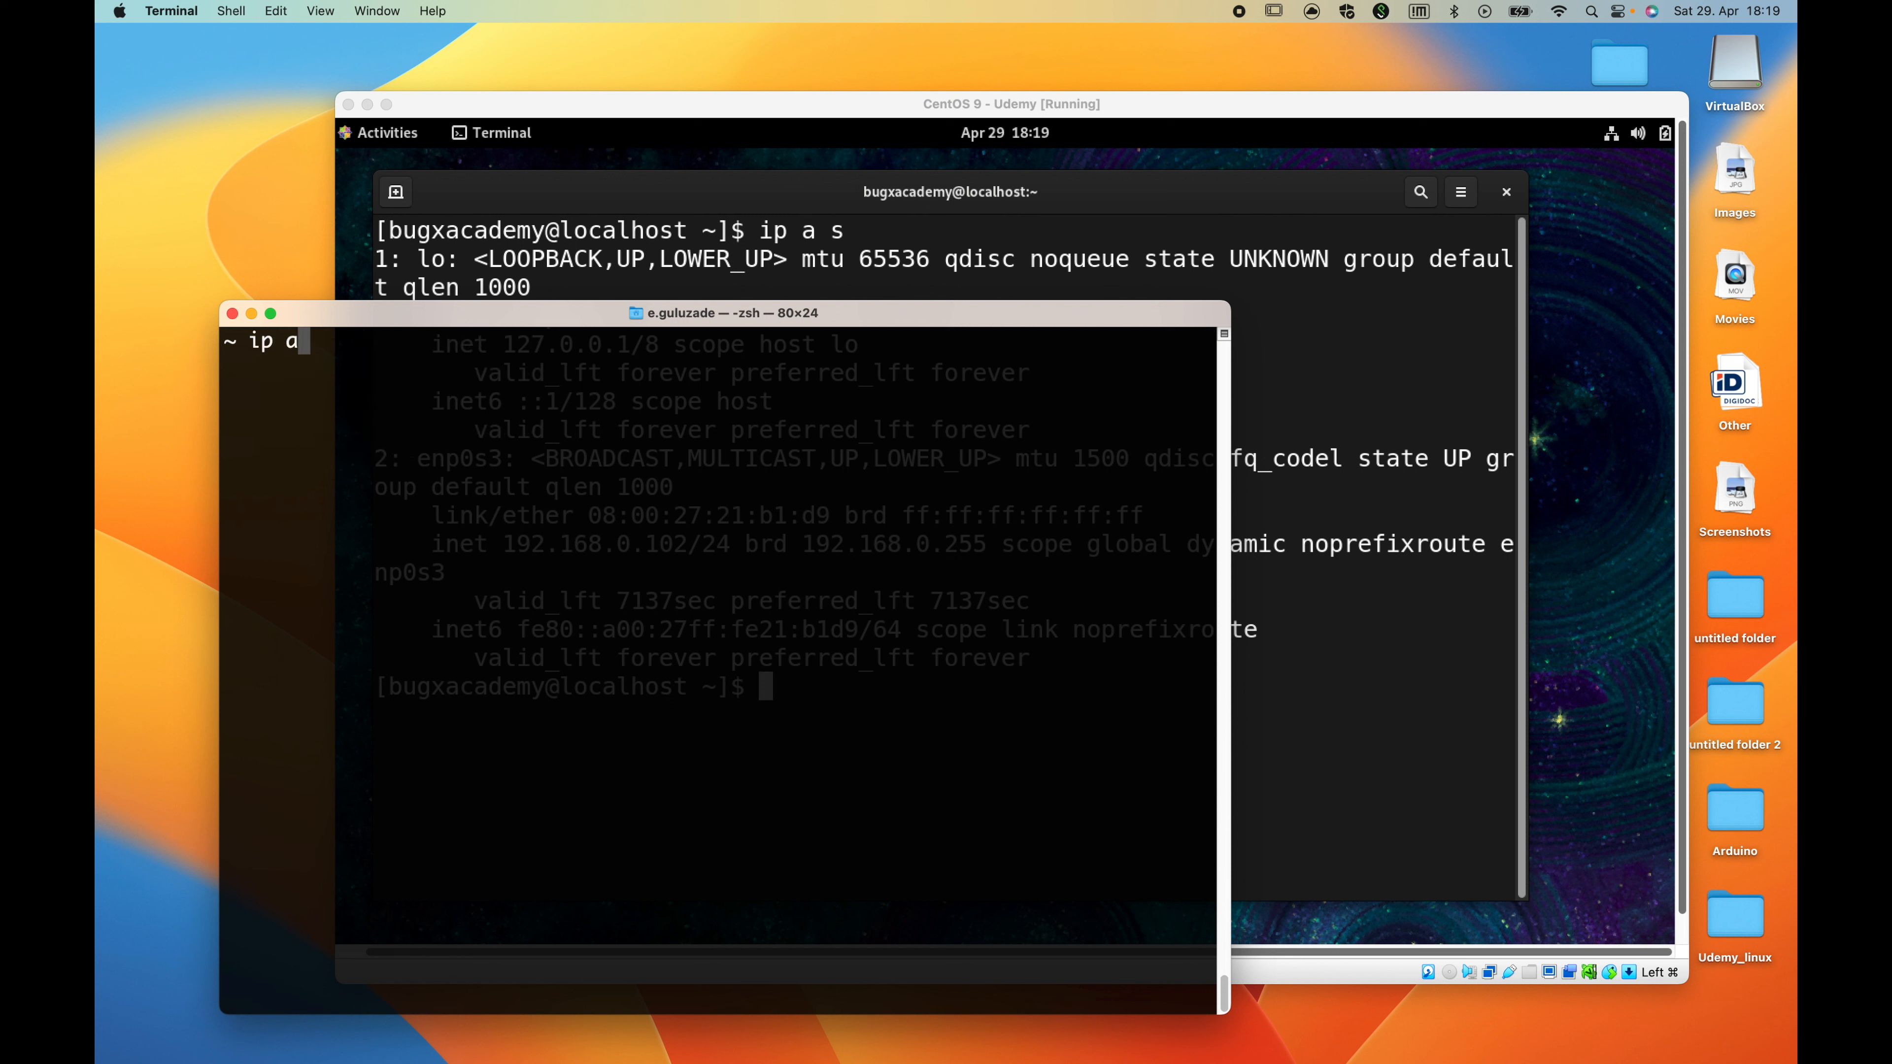
{"action": "key", "text": "BackSpace"}
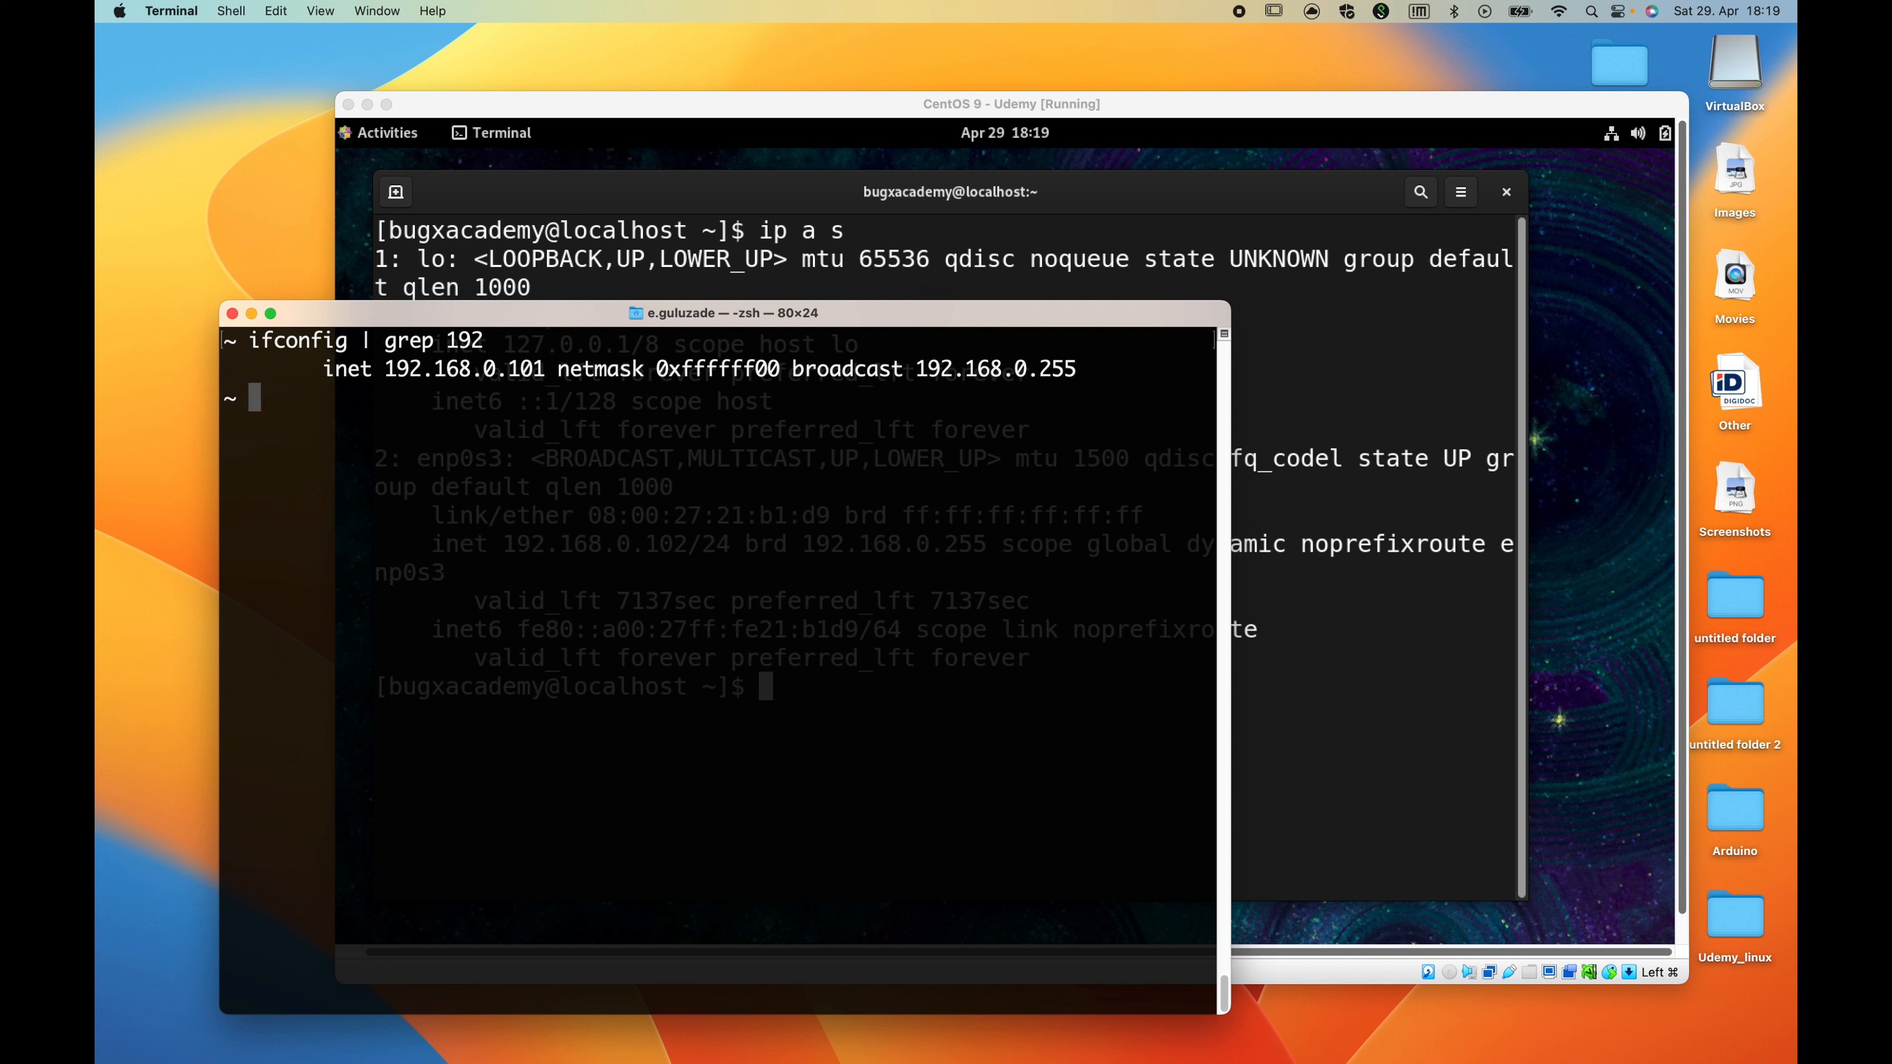
{"action": "mouse_move", "coordinate": [386, 359]}
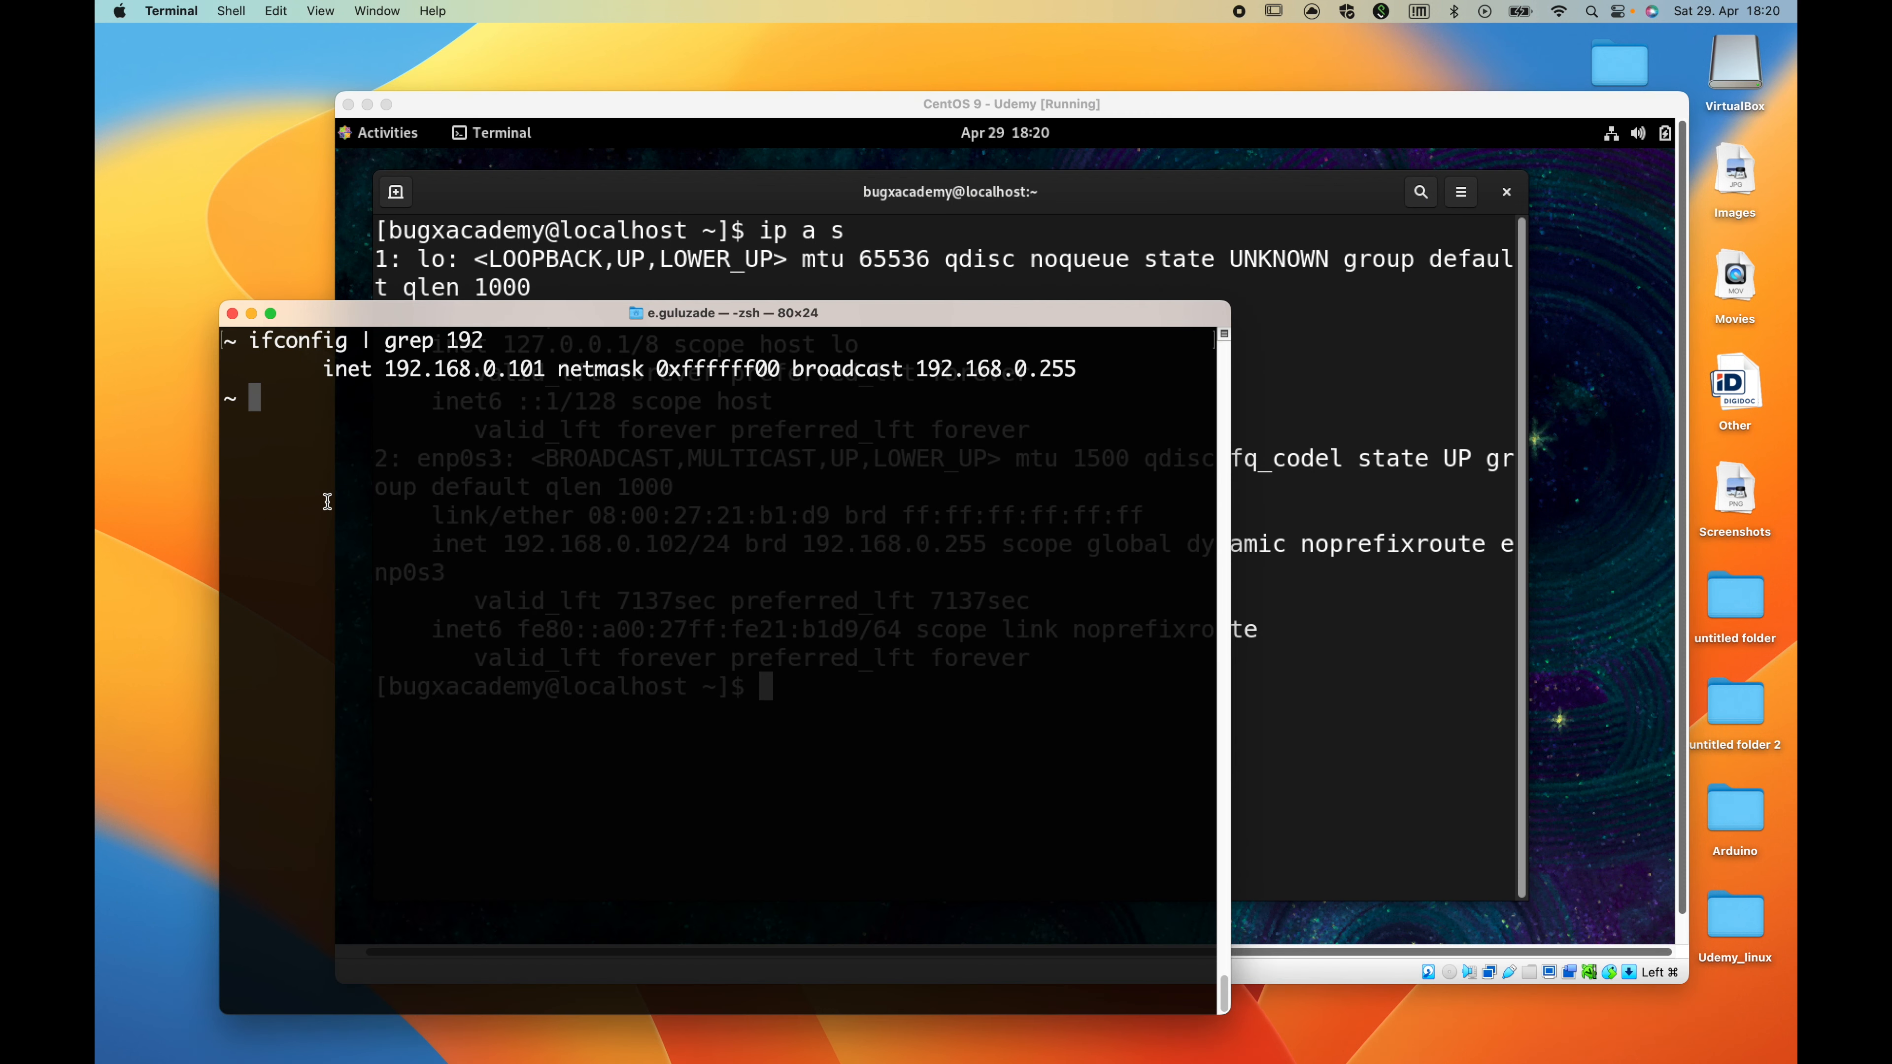
- SSH as bugxacademy into the VM at 192.168.0.102, correcting the old 10.0.2.15 address
{"action": "type", "text": "ssh -vvv bugxacademy@10.0.2.15"}
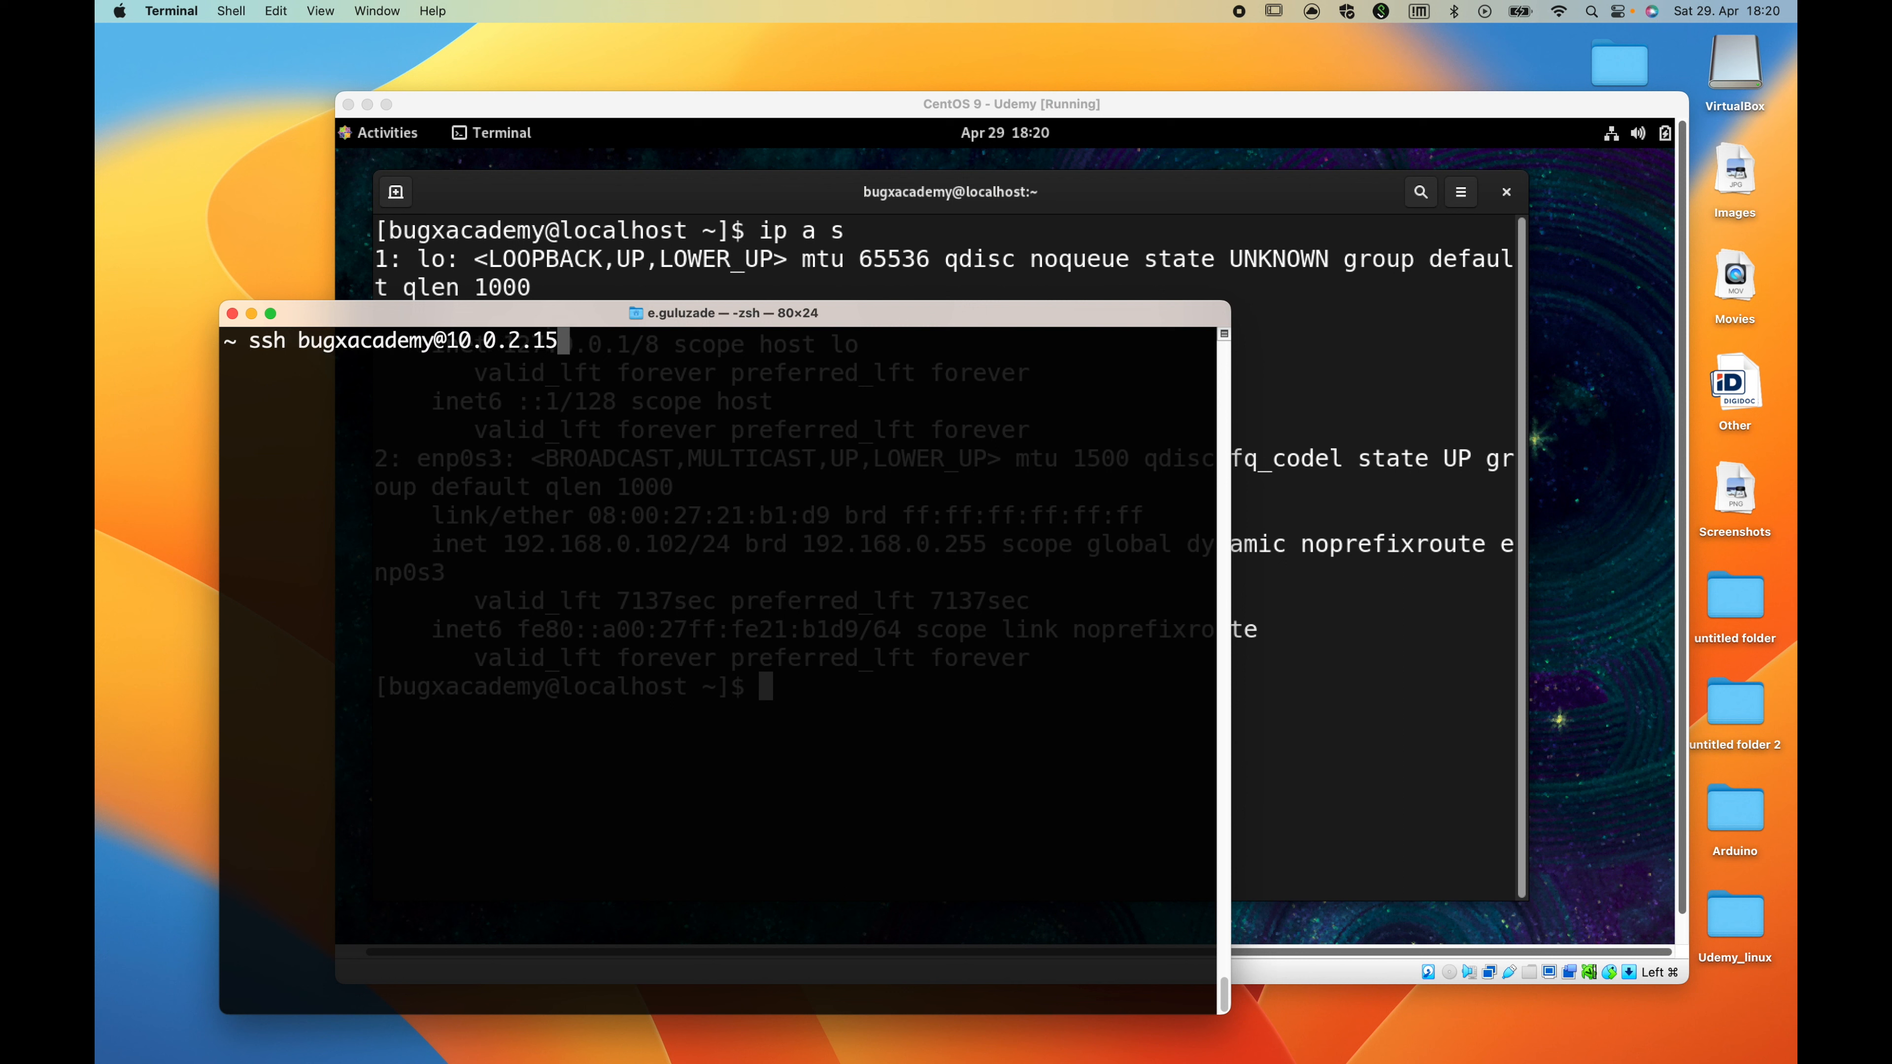
{"action": "key", "text": "BackSpace"}
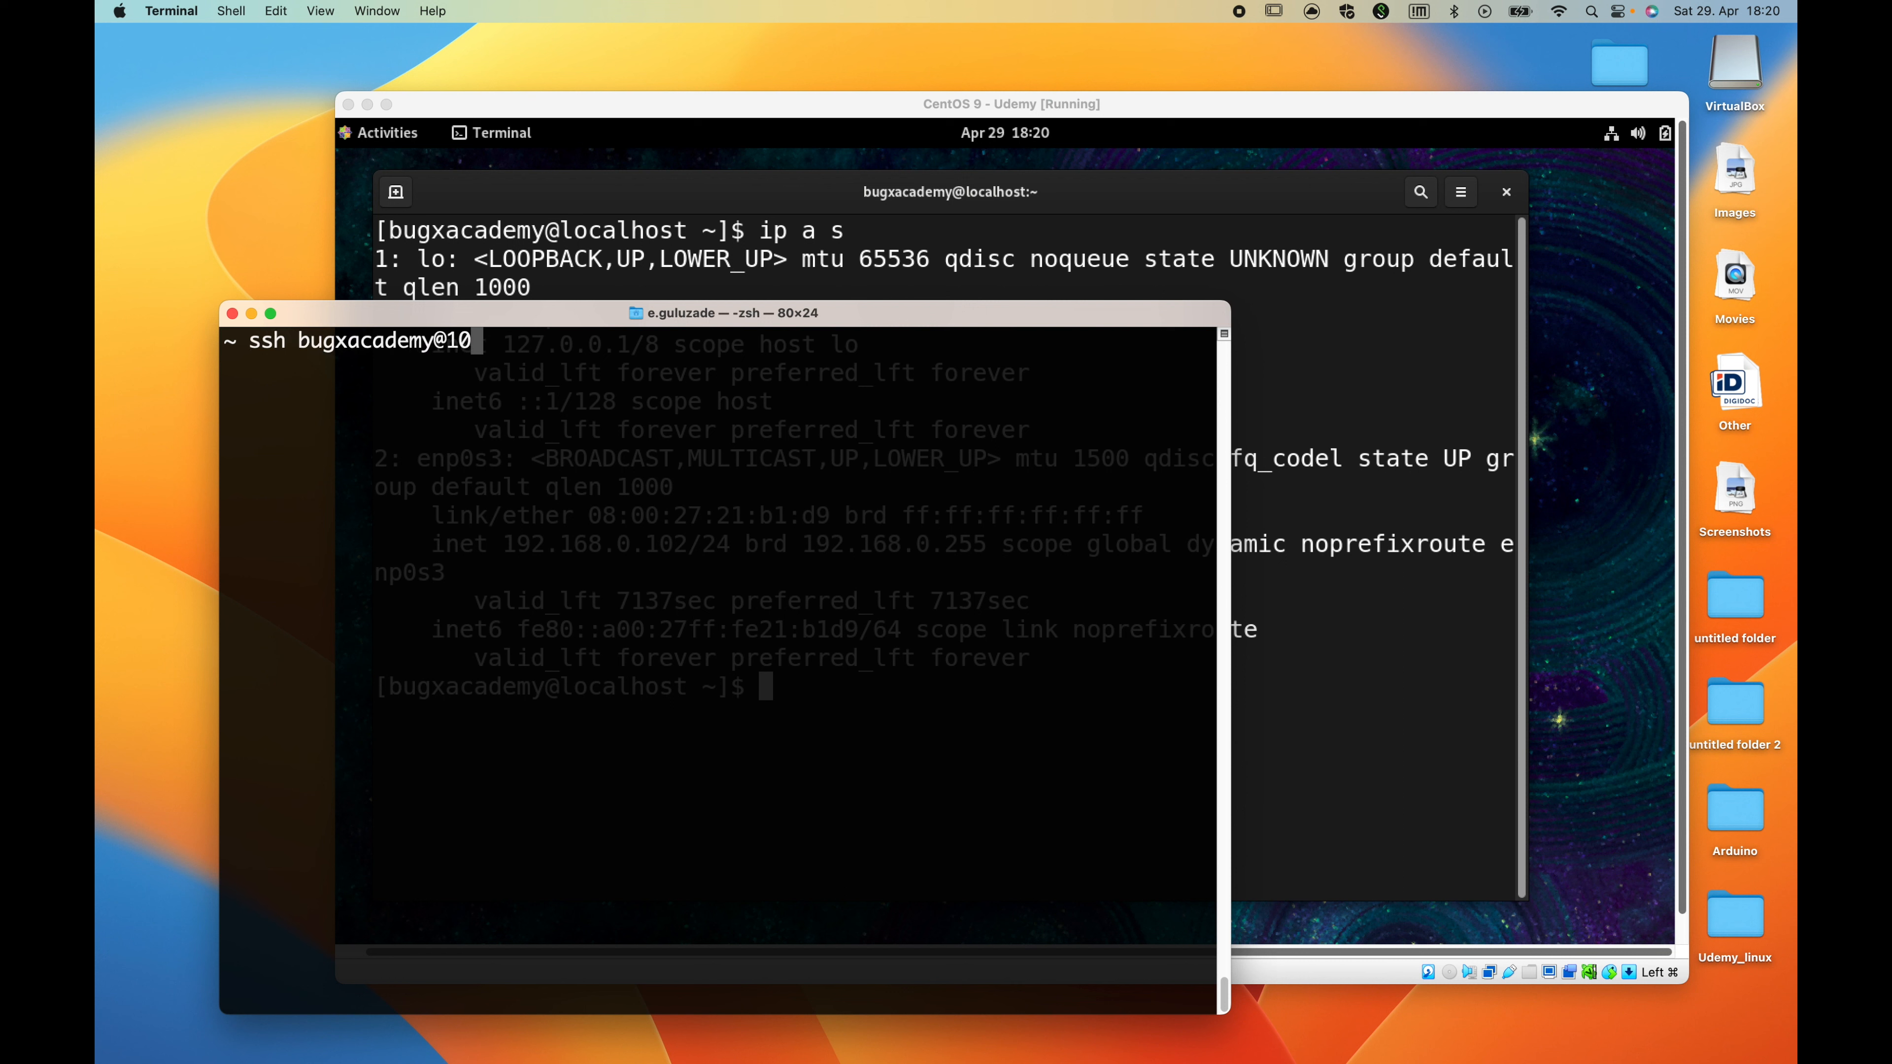
{"action": "type", "text": "92.168.0,"}
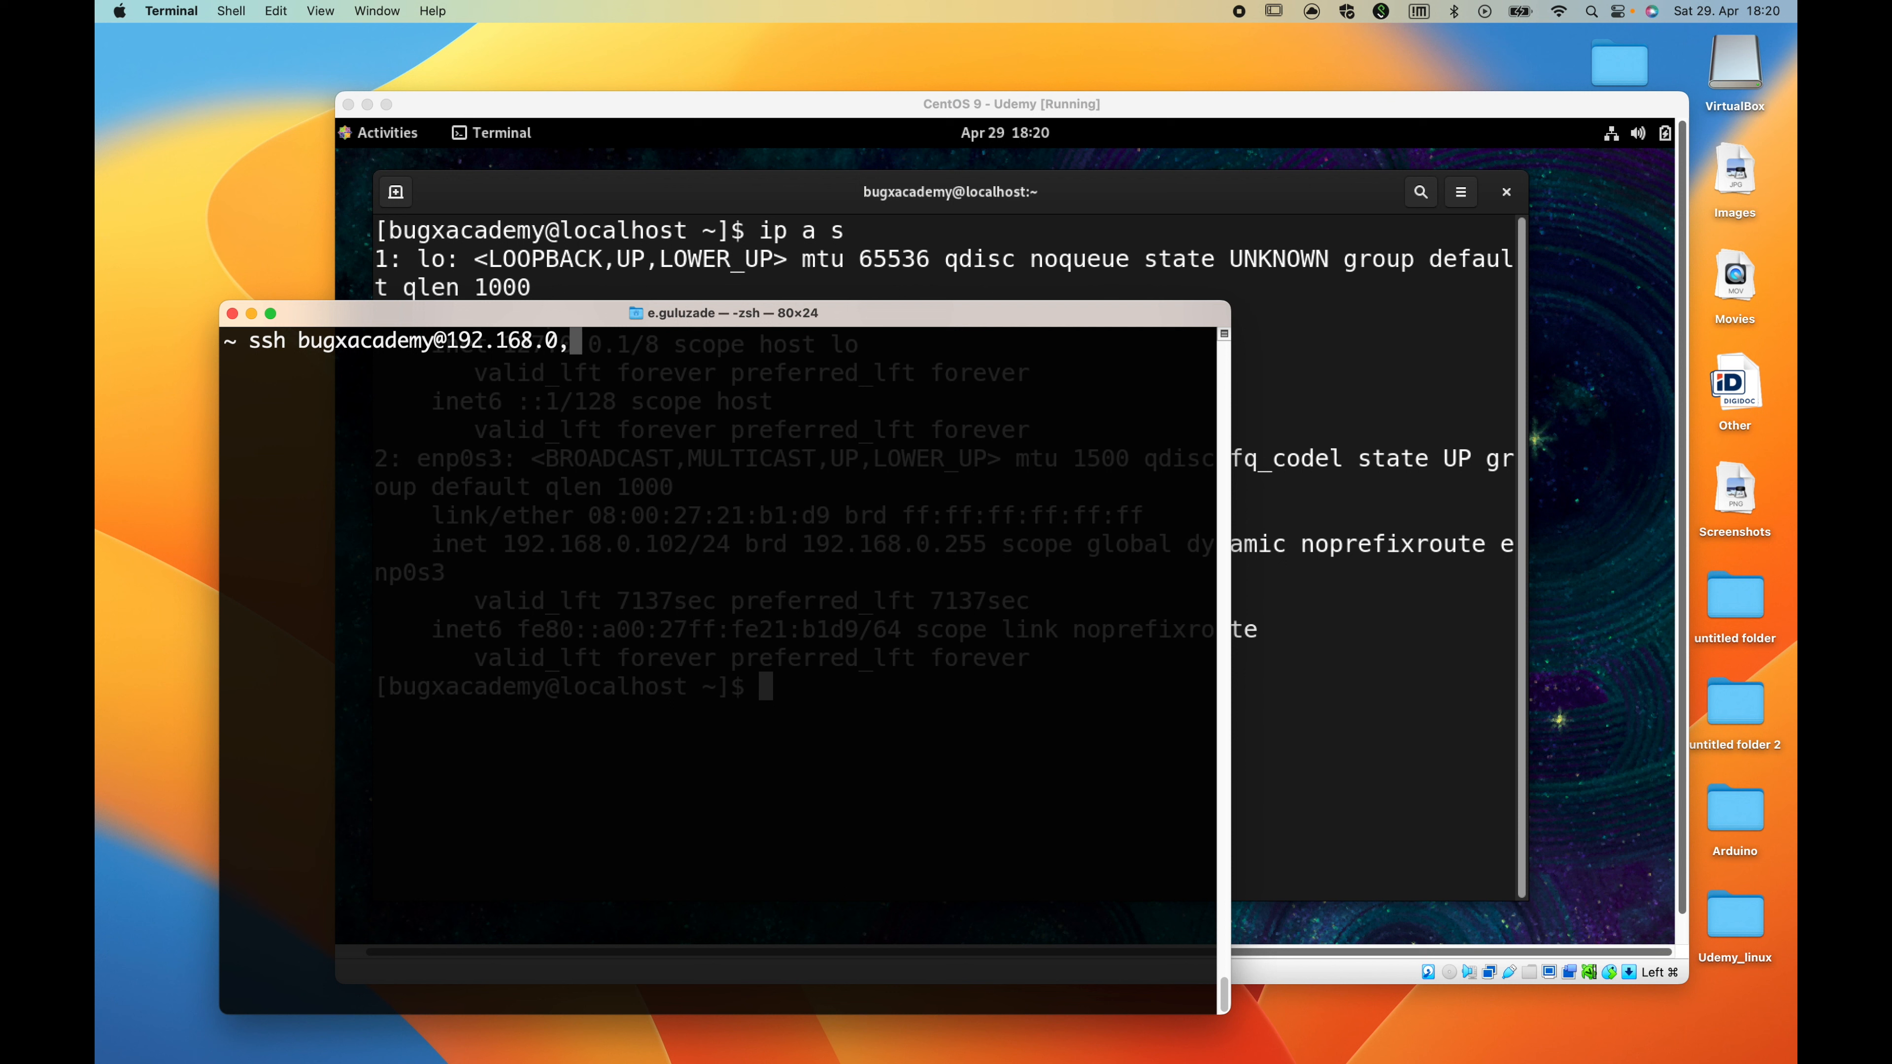
{"action": "type", "text": "102"}
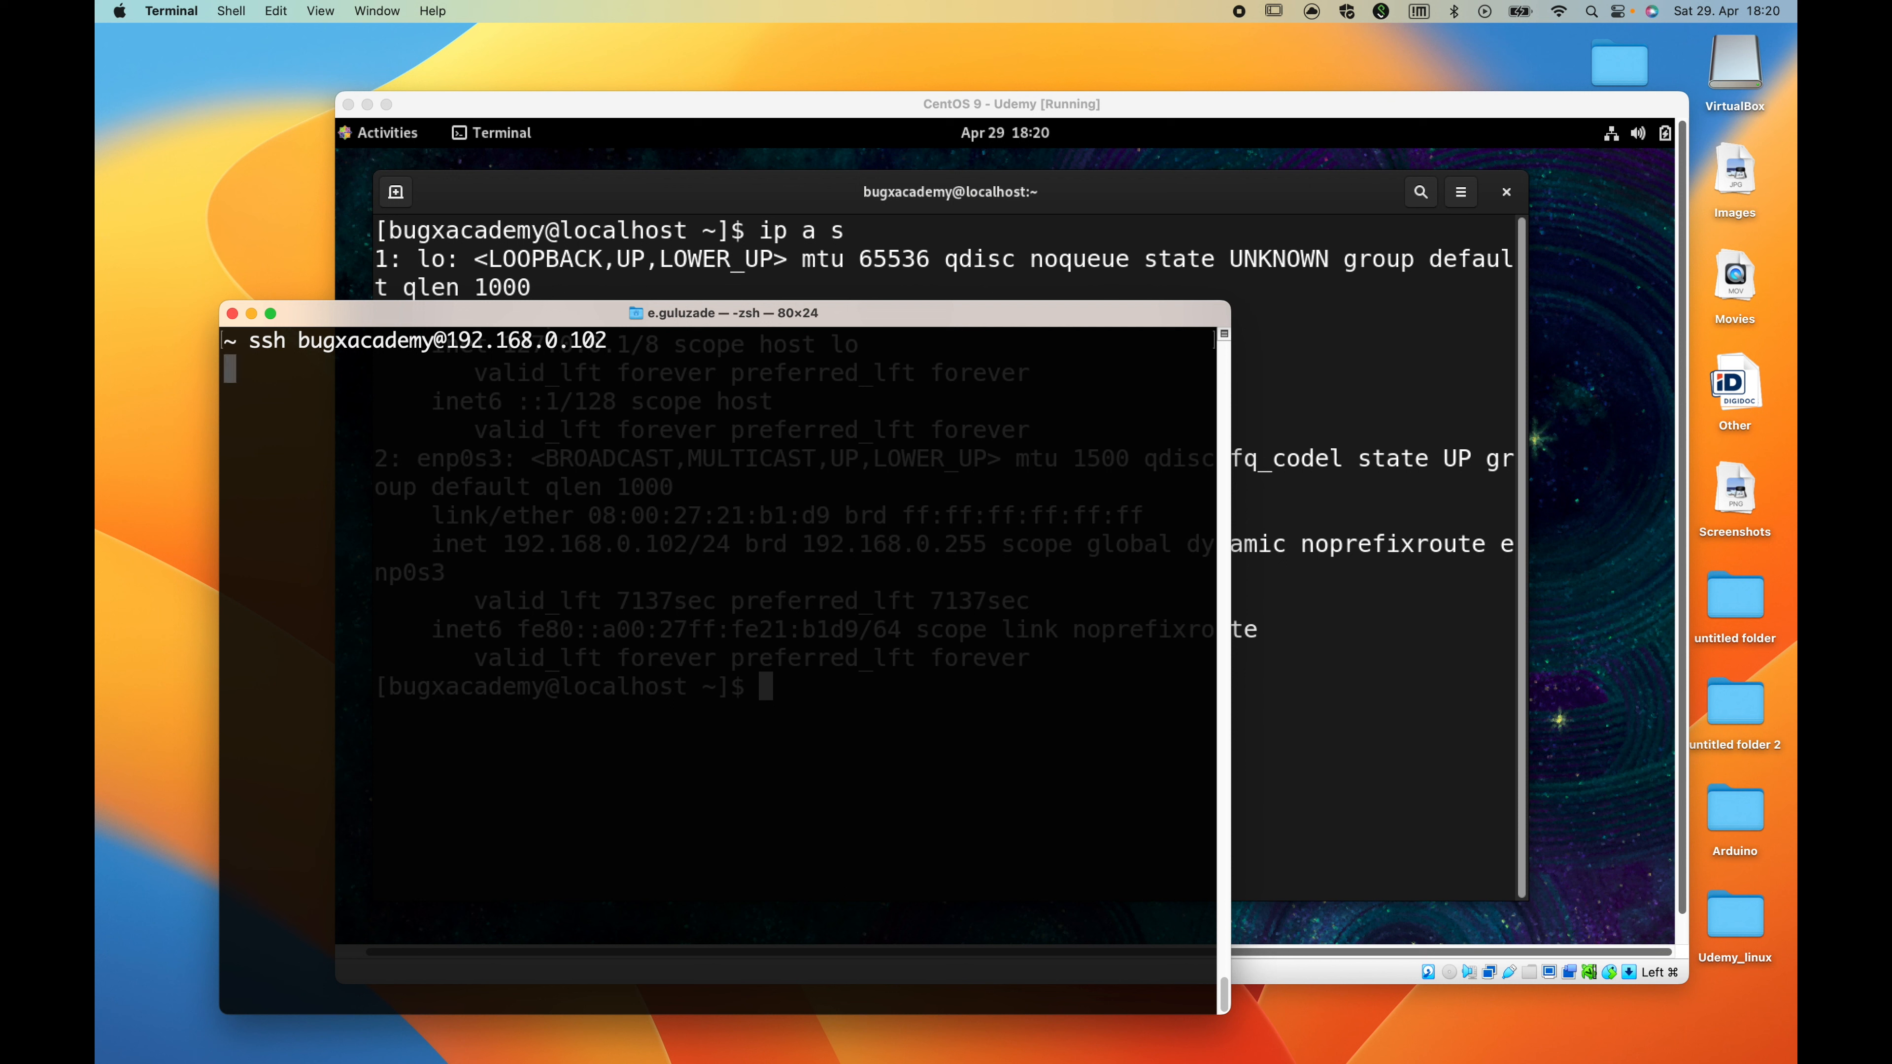
{"action": "key", "text": "Return"}
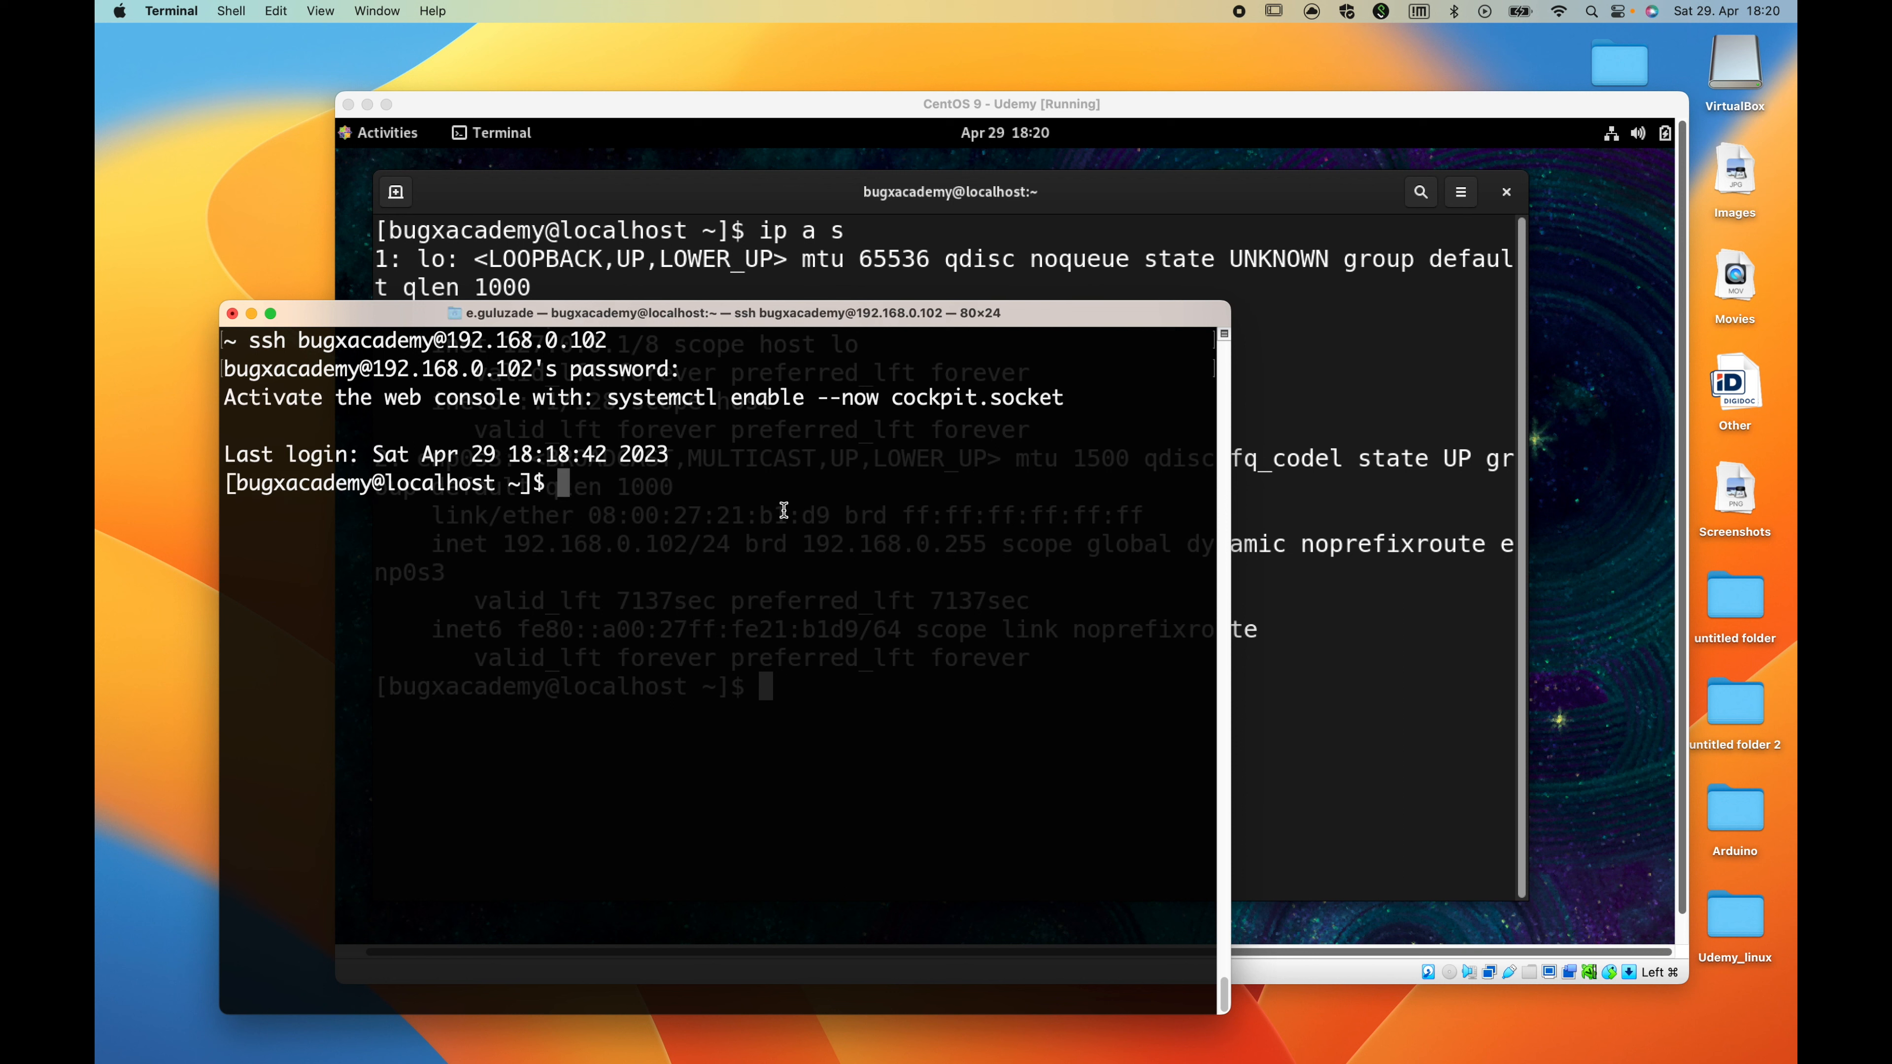
{"action": "mouse_move", "coordinate": [1081, 550]}
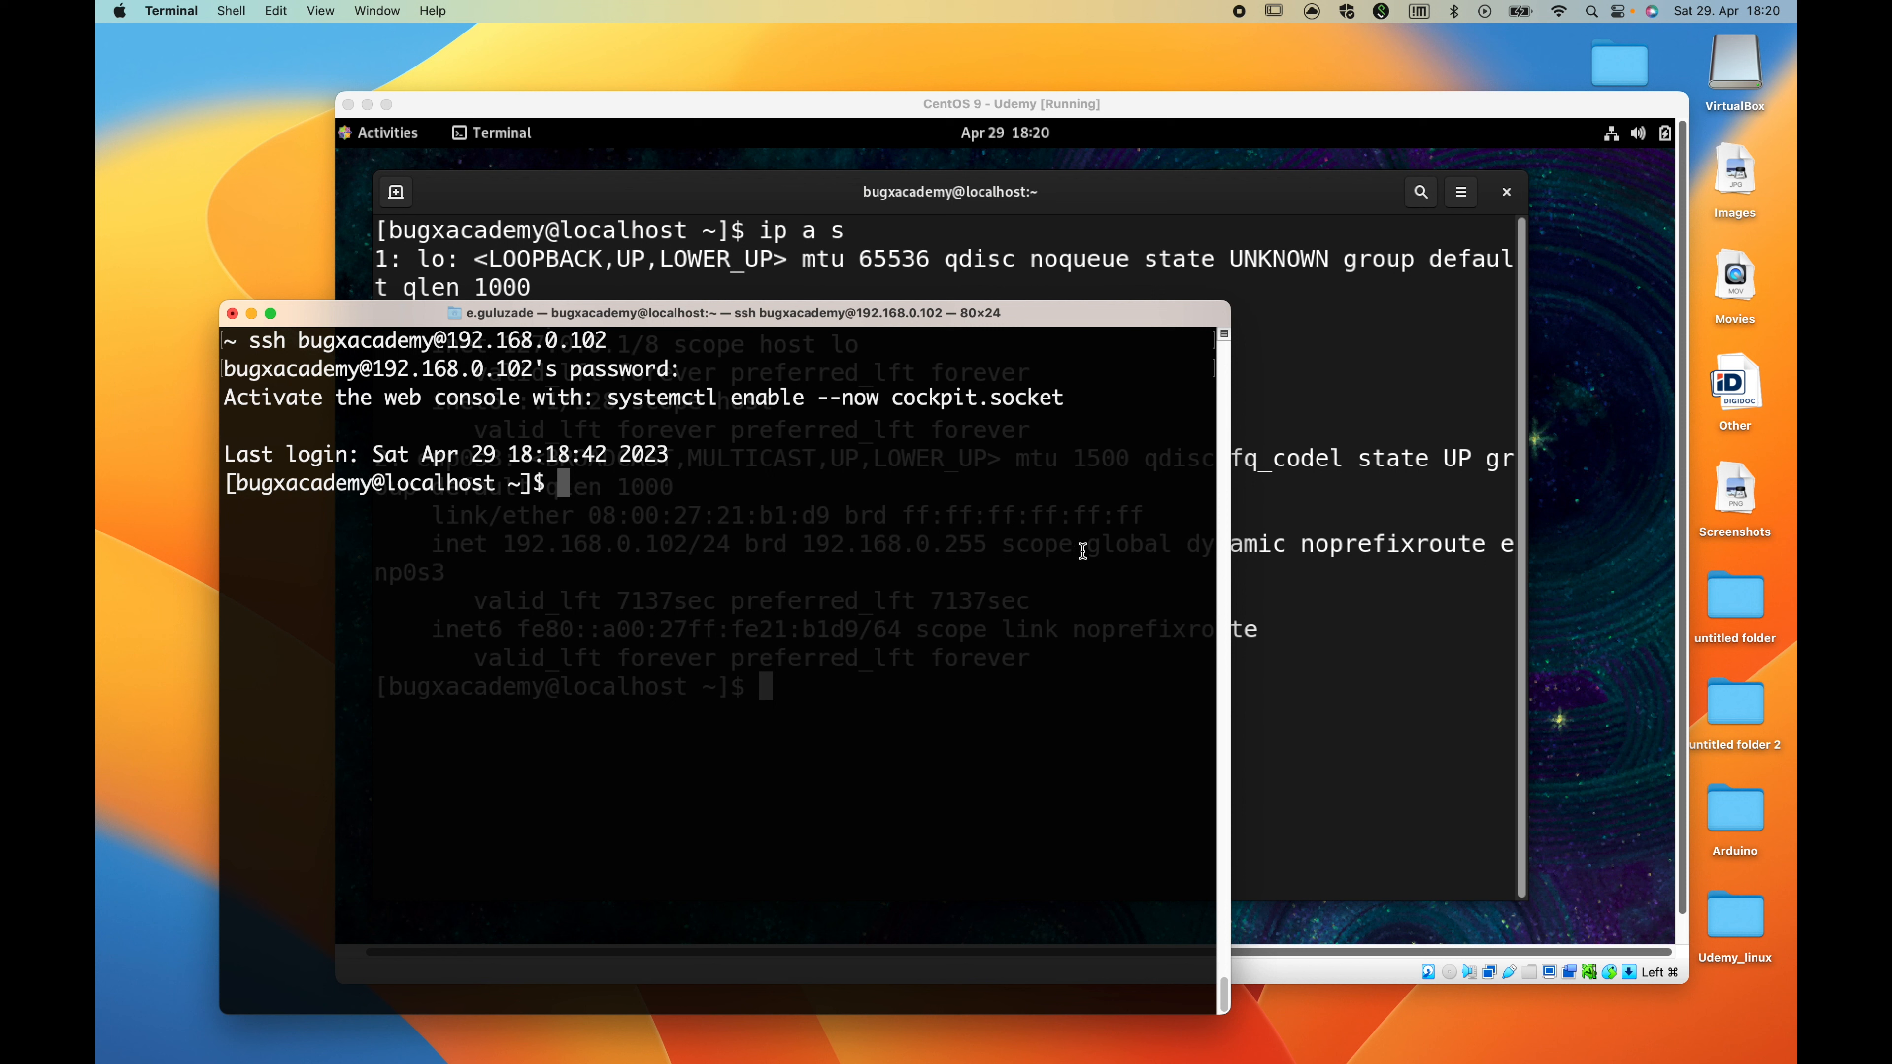
- Over SSH run 'pwd' and 'touch test-file' in /home/bugxacademy, then confirm it with 'ls -l' in the VM
{"action": "type", "text": "pwd"}
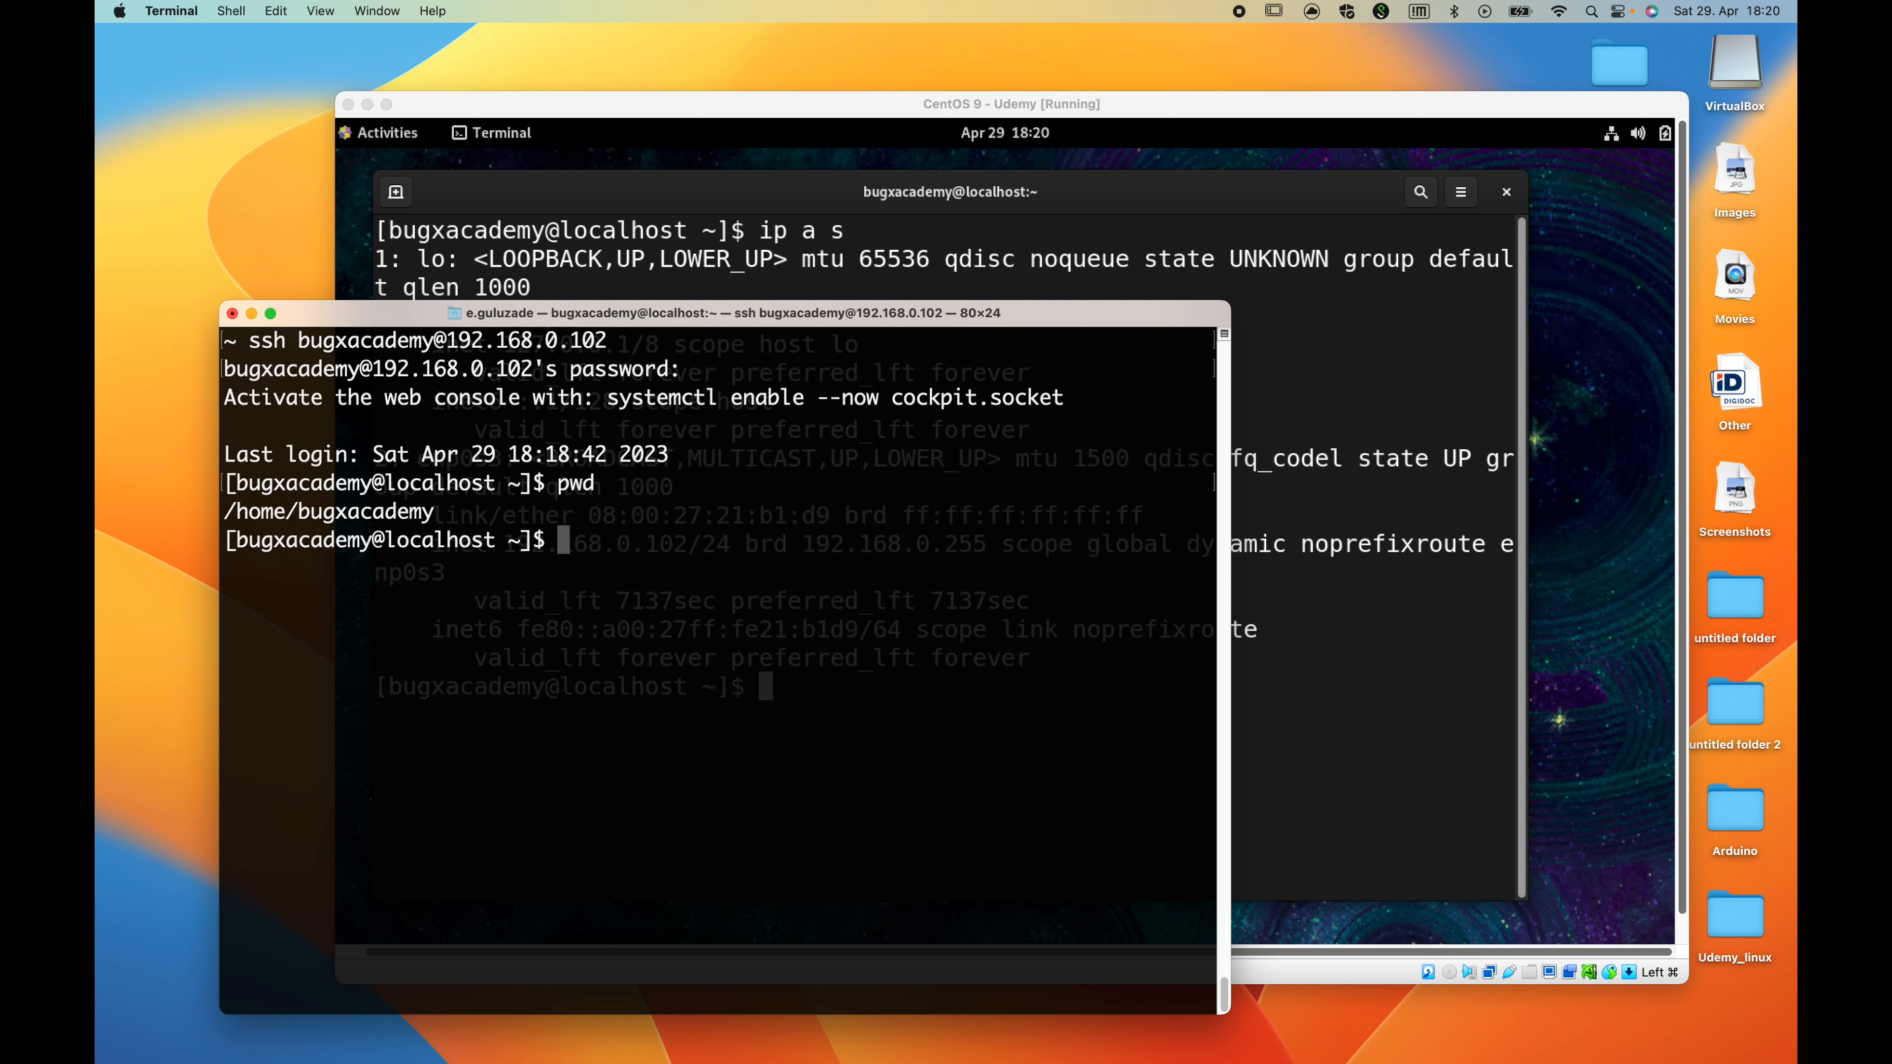
{"action": "type", "text": "touch"}
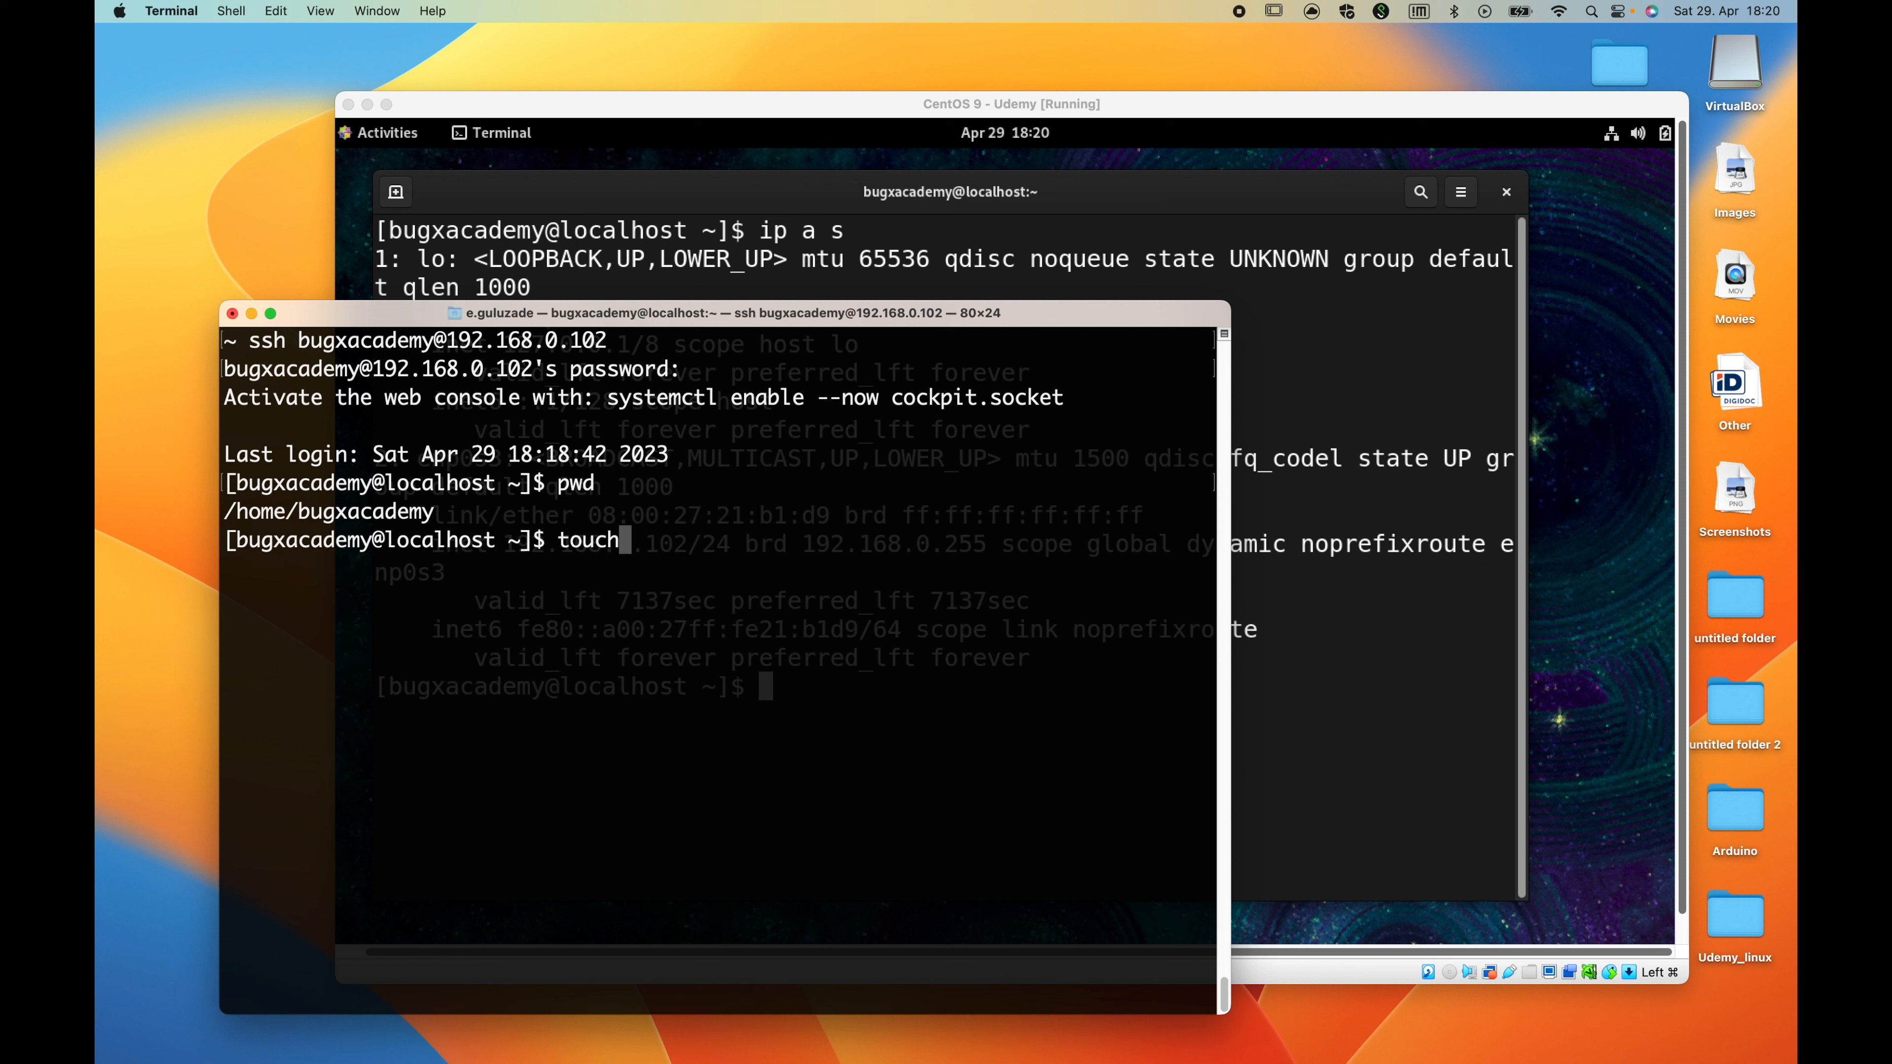
{"action": "type", "text": "test"}
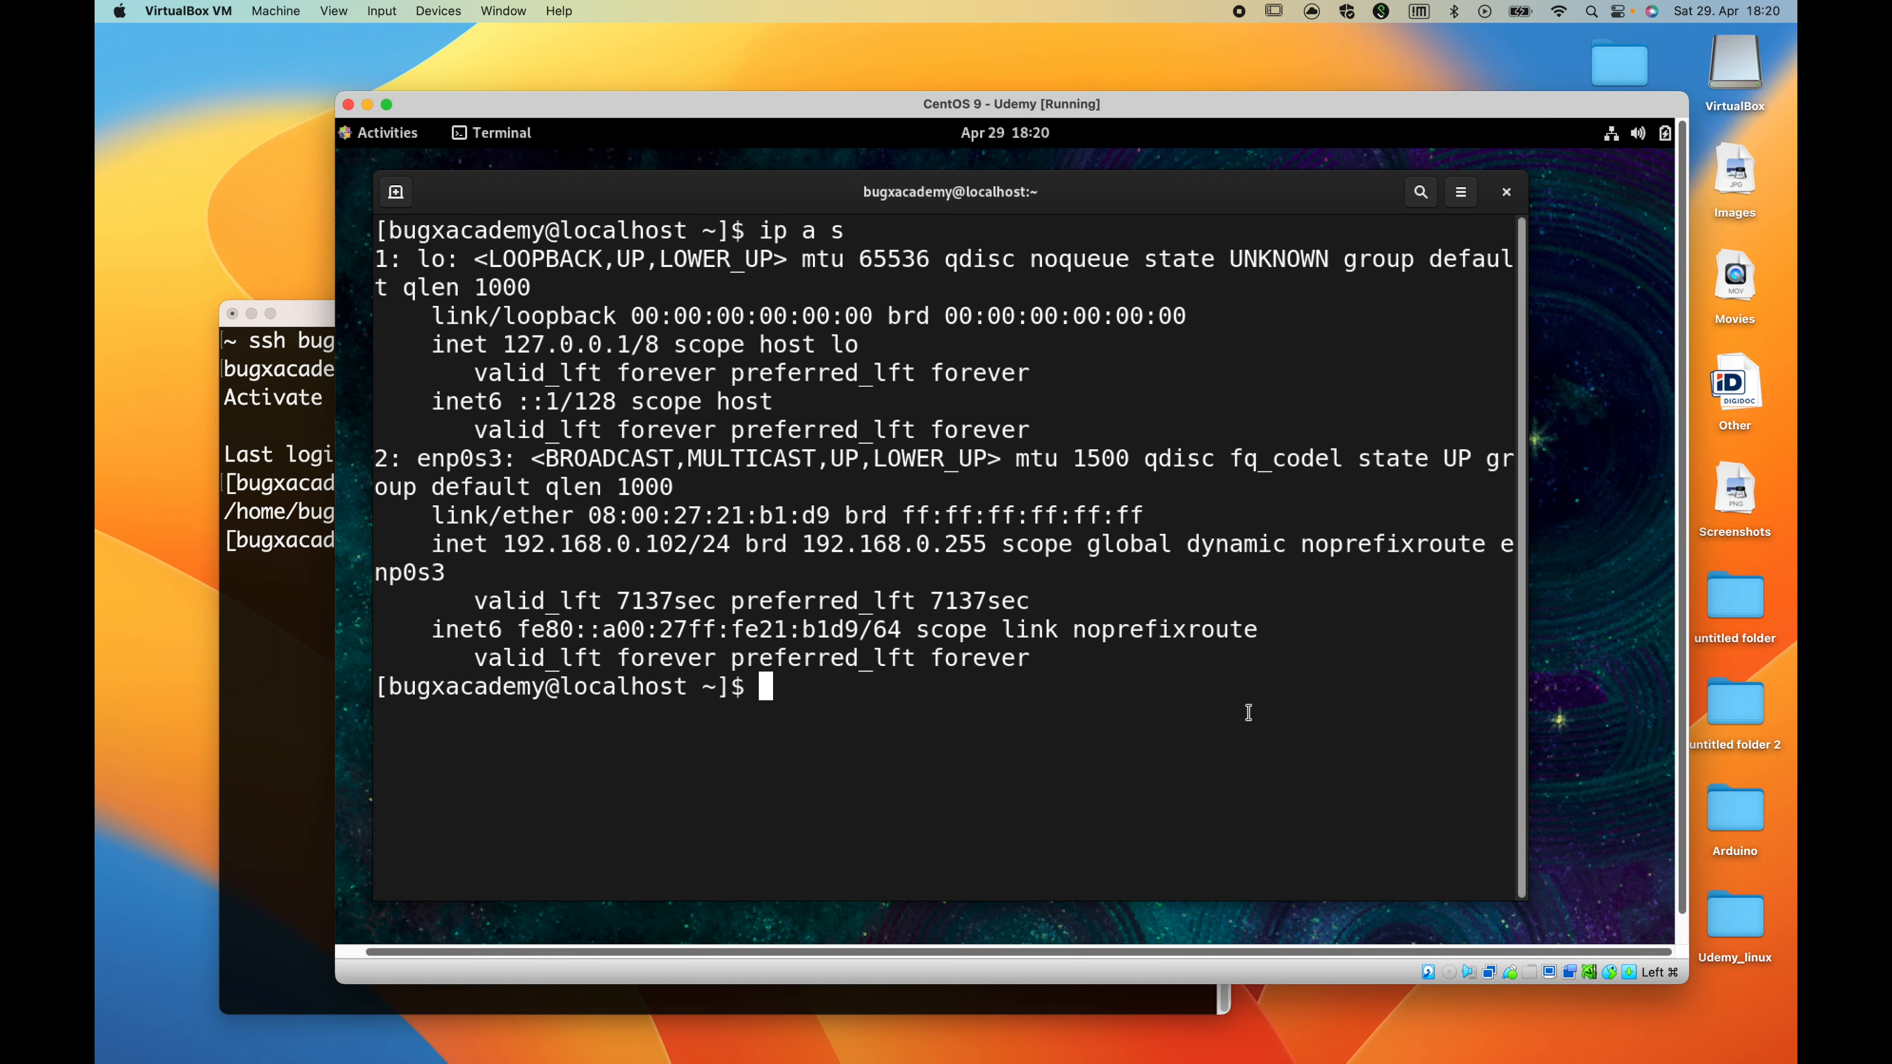
{"action": "type", "text": "pwd"}
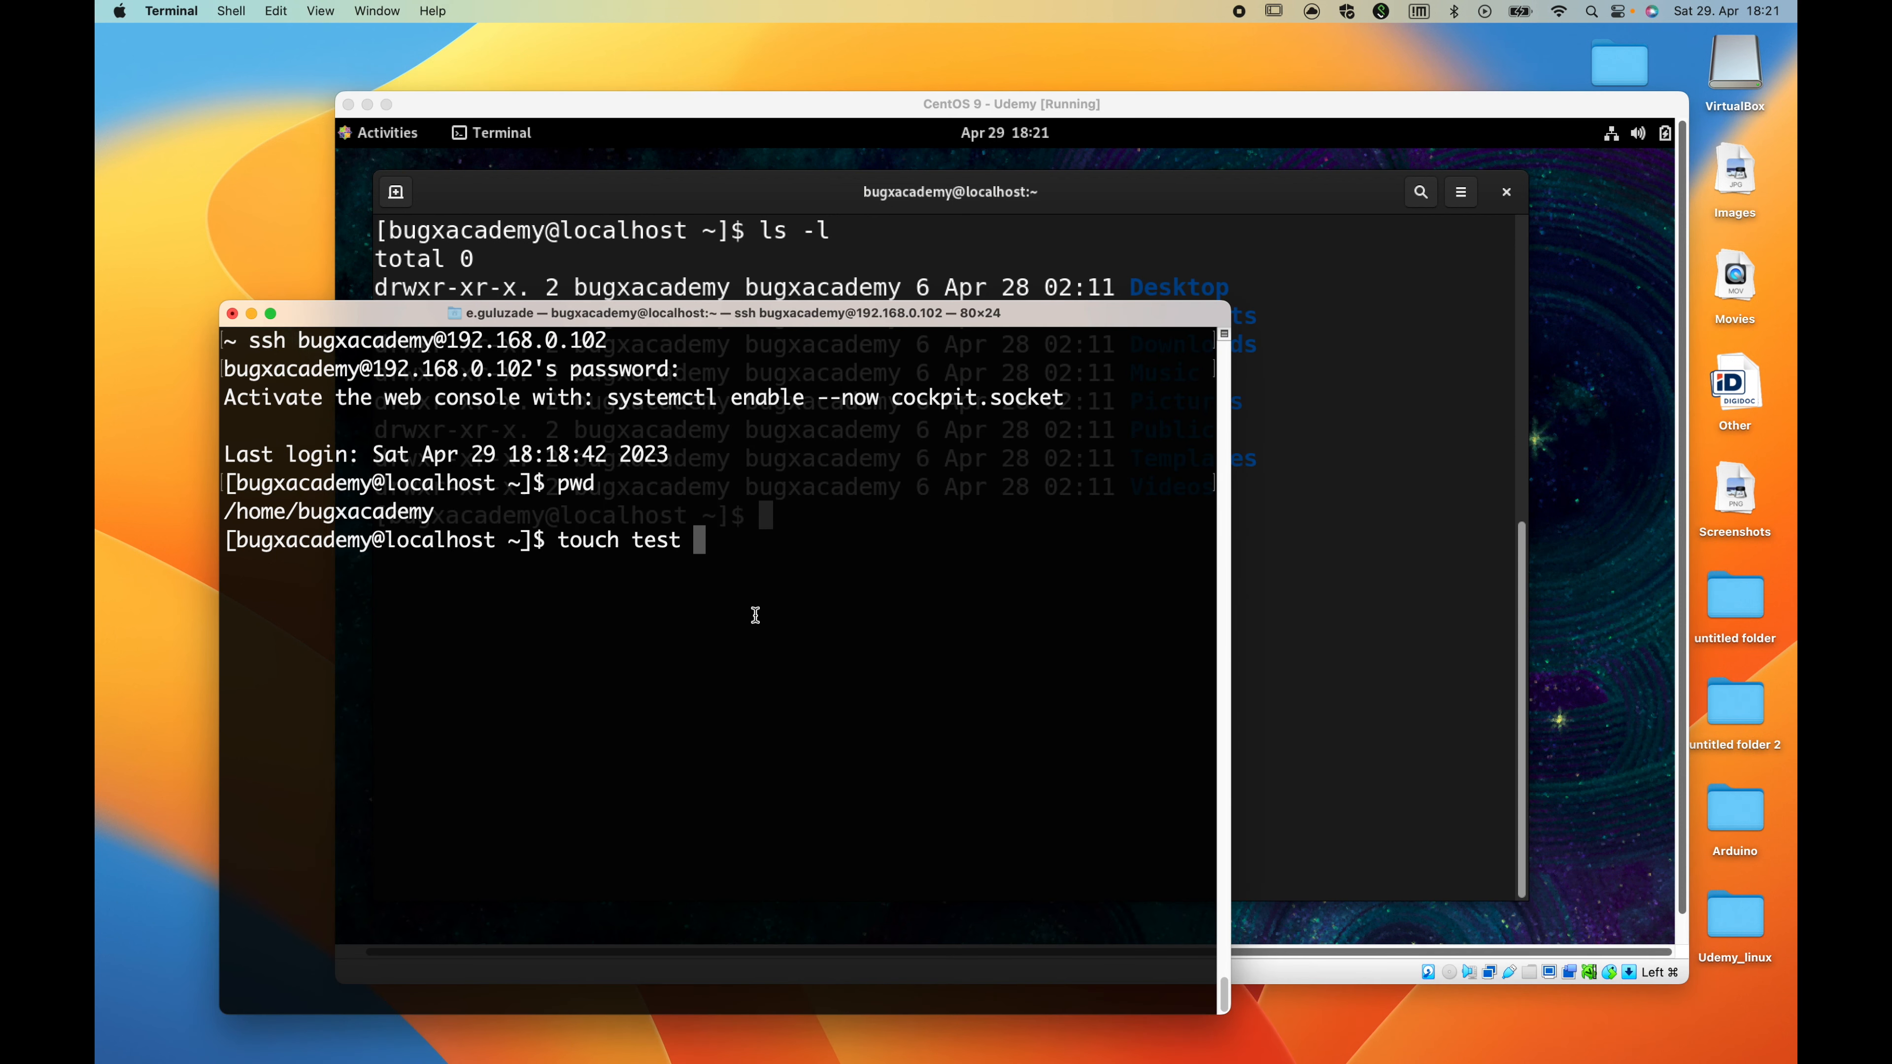
{"action": "type", "text": "-"}
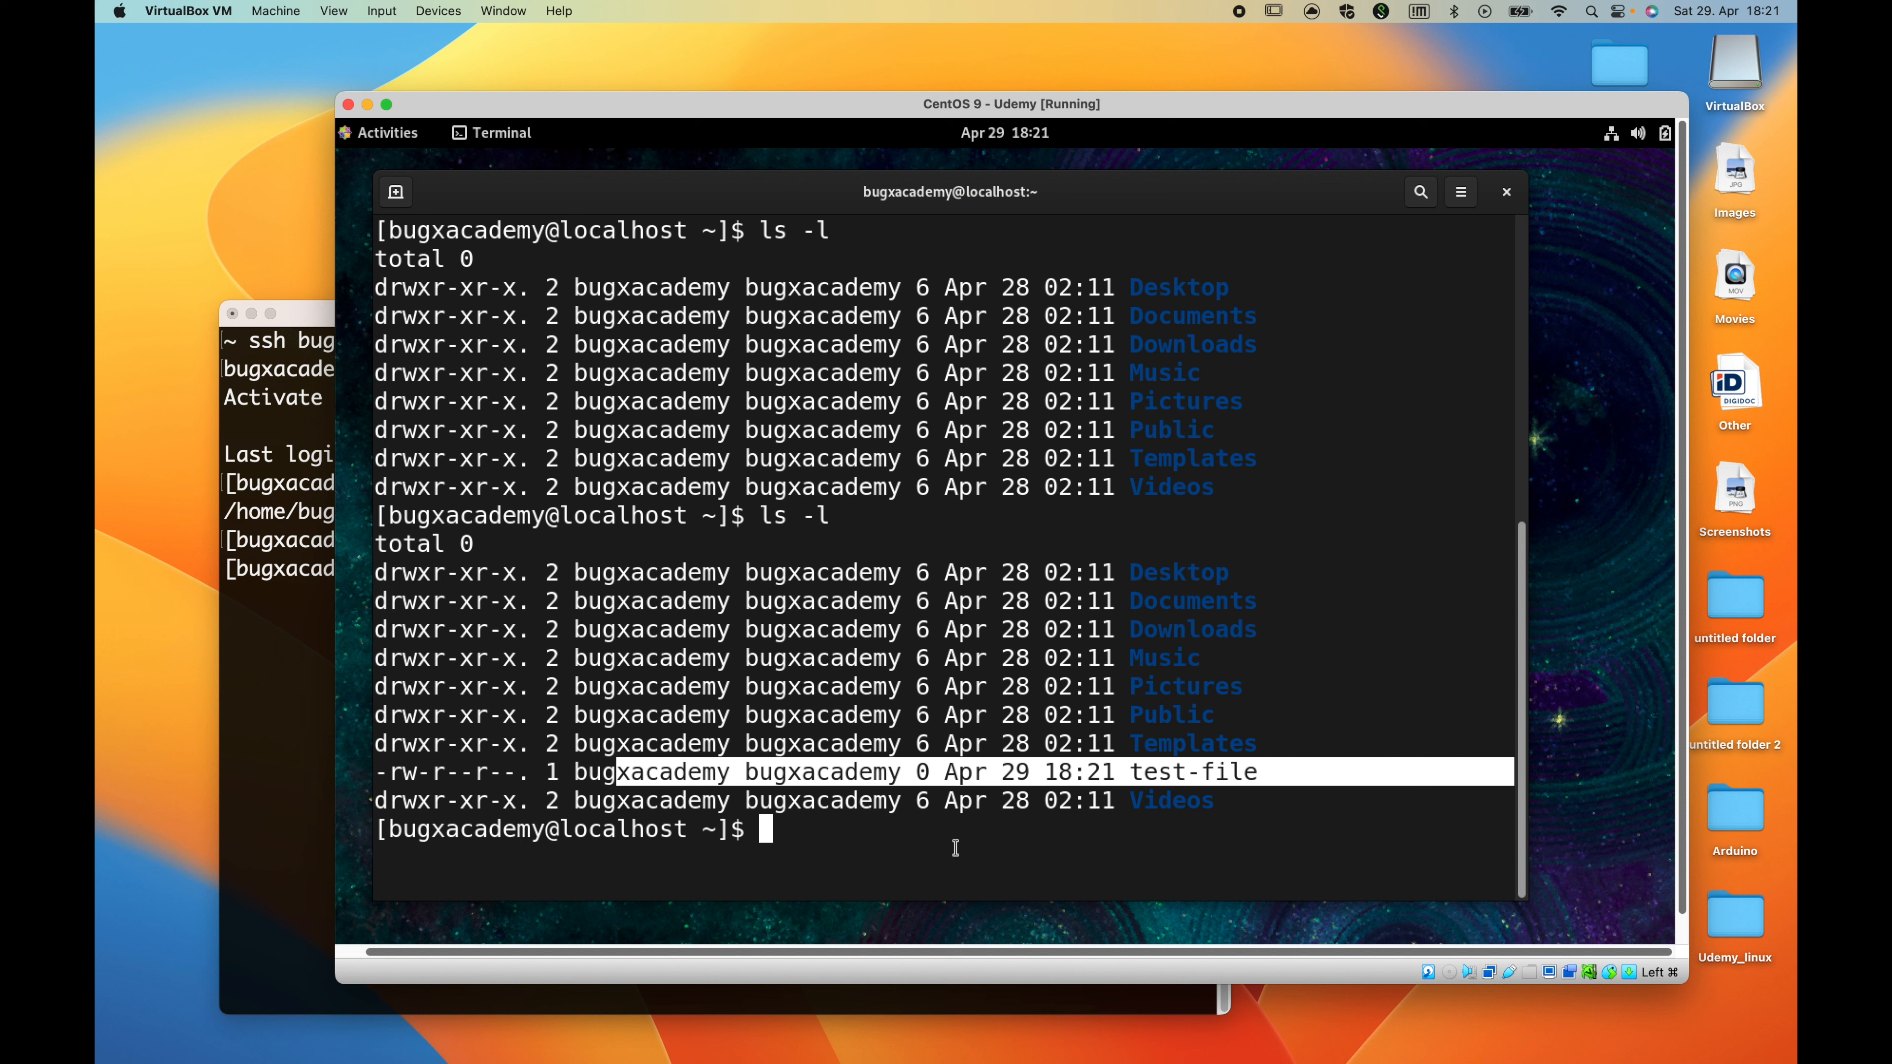
{"action": "mouse_move", "coordinate": [817, 365]}
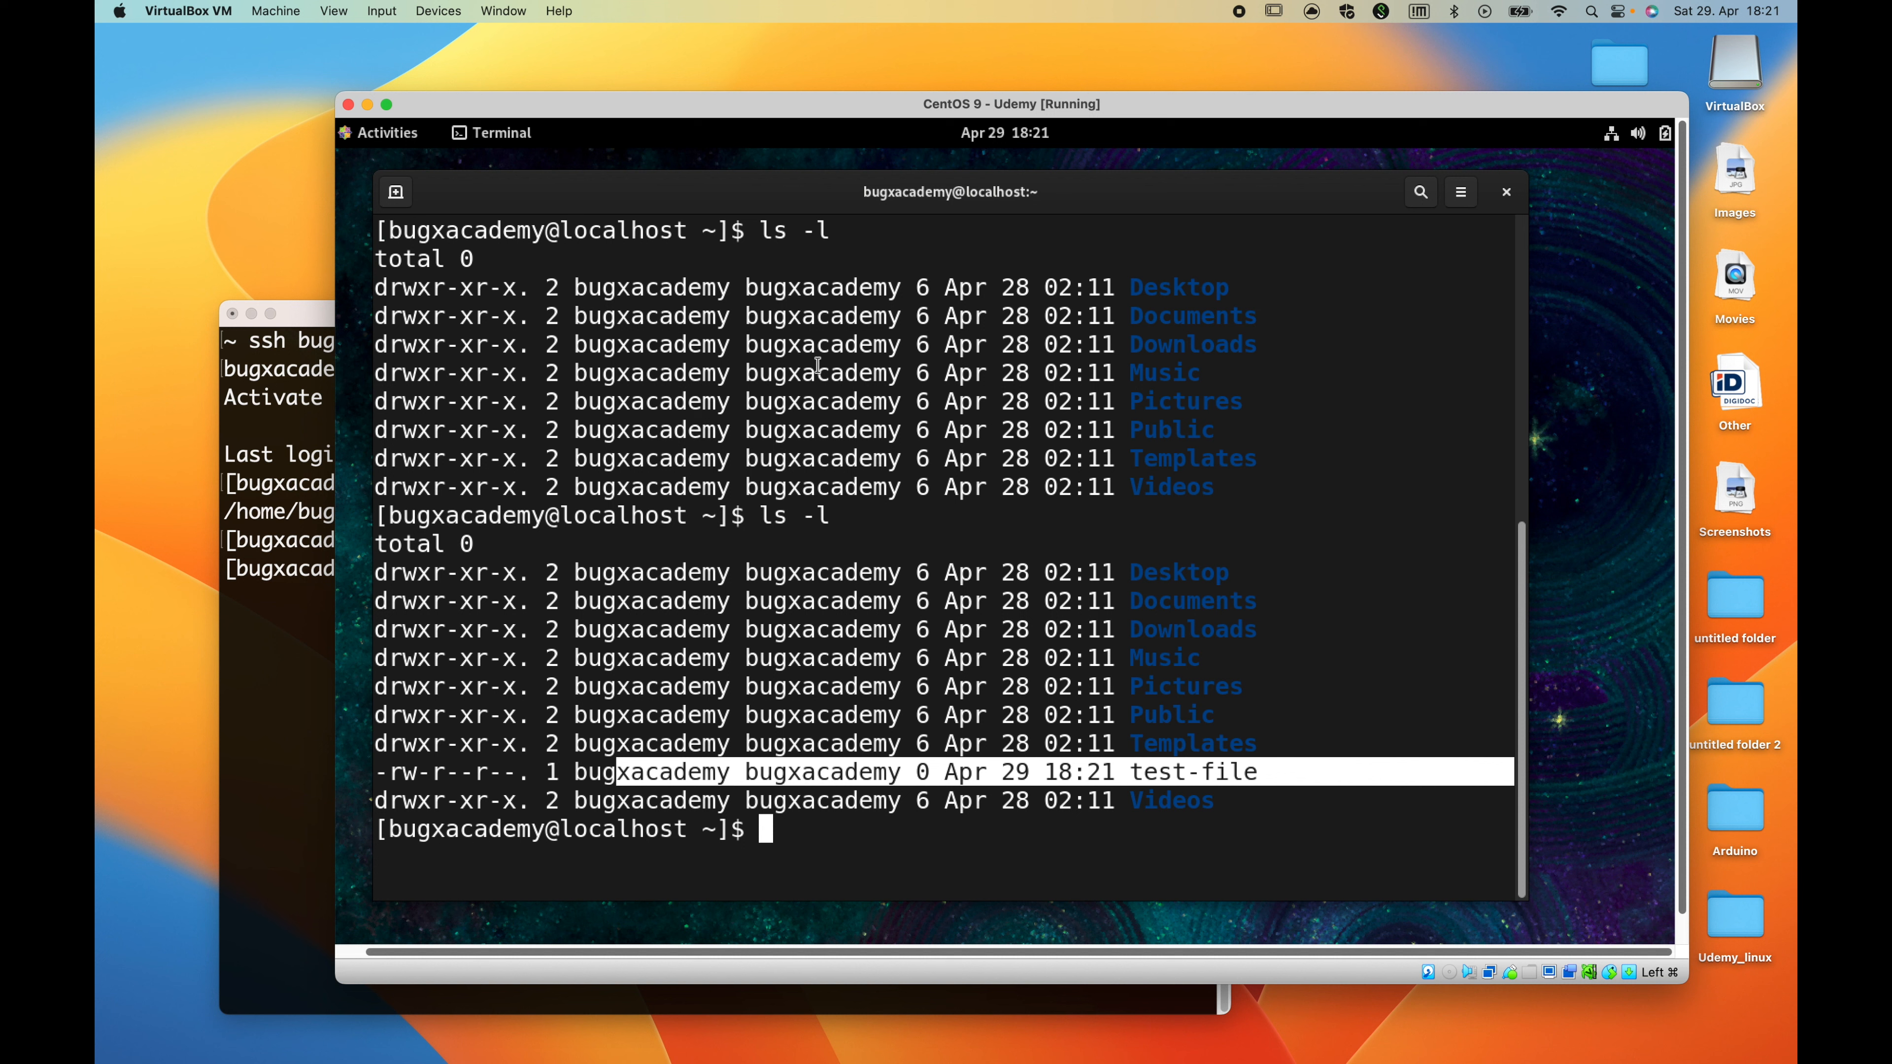